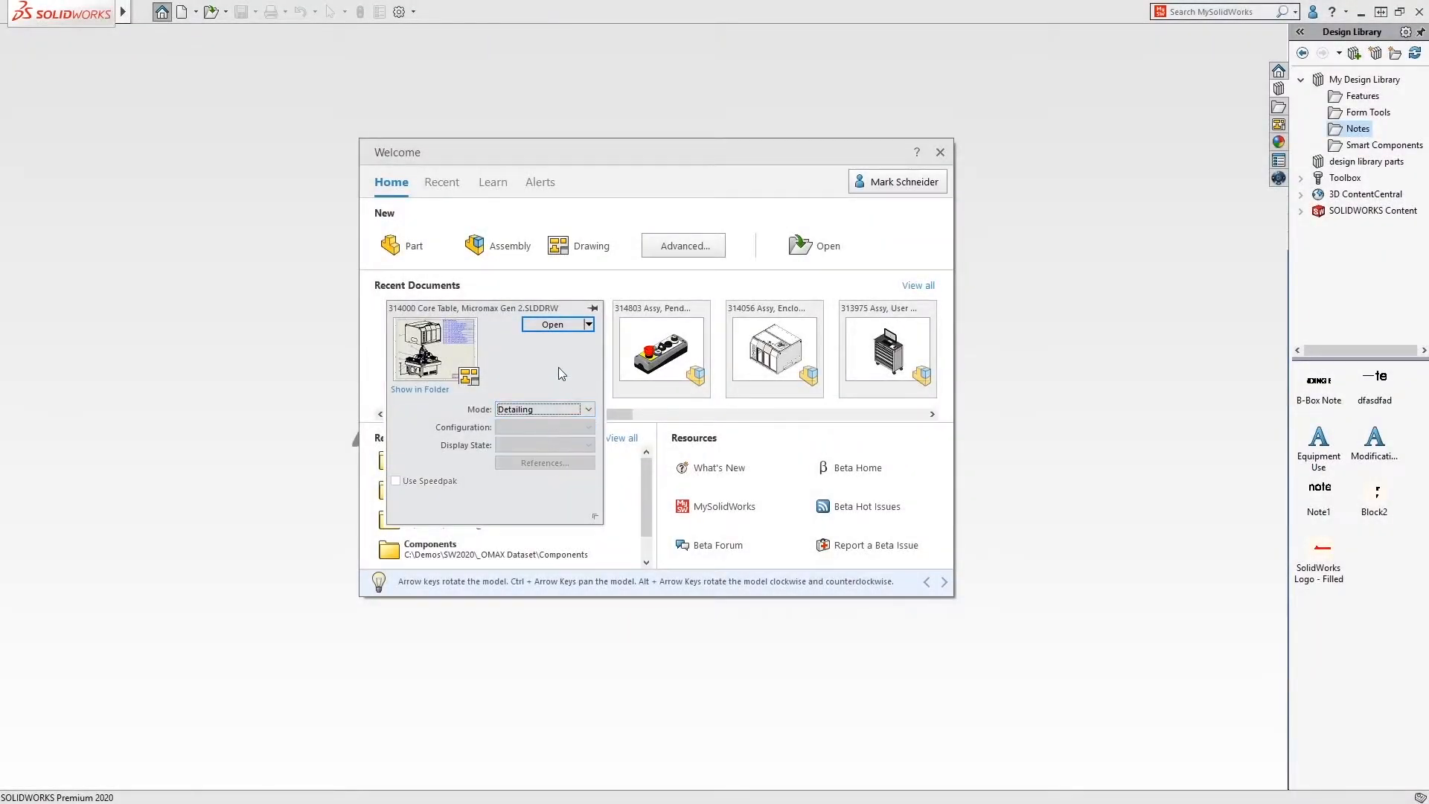
- Dismiss the SOLIDWORKS 2020 Welcome dialog to leave the empty start screen
click(551, 324)
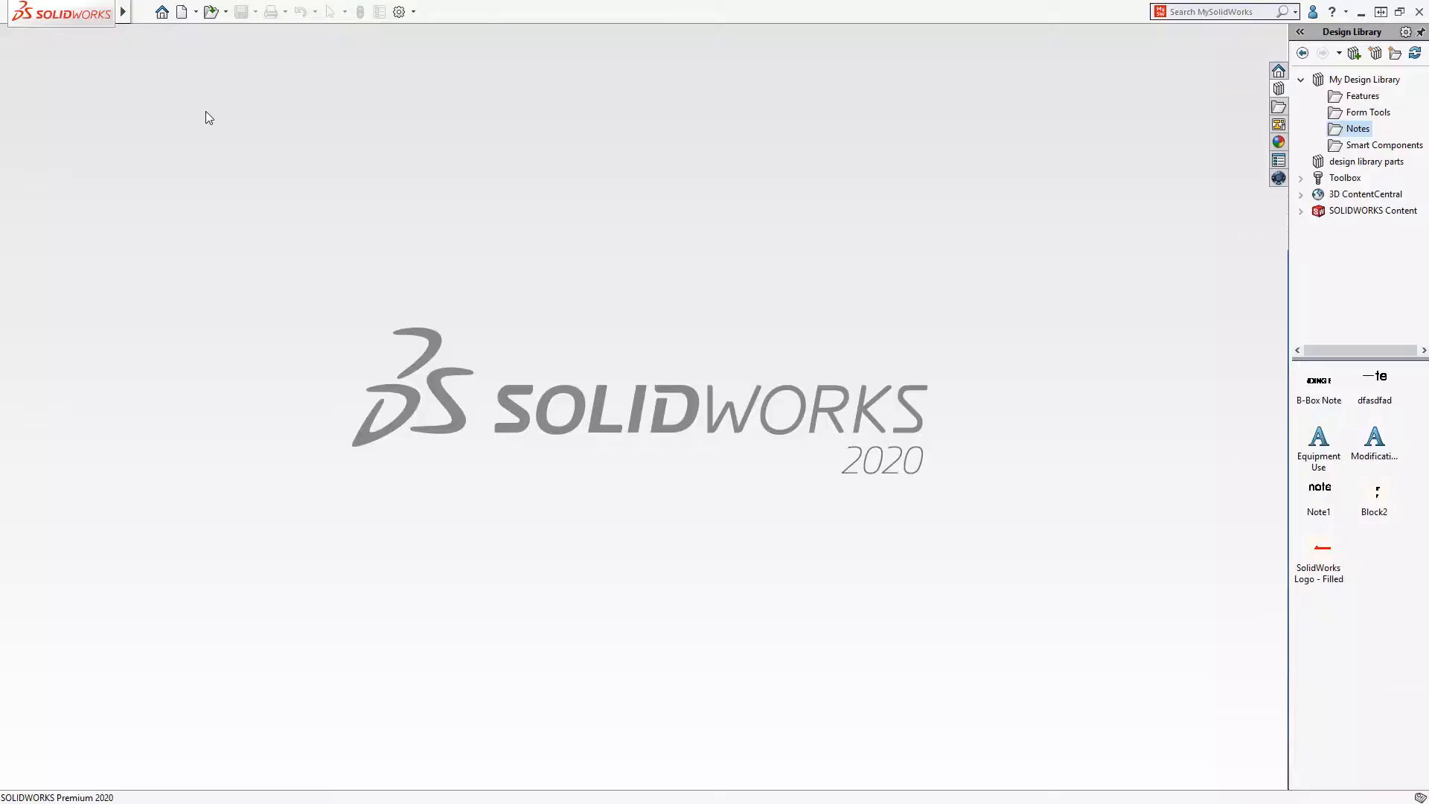
- Open the recent Core Table, Micromax Gen 2 BOM drawing in Detailing mode
click(163, 12)
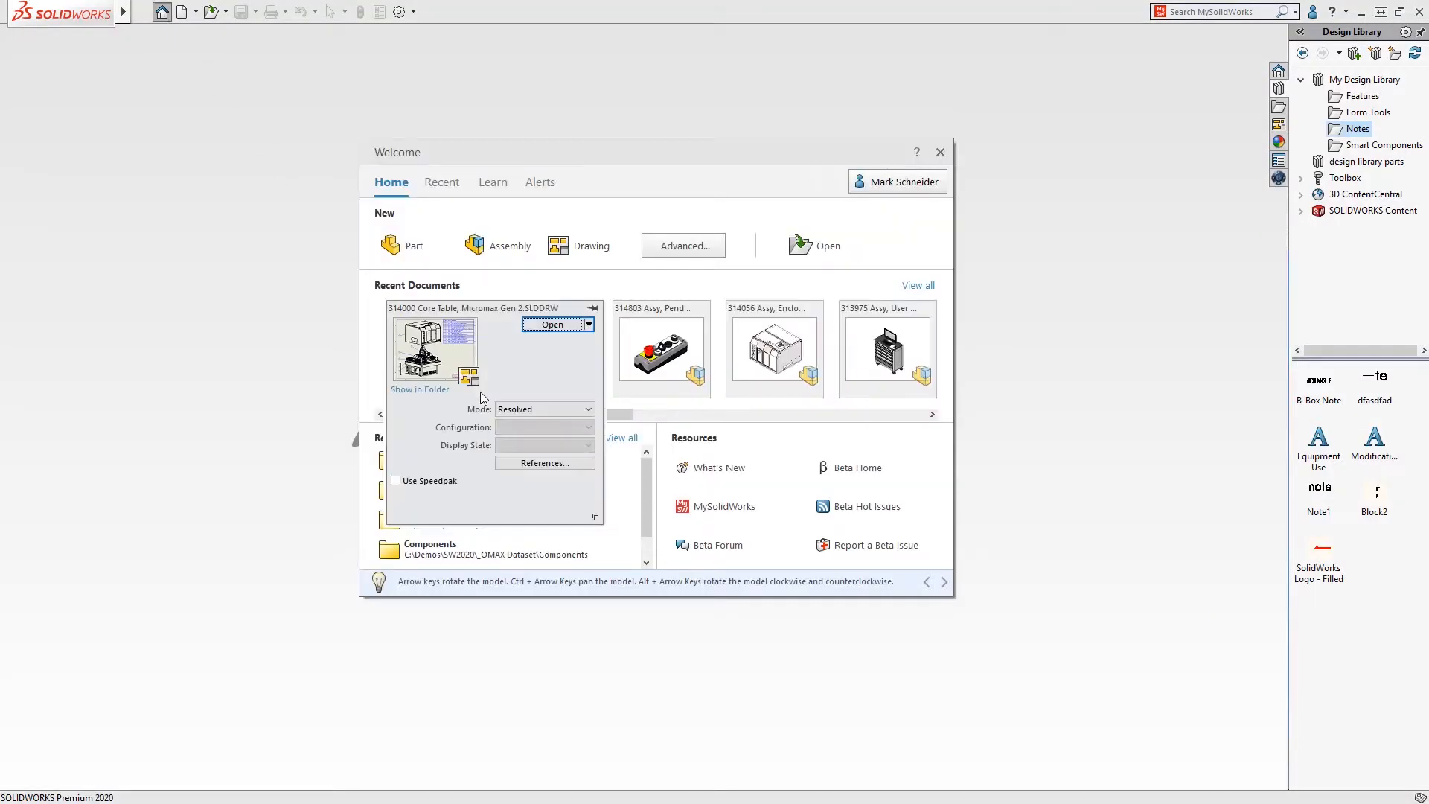
click(587, 409)
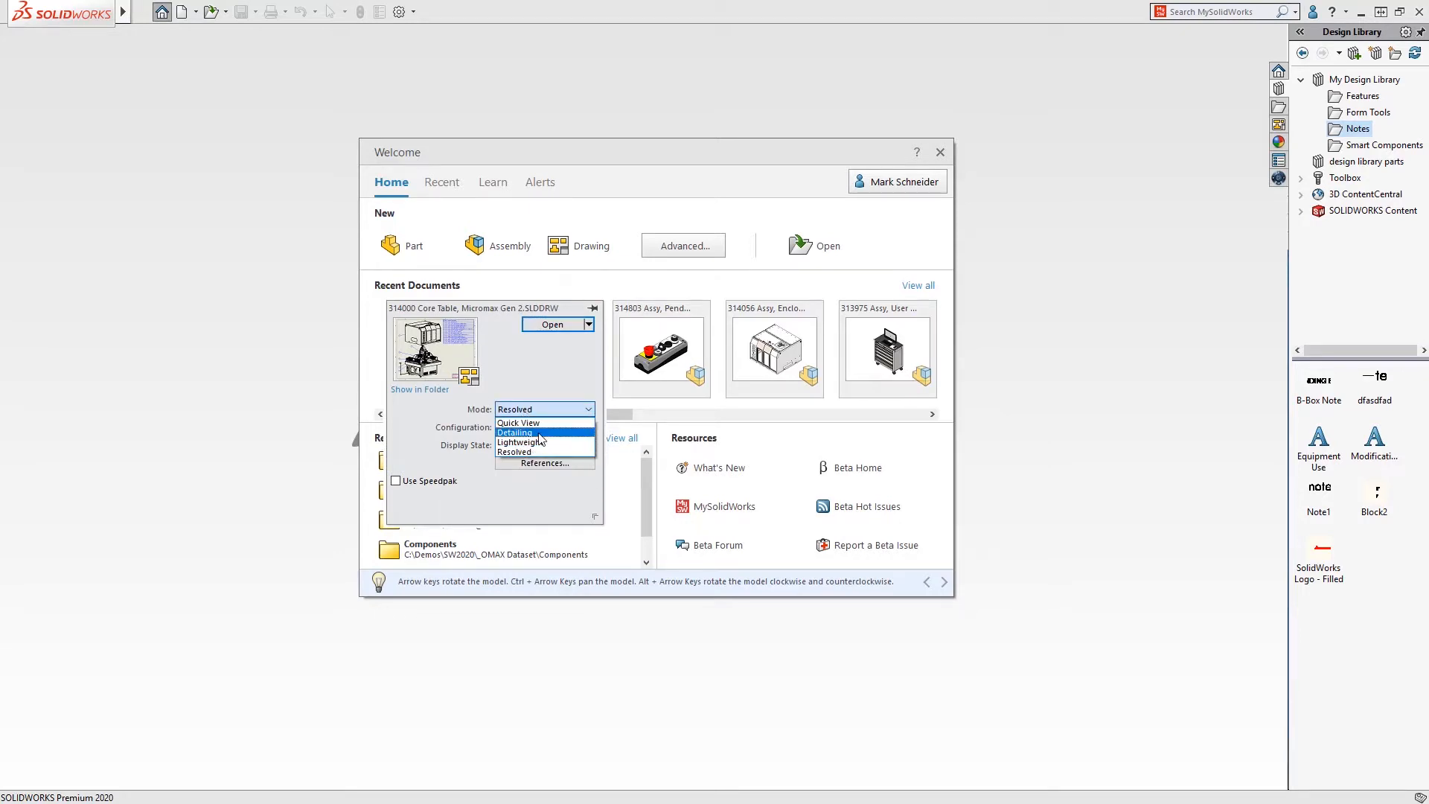
click(515, 432)
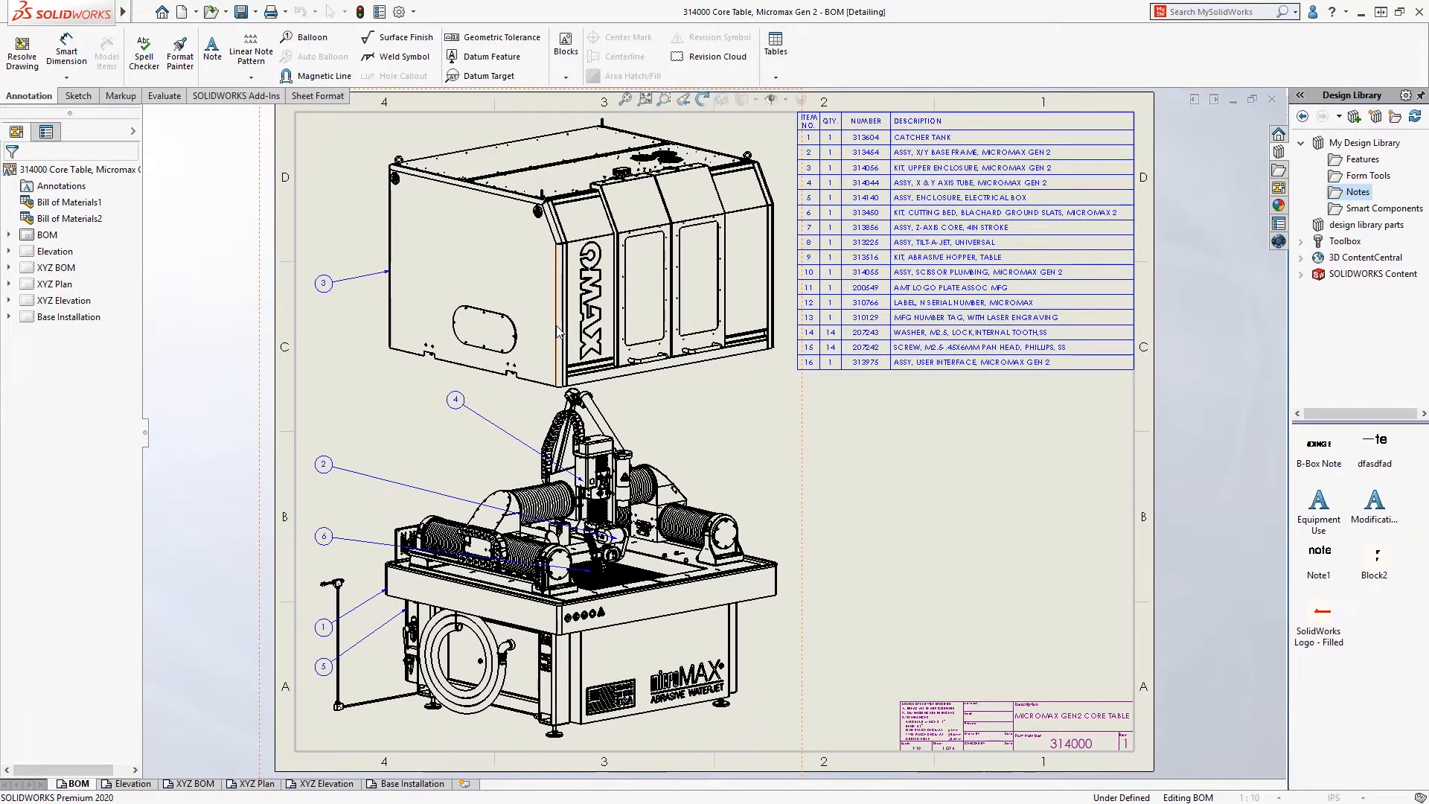
mouse_move(463, 407)
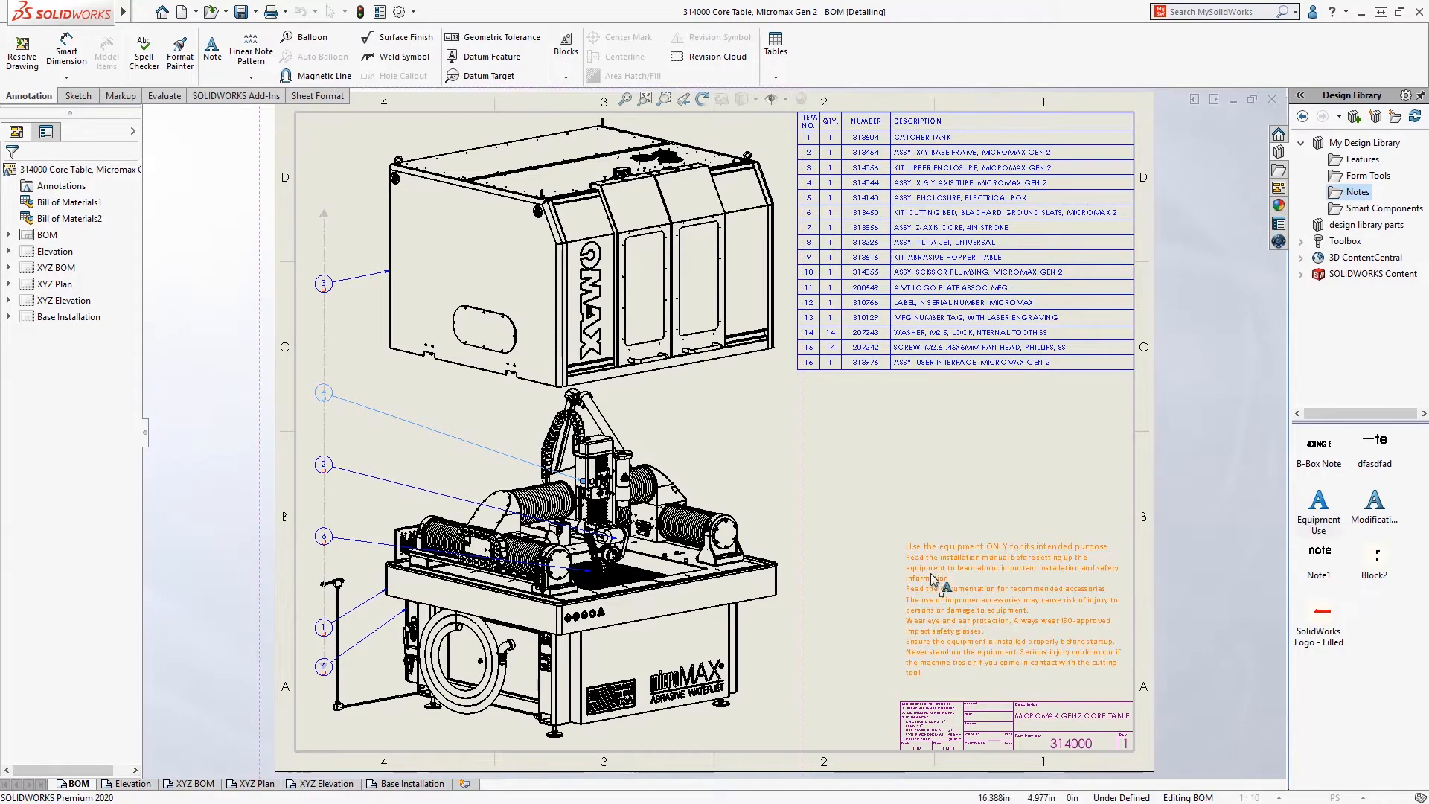
- Edit the safety warnings note, then start an envelope with the Z-Axis Core assembly
double_click(1003, 588)
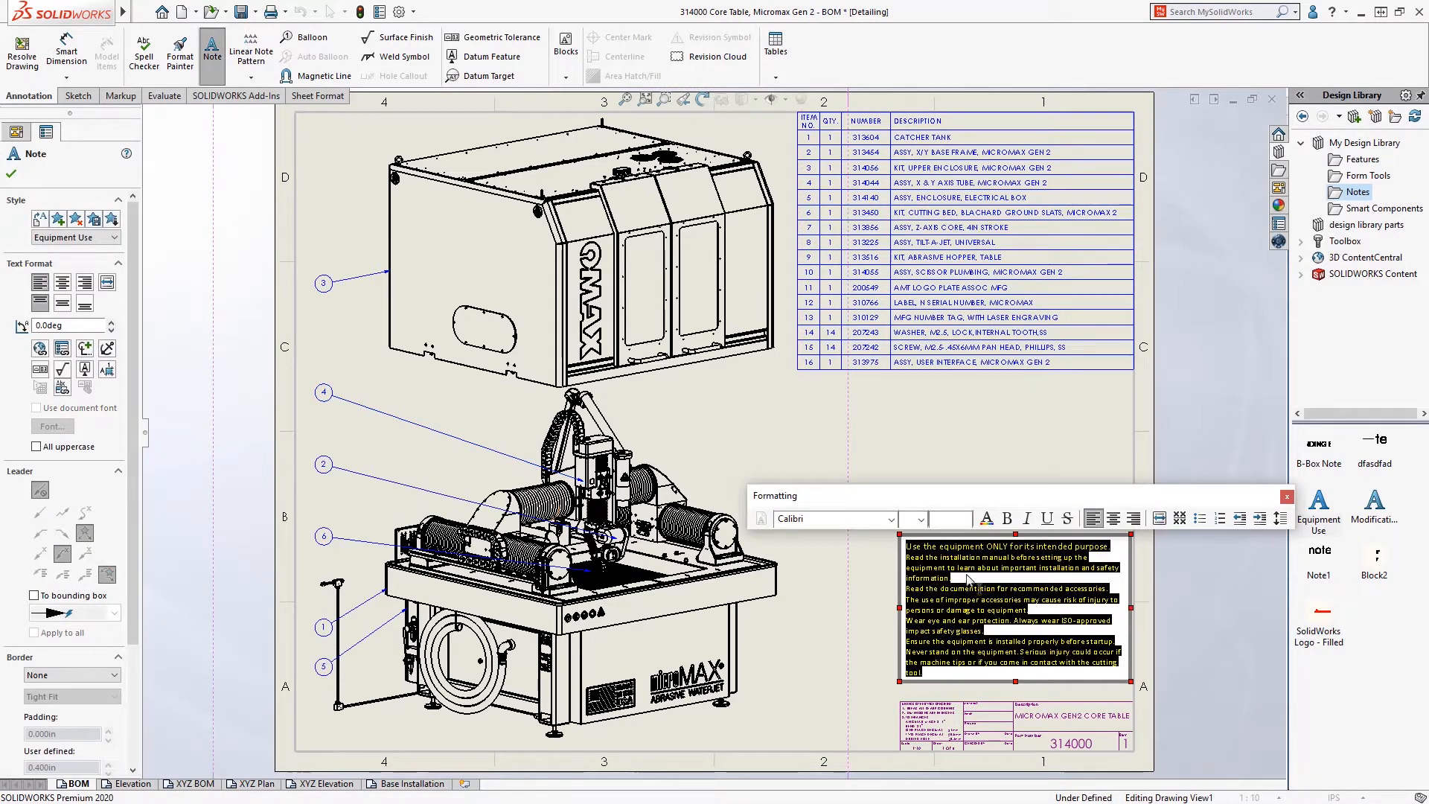
click(1219, 519)
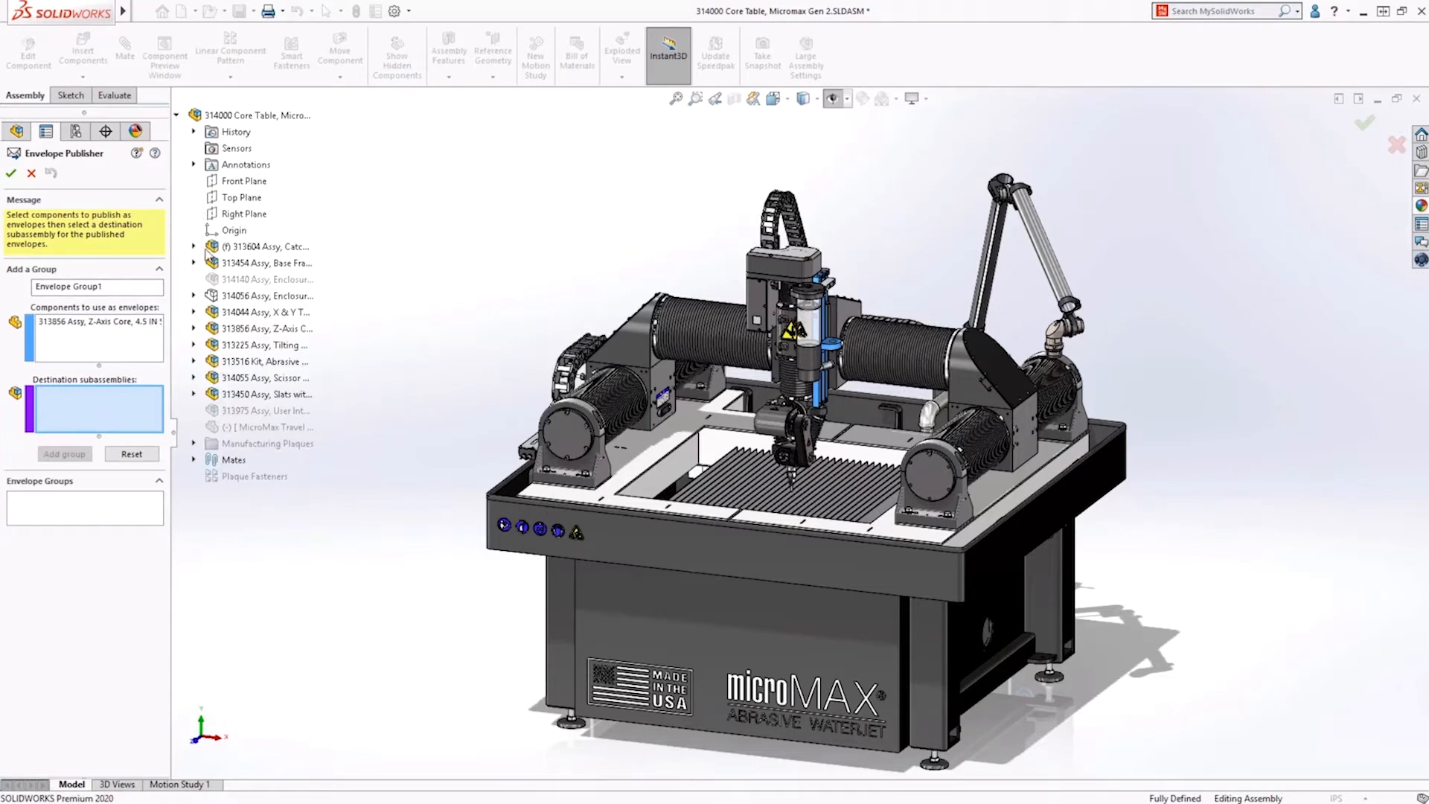
- Add an envelope group publishing Z-Axis Core into the Scissor Plumbing subassembly
click(301, 377)
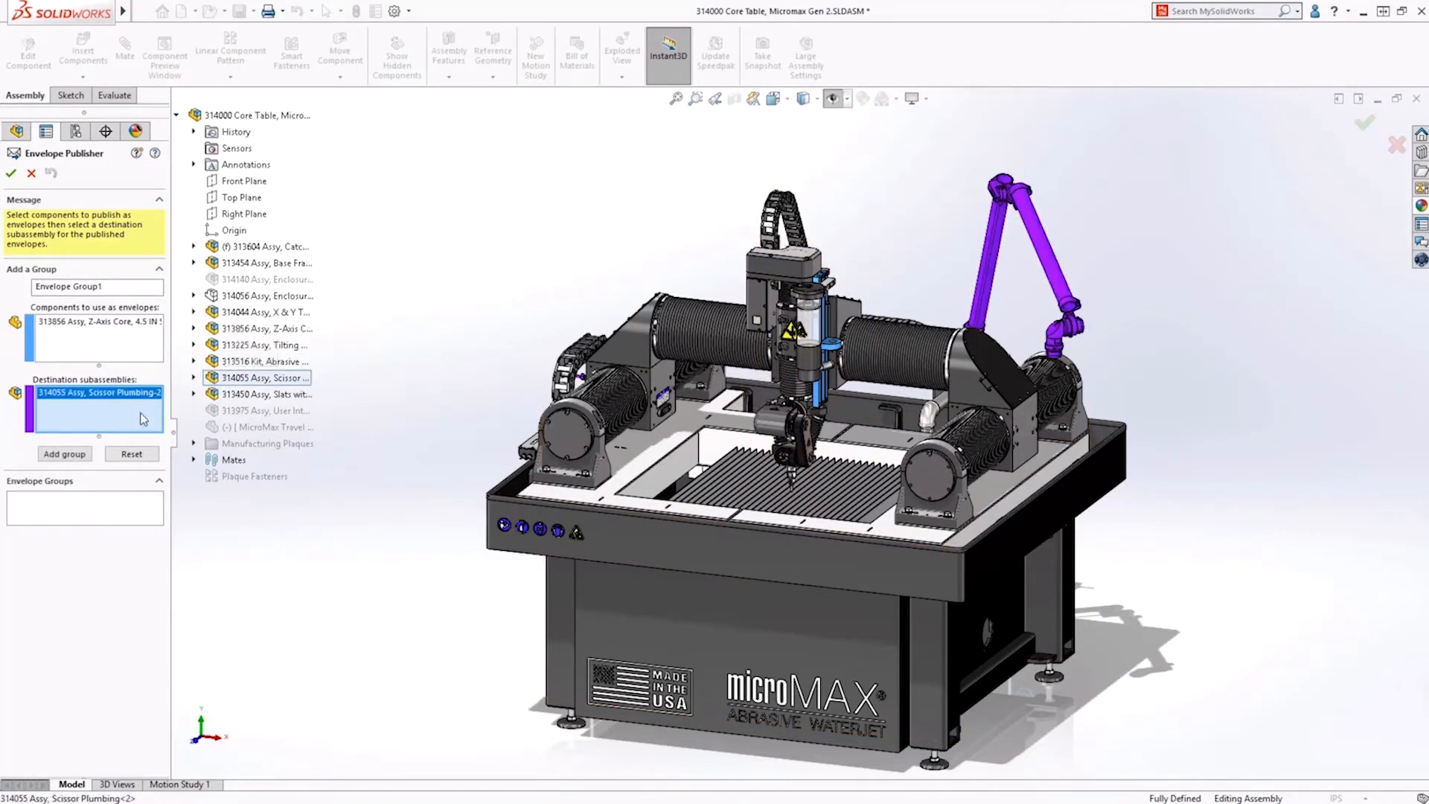
click(64, 454)
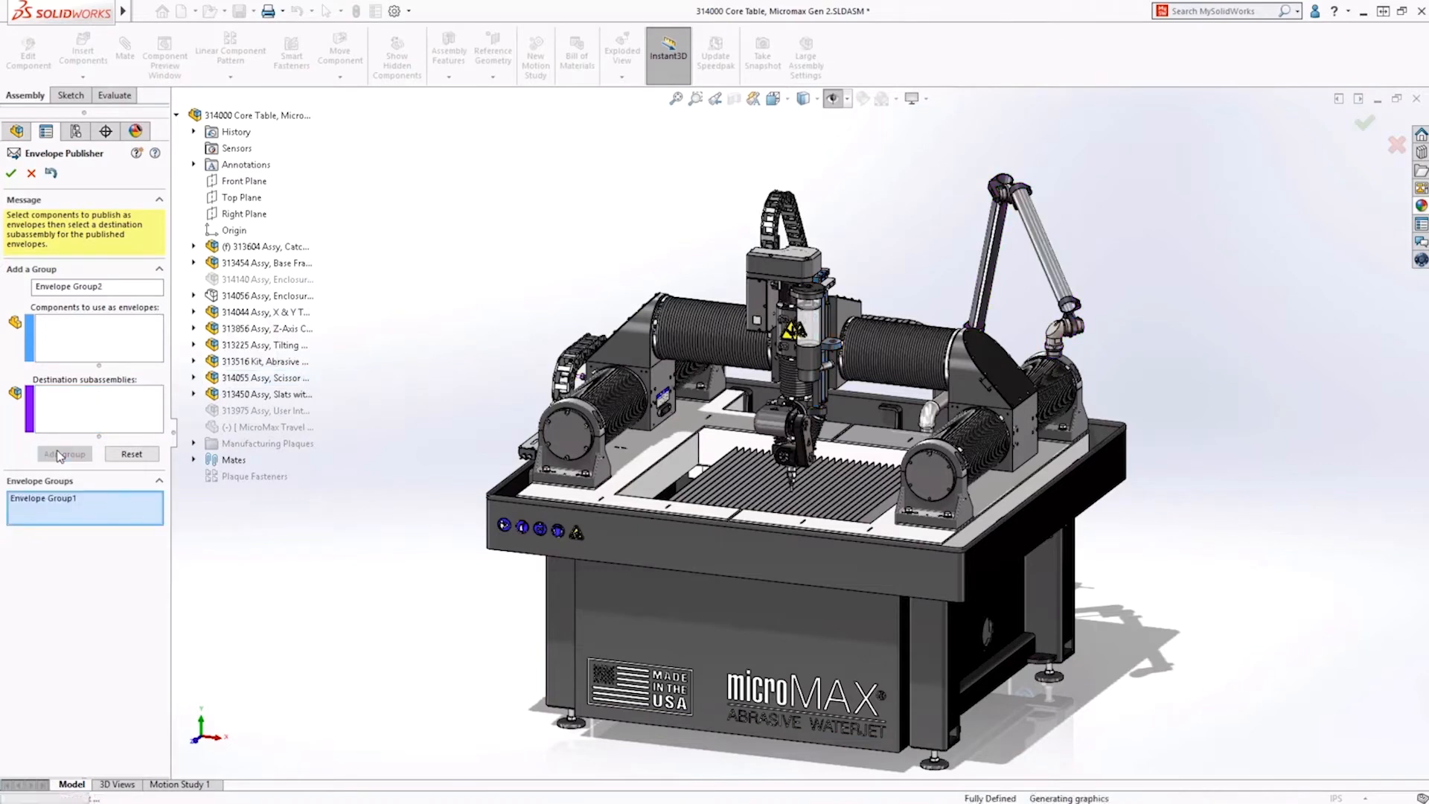
mouse_move(26, 266)
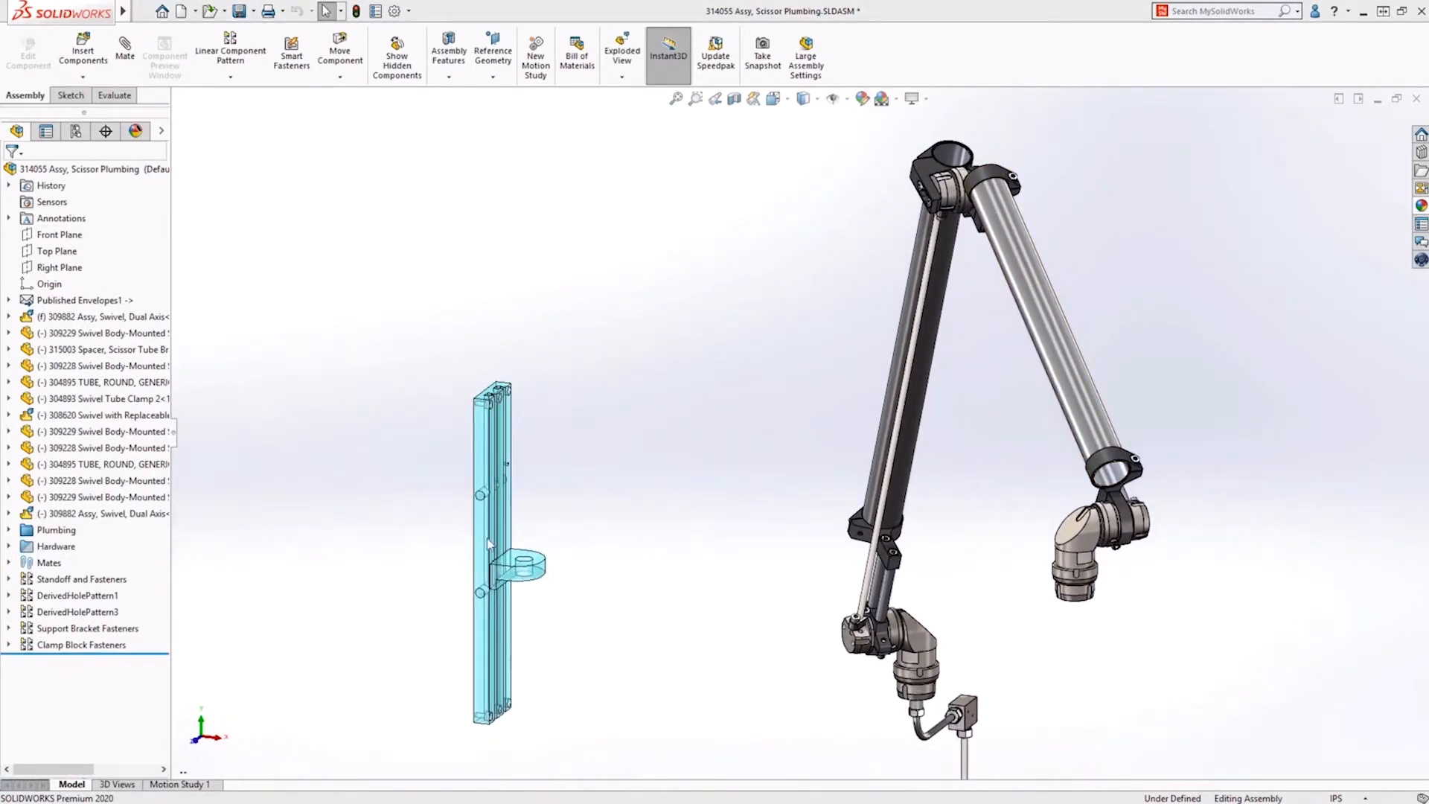
- Open part 313599 and preview a 2.5 mm fillet on two pad edges
click(521, 564)
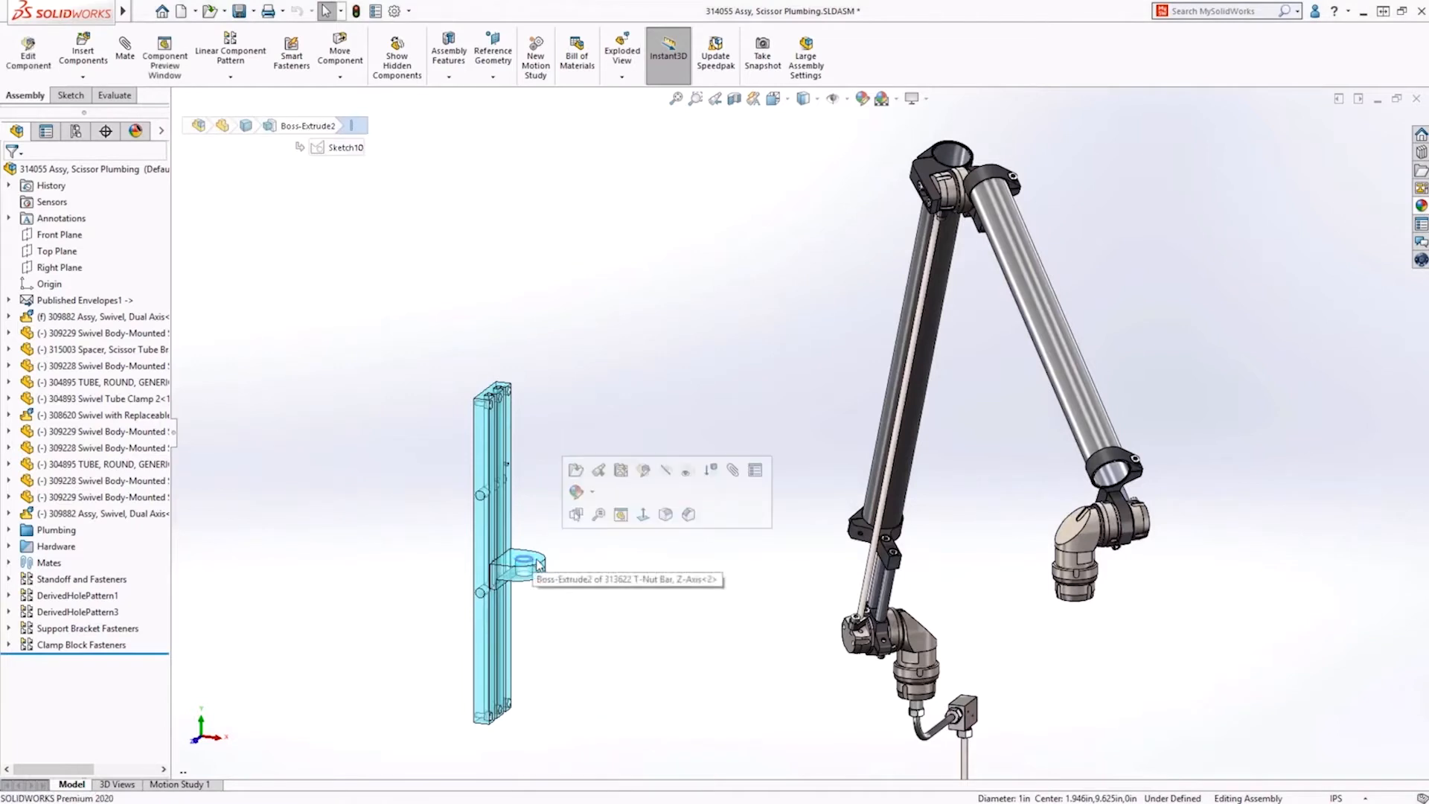
click(1037, 614)
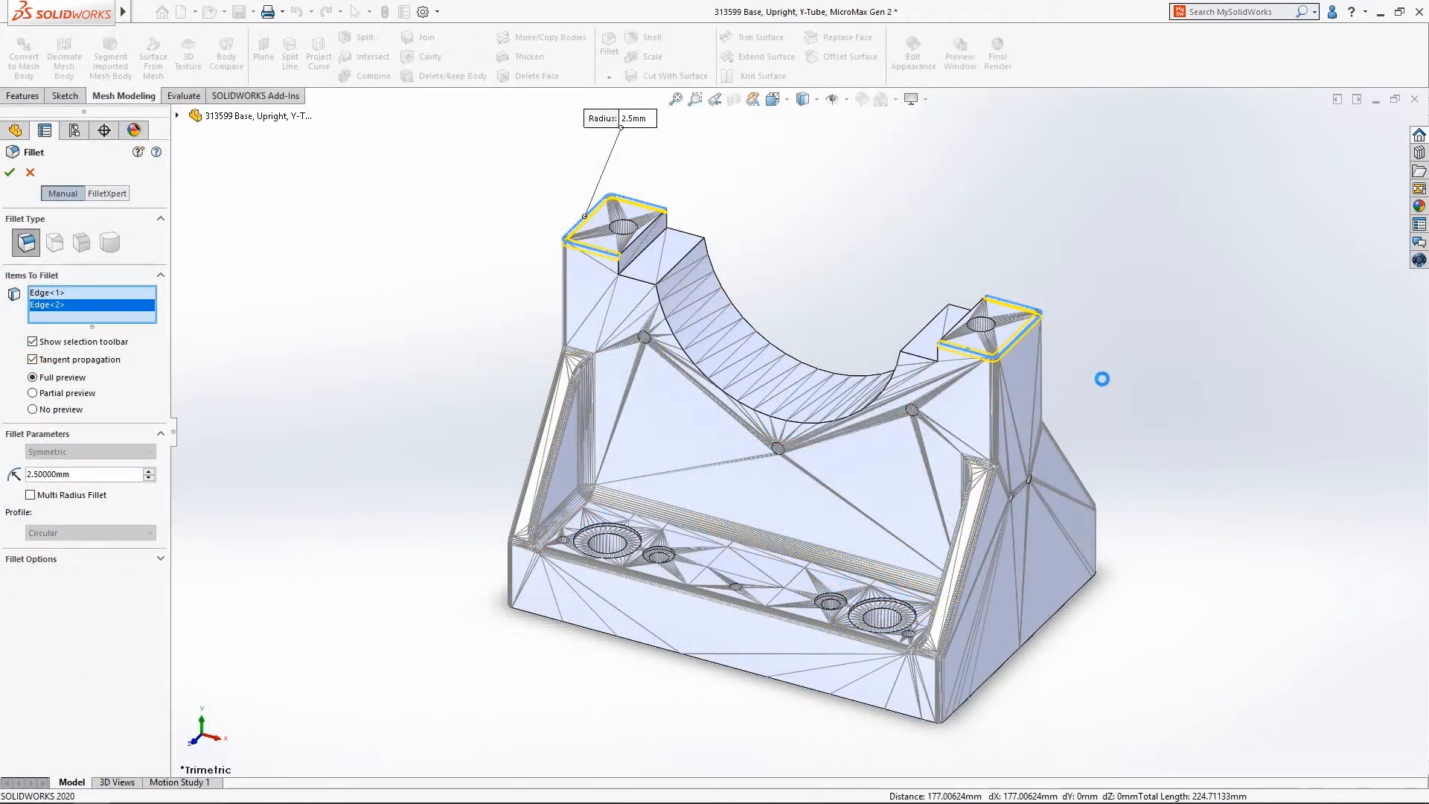
- Apply the fillet to the two pad edges after briefly previewing a chamfer
click(9, 172)
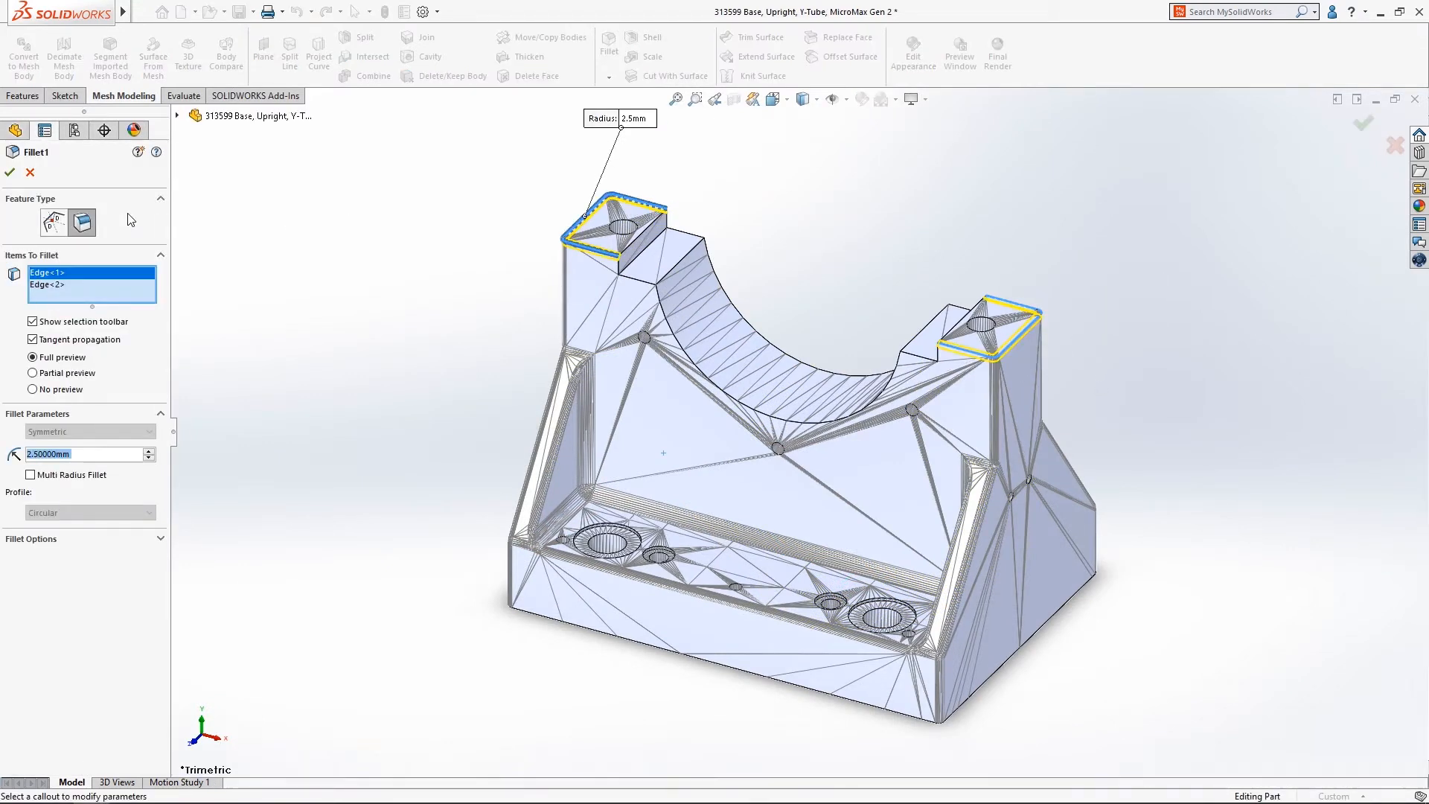
click(53, 220)
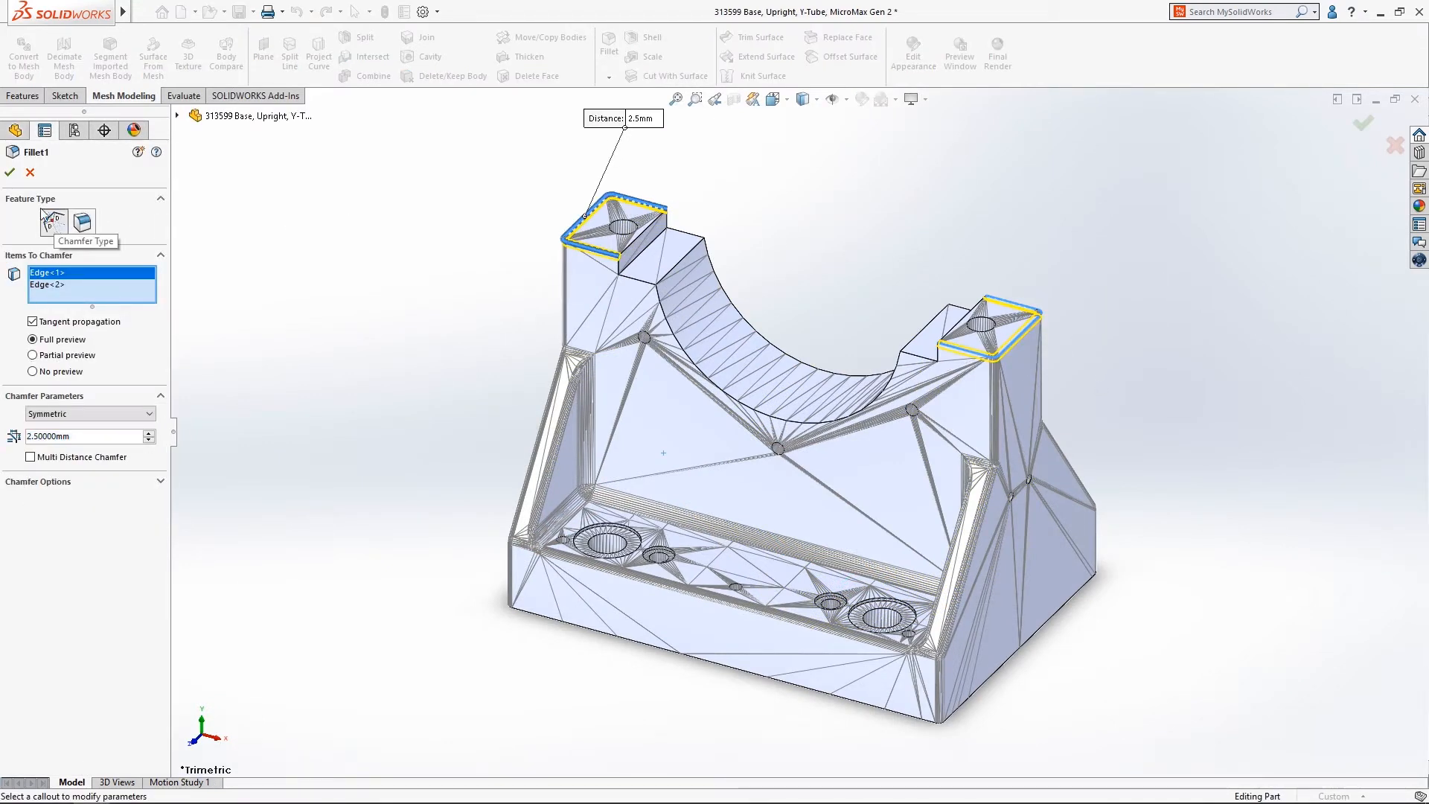
click(8, 172)
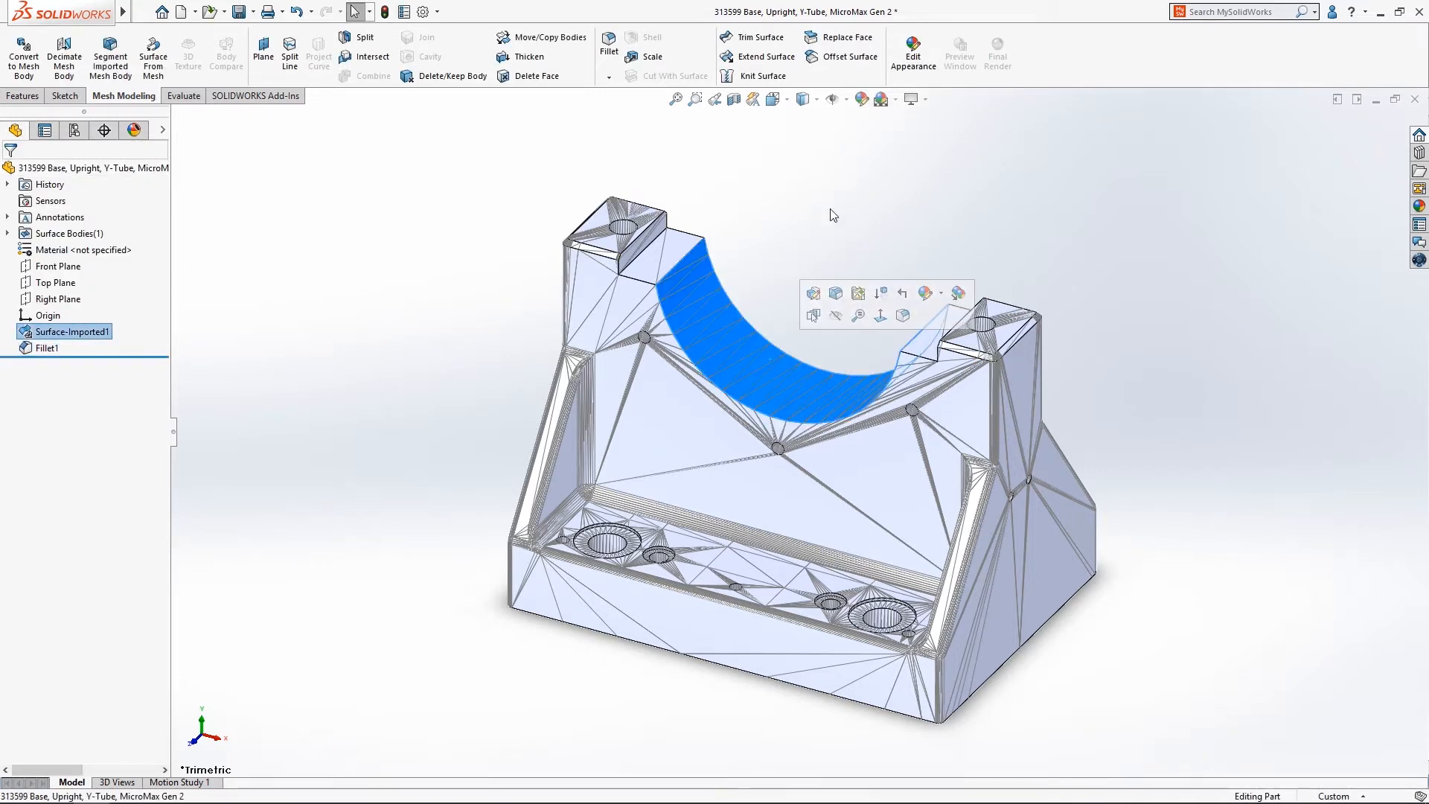
- Offset the curved saddle face by 5 mm and extend the offset surface
click(848, 57)
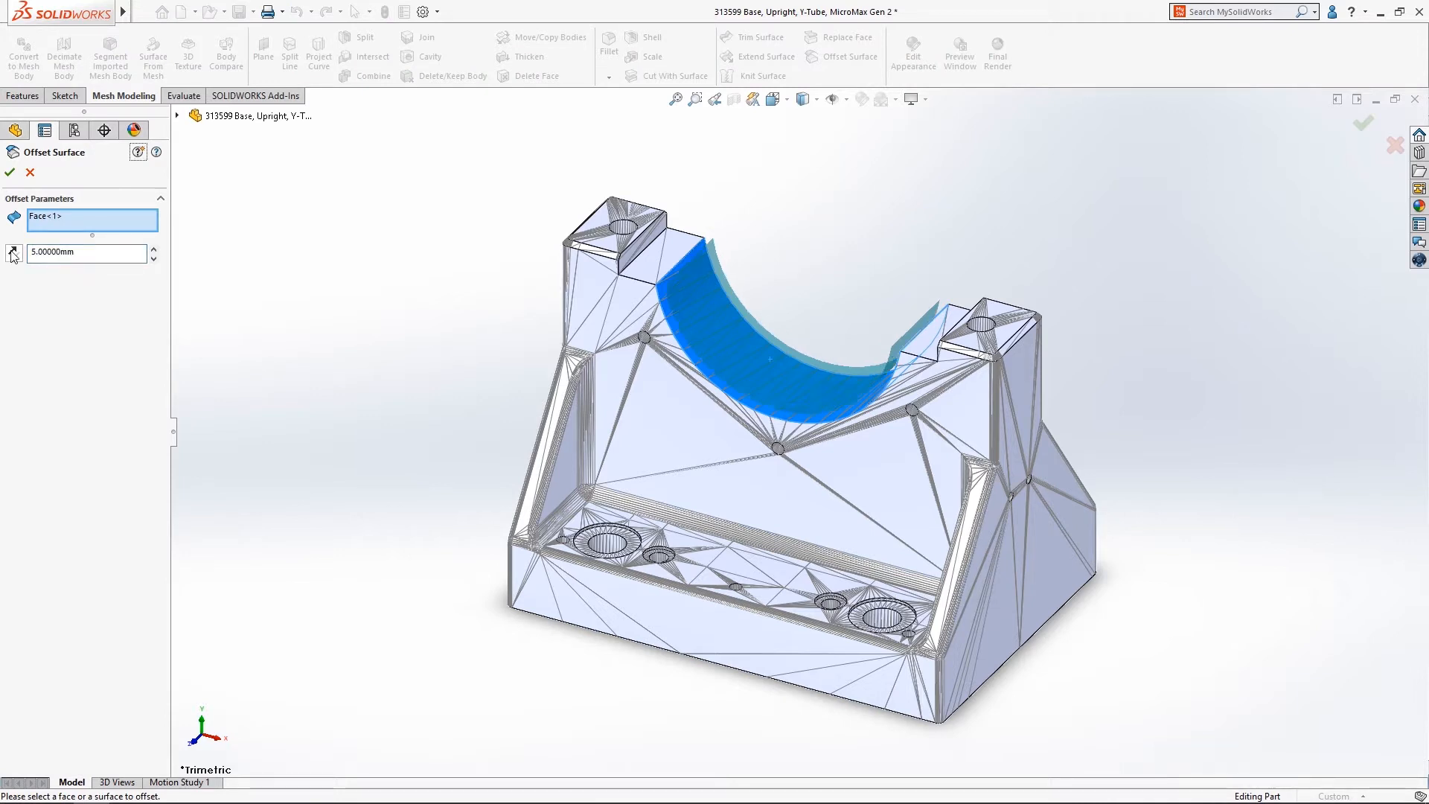
click(9, 172)
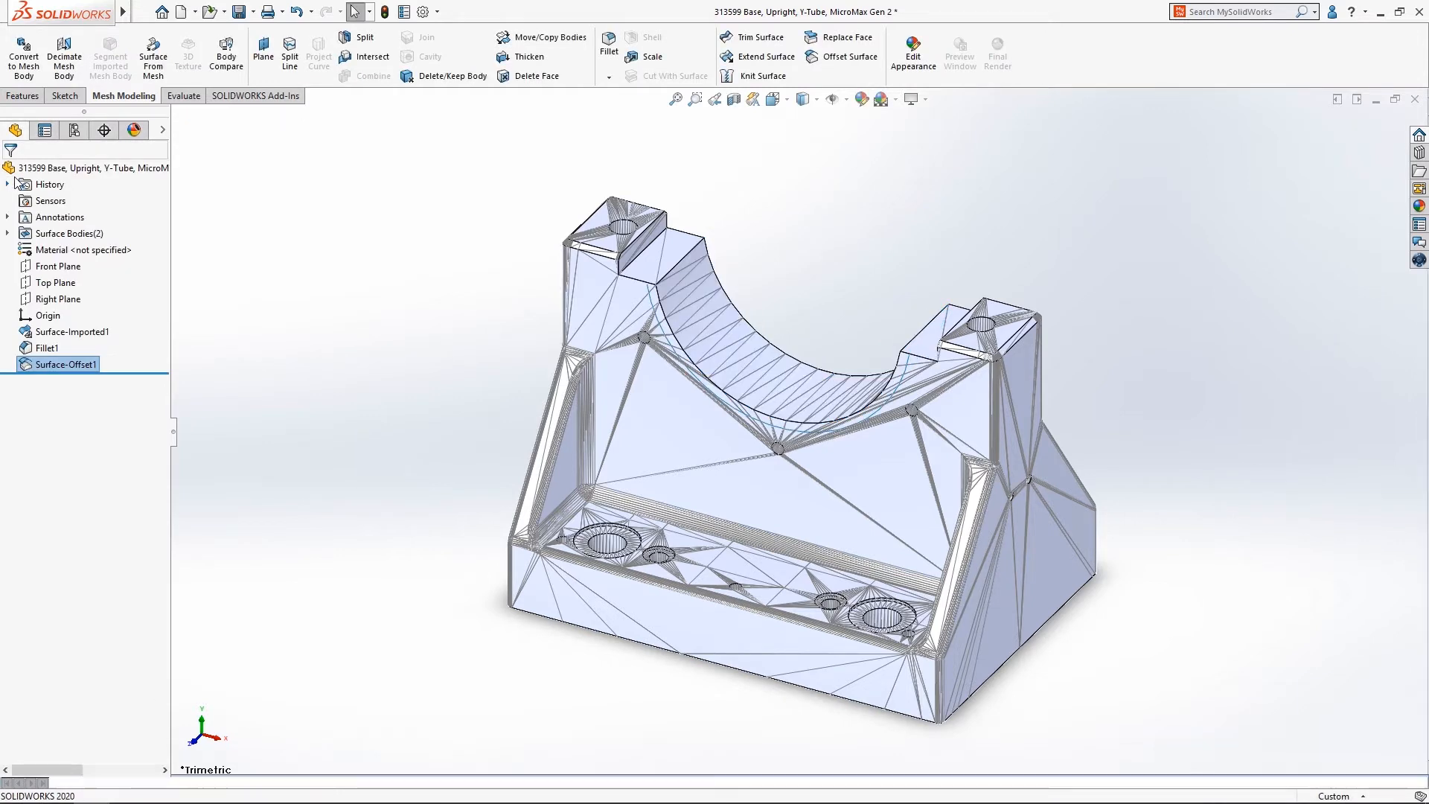
click(761, 57)
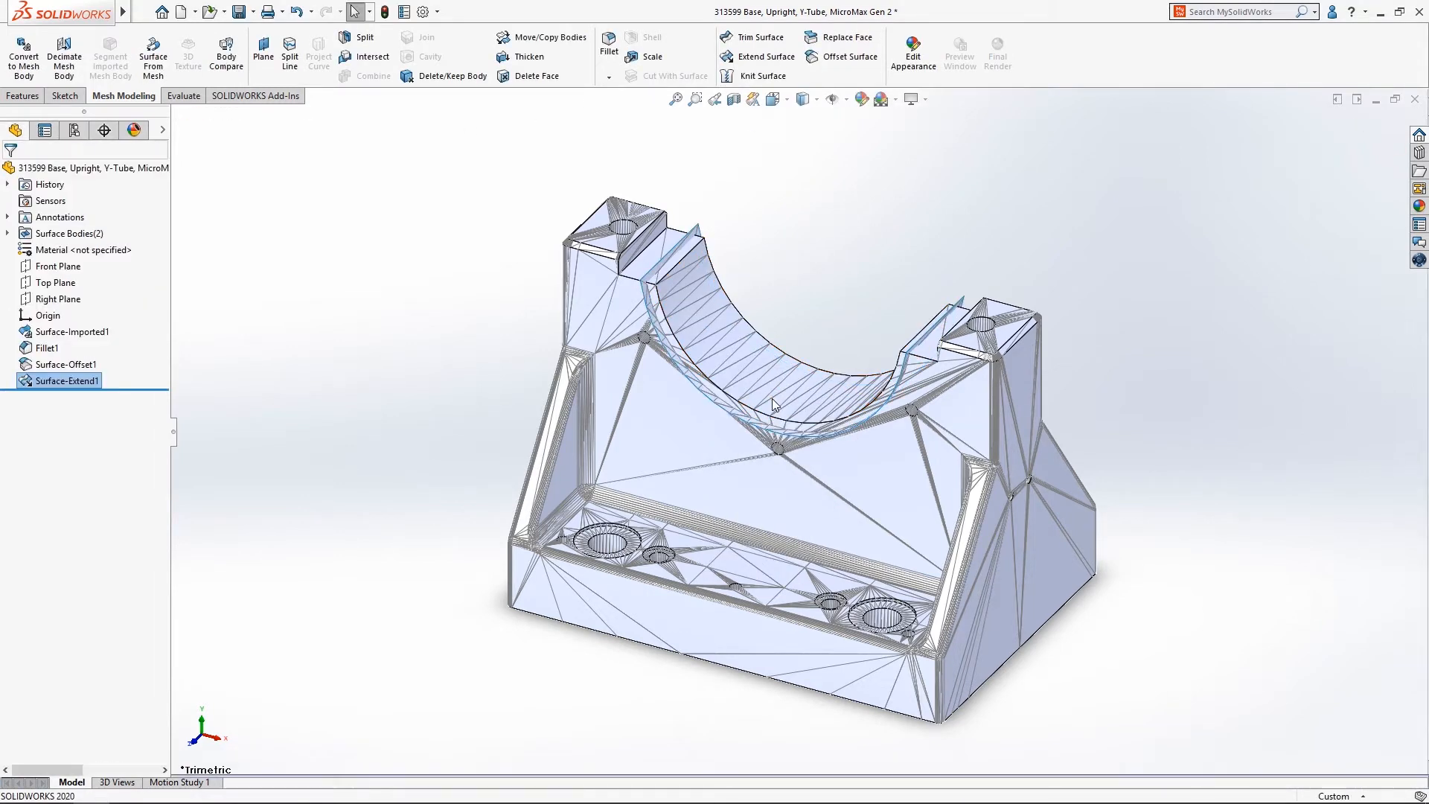
click(758, 37)
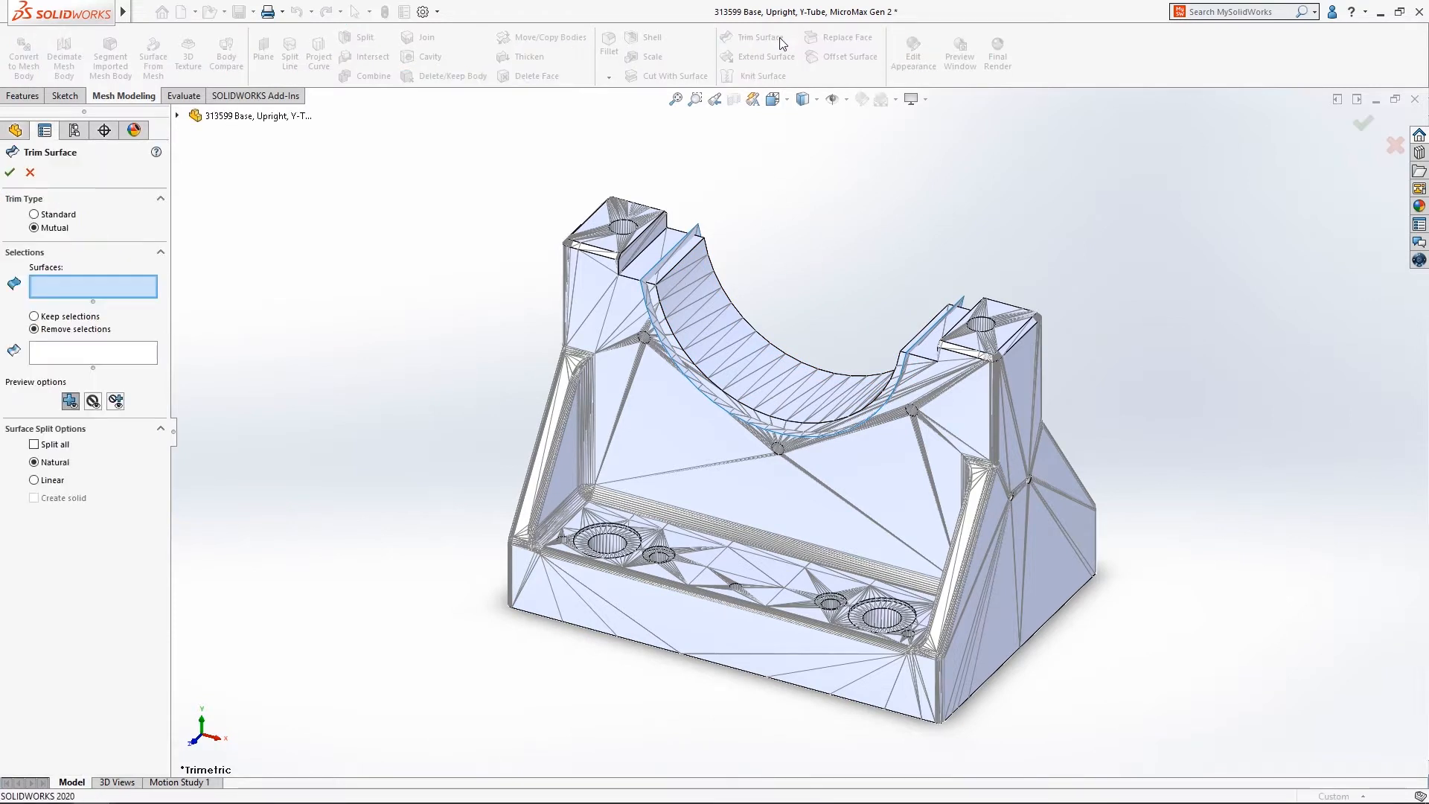
- Mutually trim Fillet1 and Surface-Extend1, removing the unwanted saddle pieces
click(676, 253)
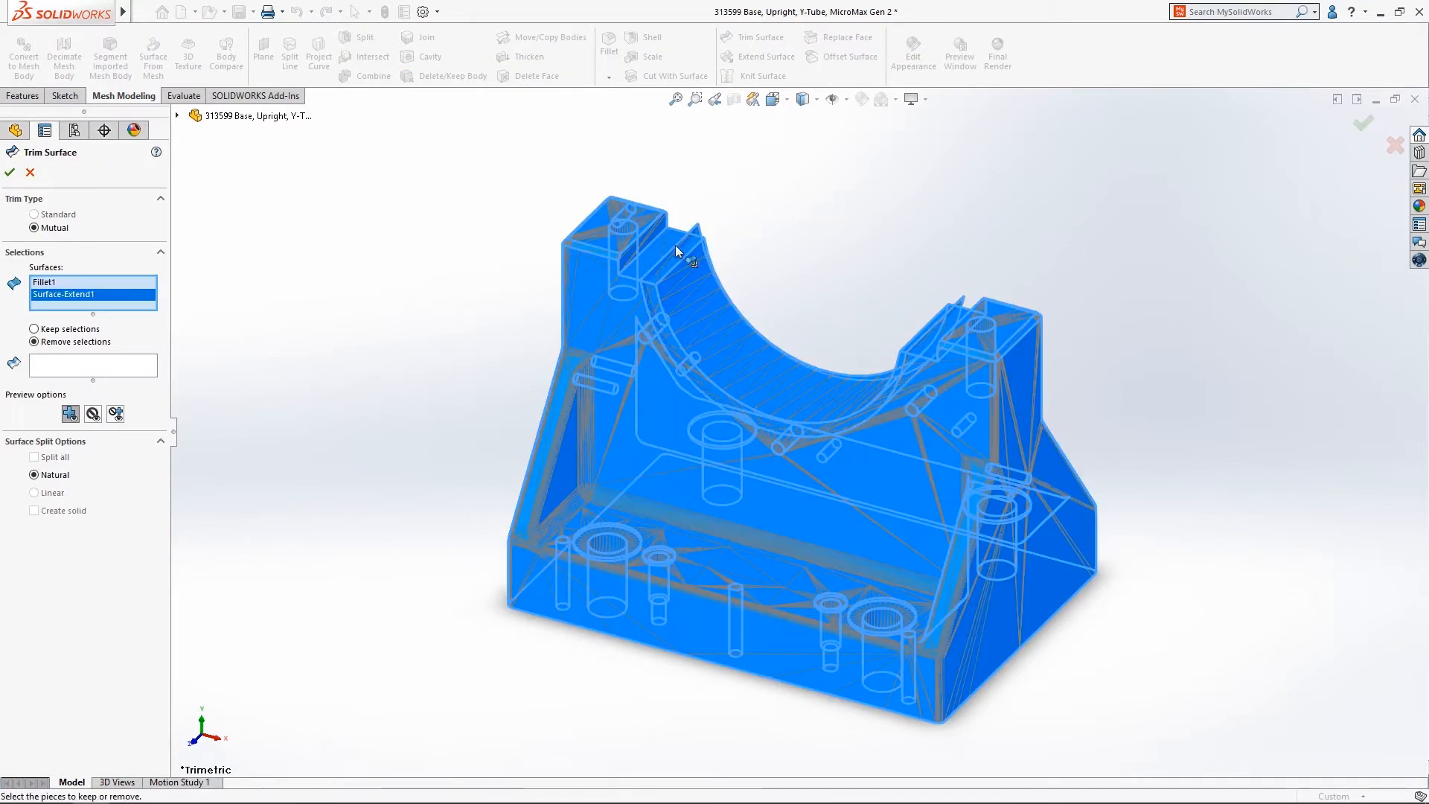
click(679, 277)
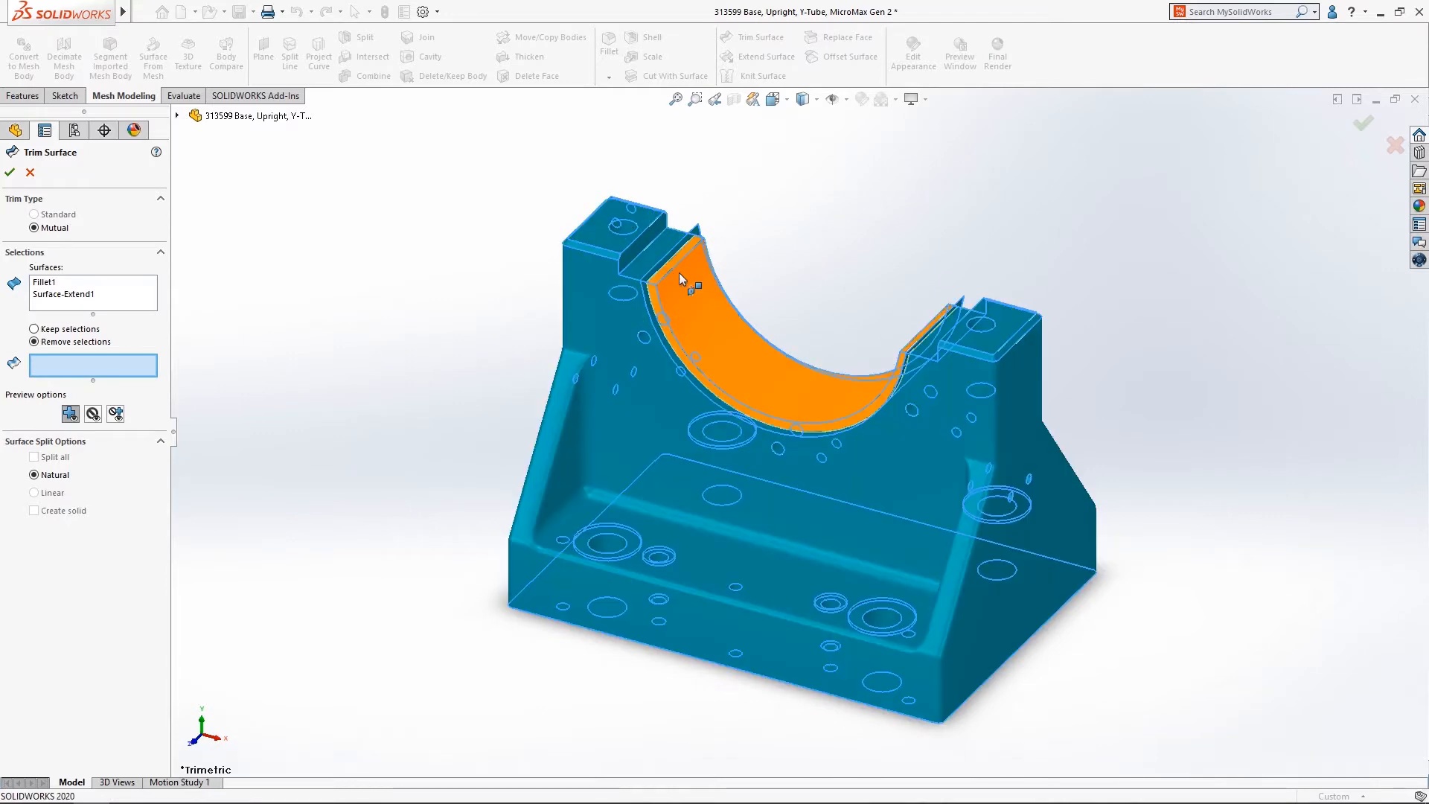
click(679, 278)
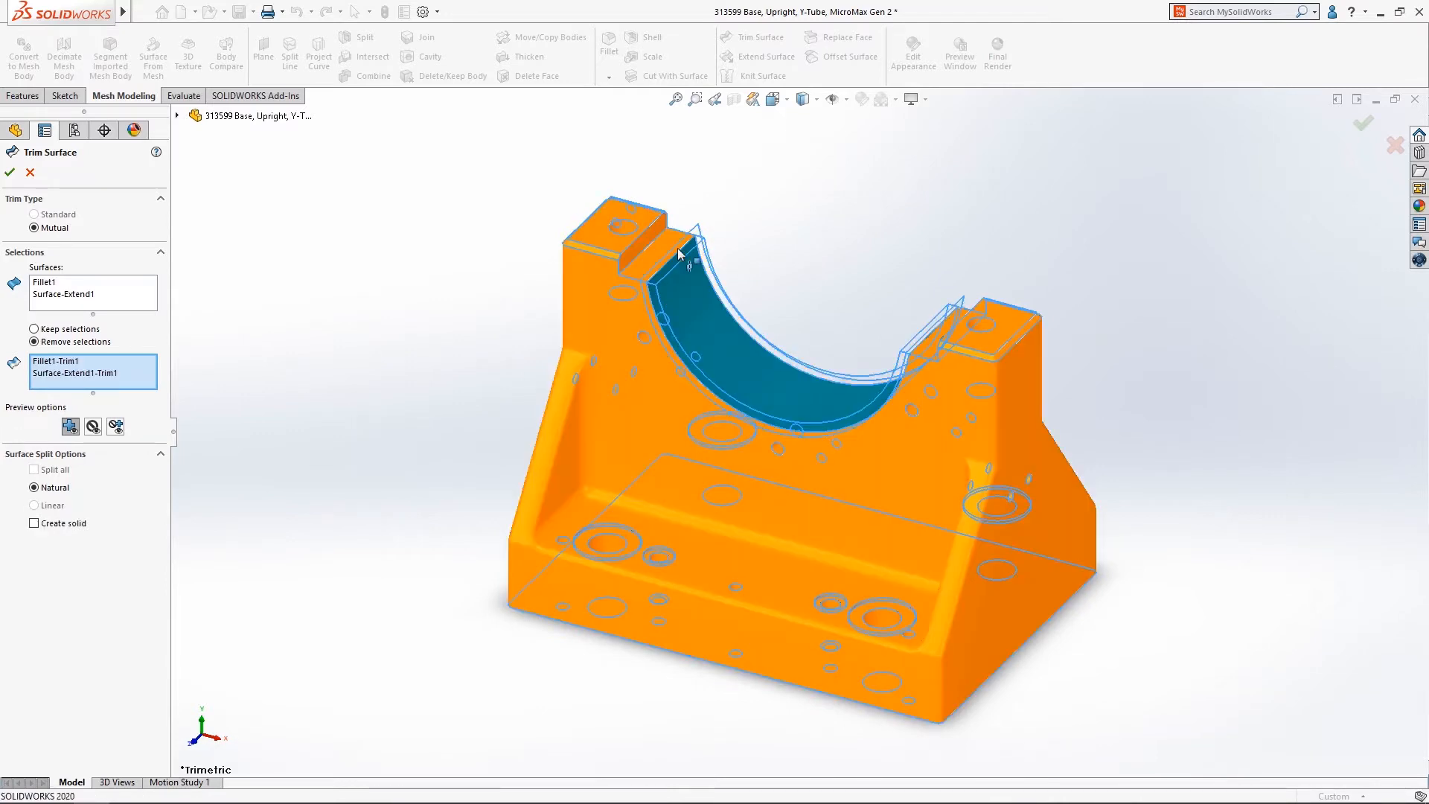
click(9, 172)
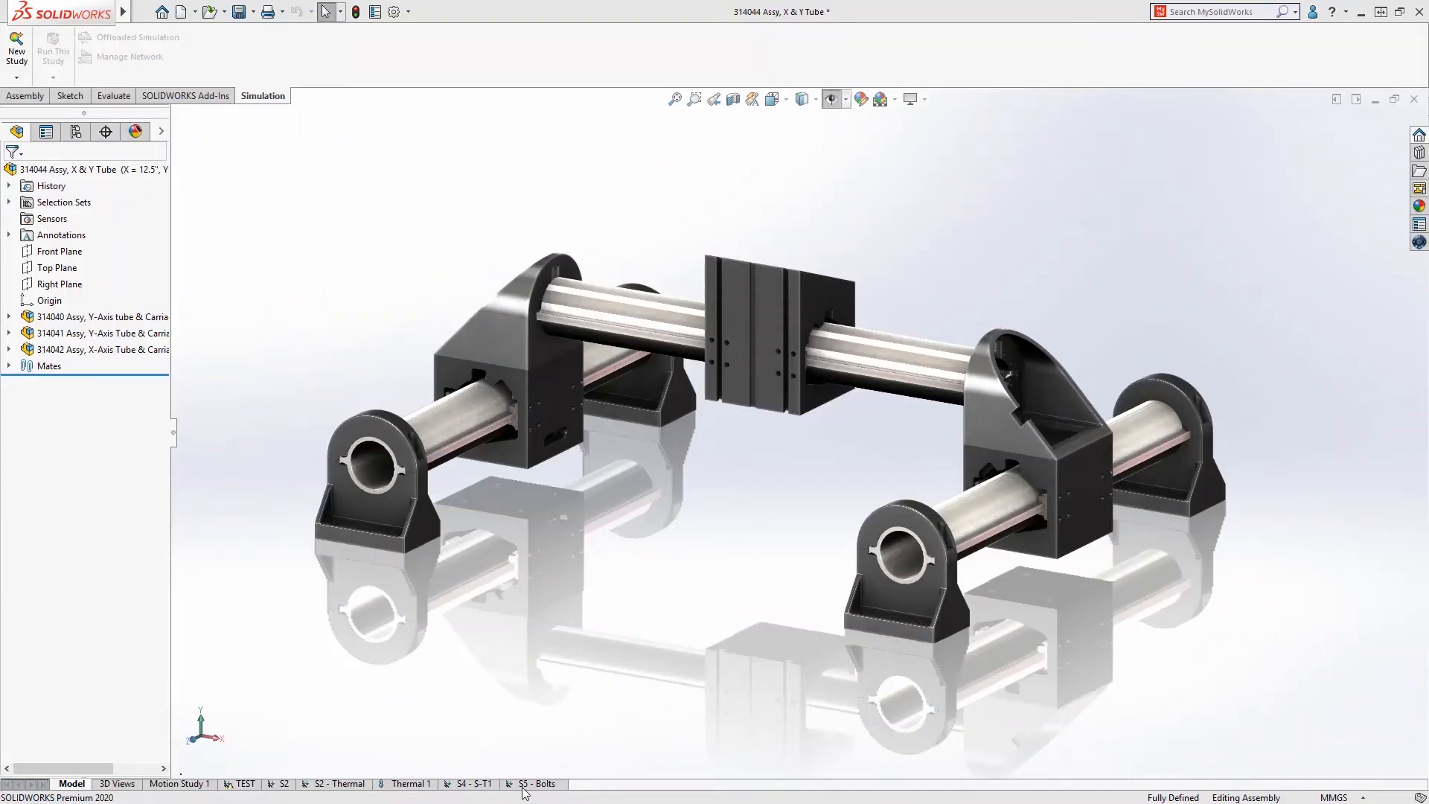
- Open the S5 - Bolts study and expand its Parts folder of X-Axis Tube parts
click(539, 784)
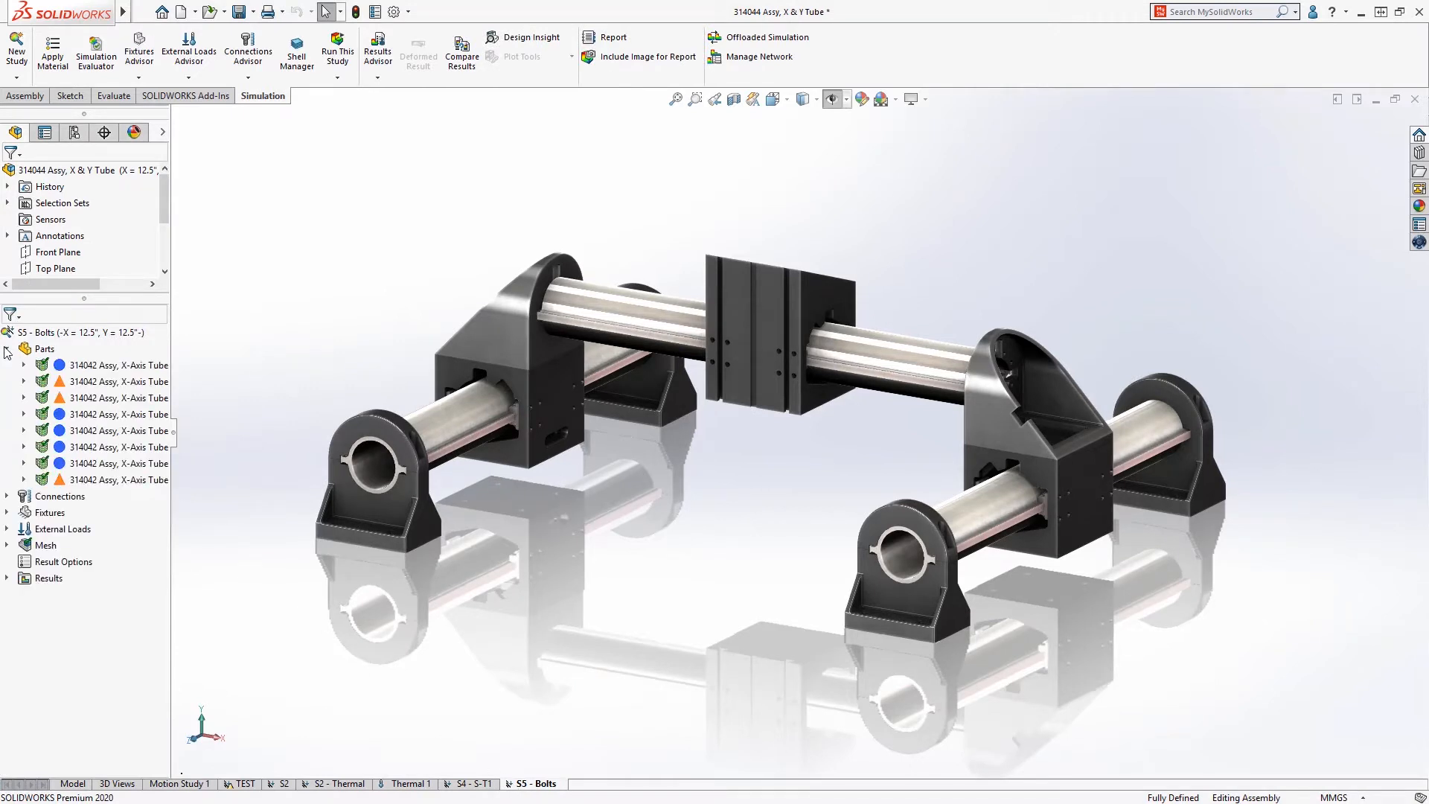
right_click(44, 349)
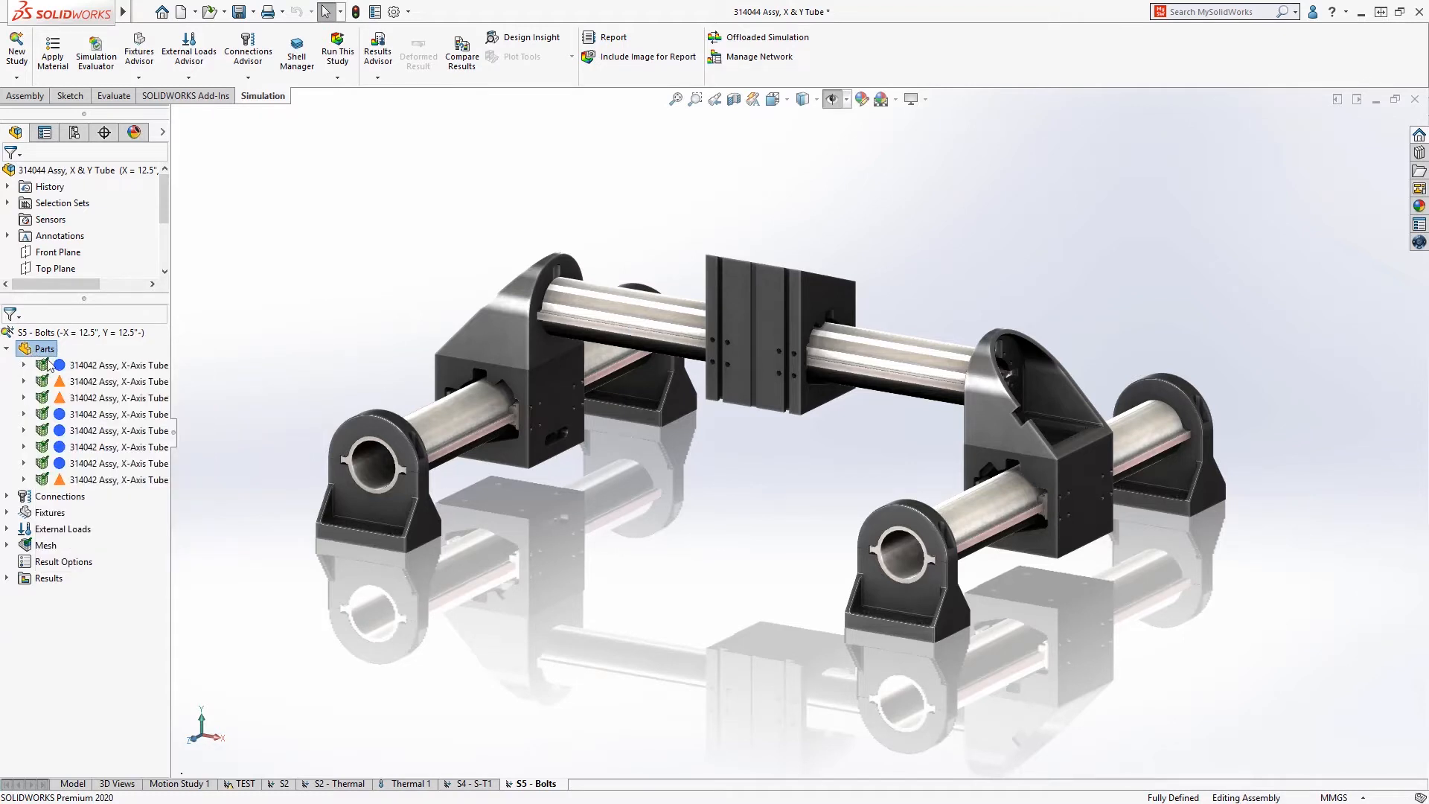
right_click(44, 348)
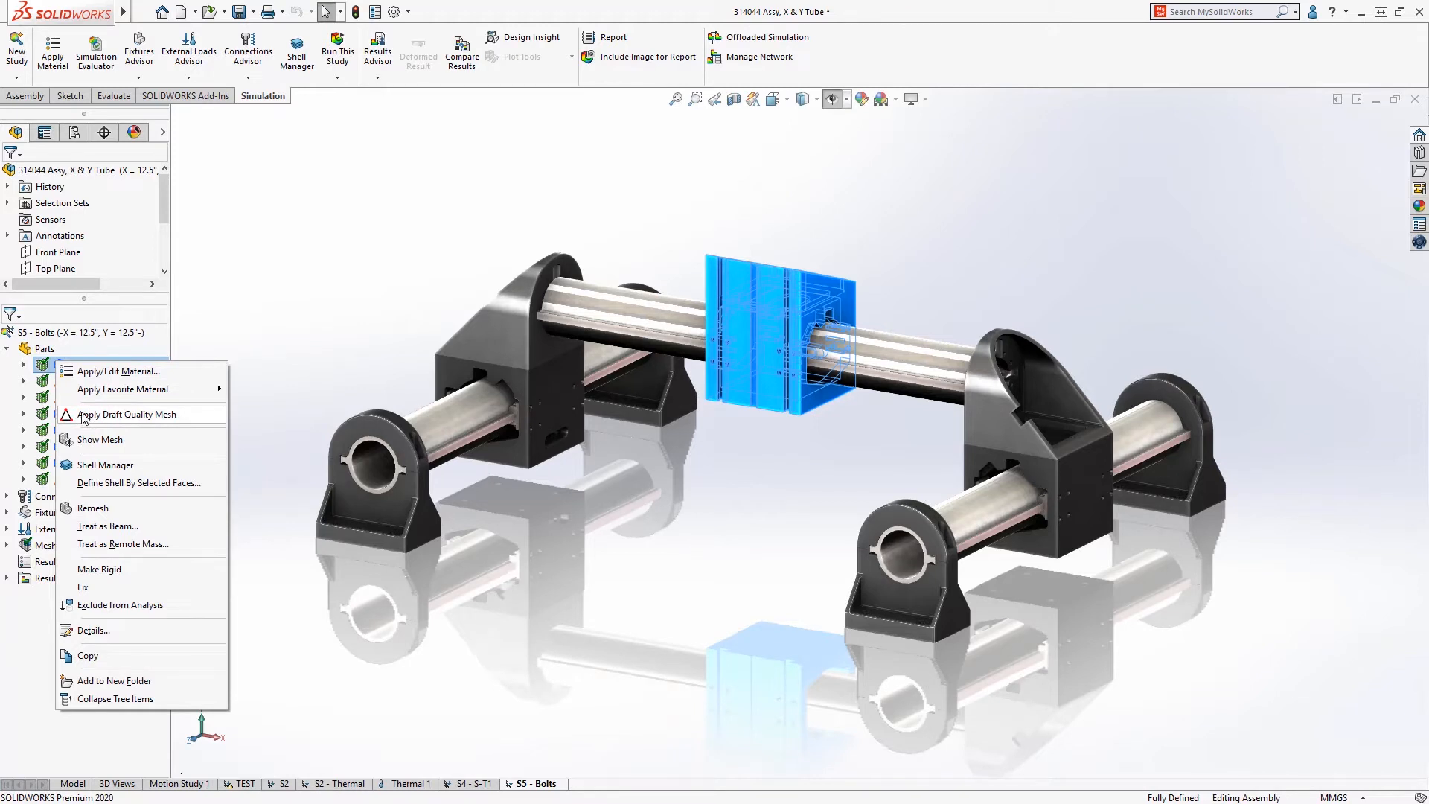
click(8, 348)
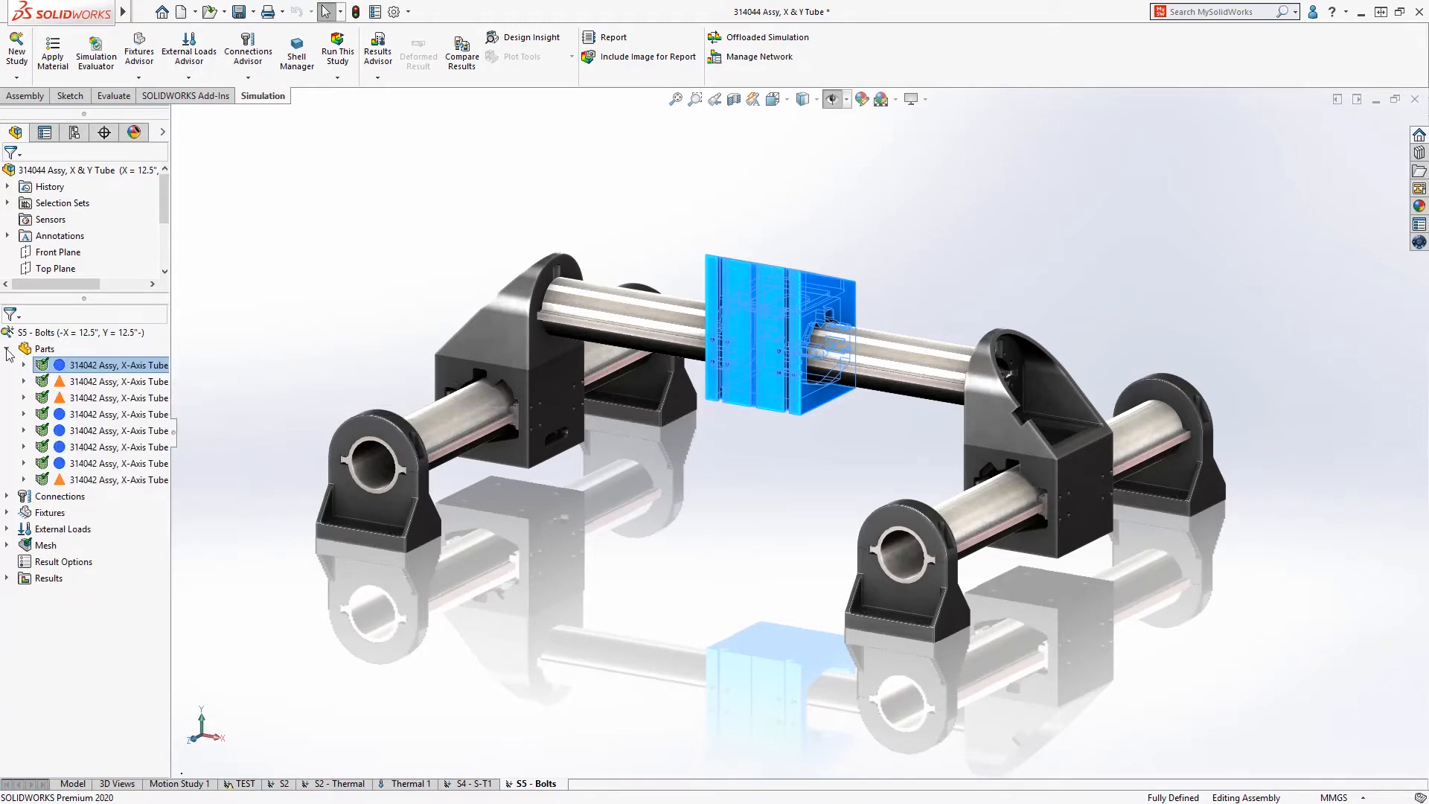
click(8, 349)
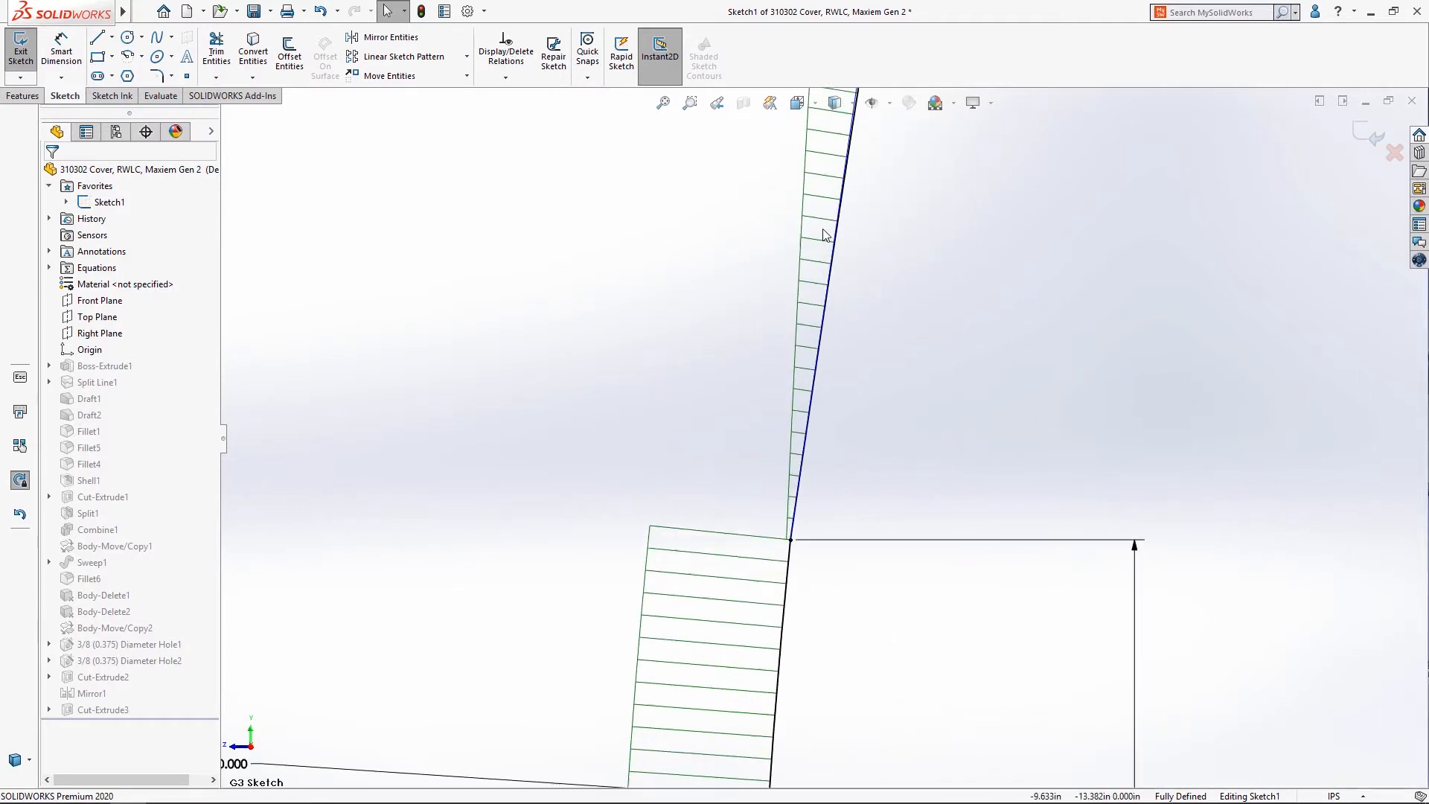
- Add a Torsion Continuity relation at the spline-line shared endpoint in Sketch1
click(790, 540)
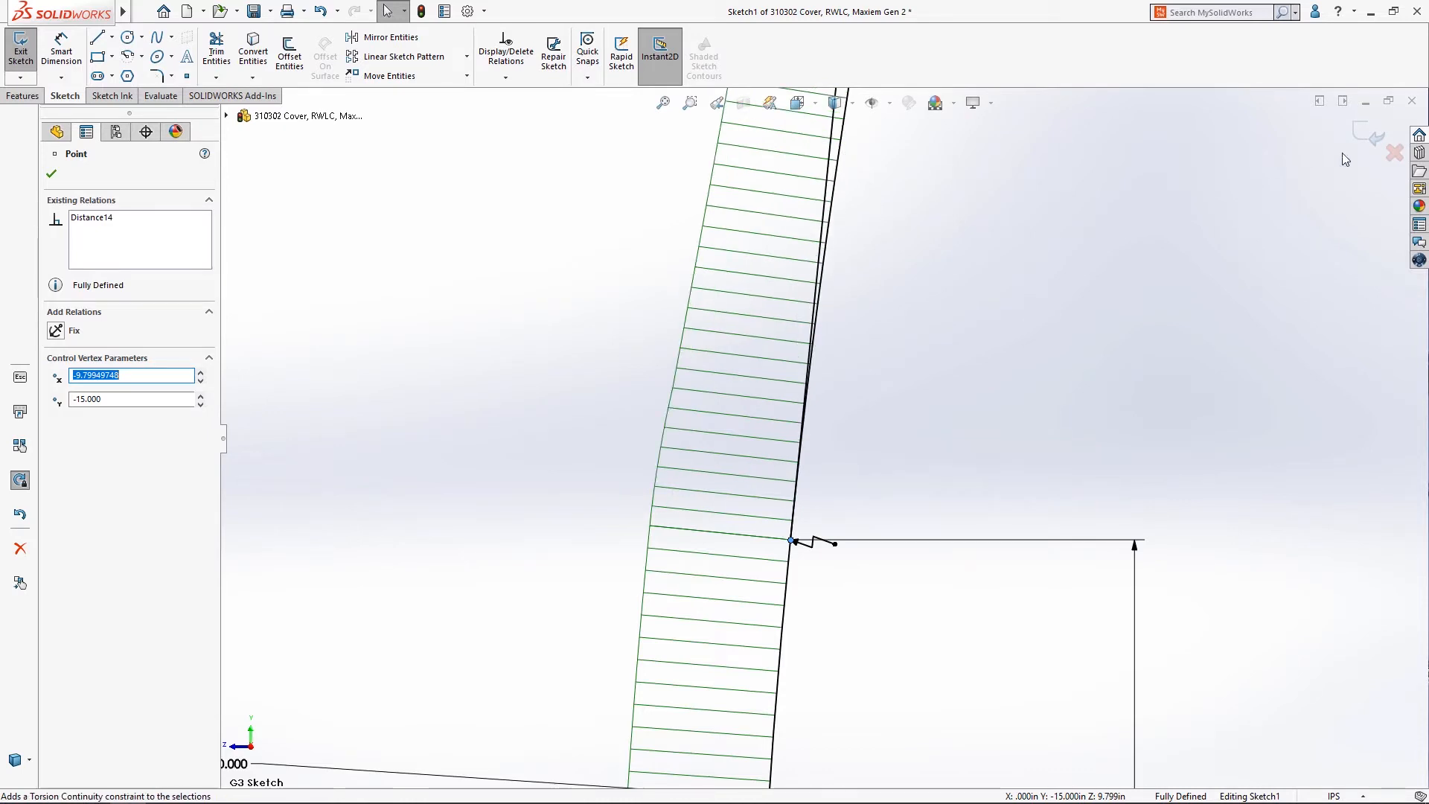
click(20, 48)
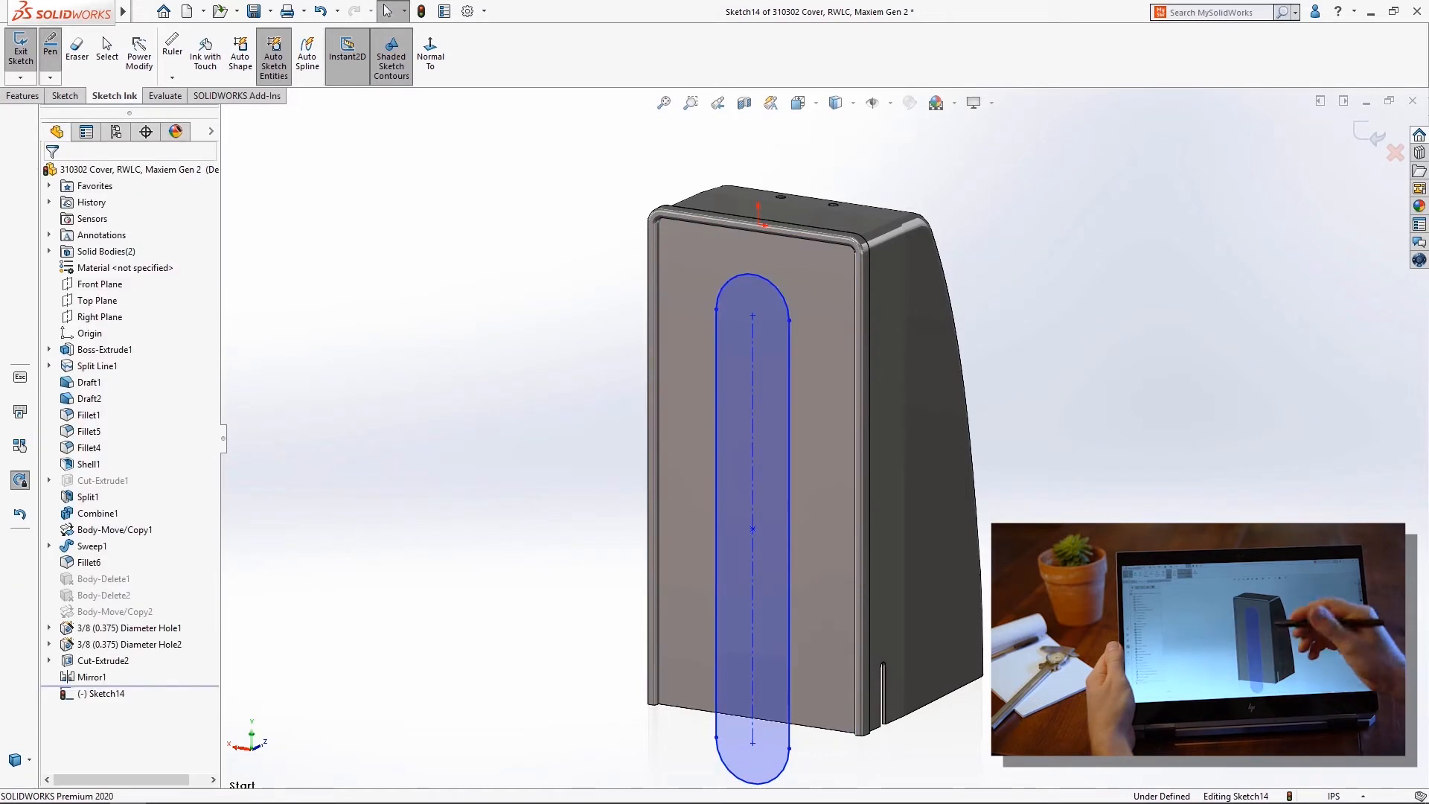
- Ink a slot, dimension it 16.000, and scribble away its lower rounded end
click(752, 528)
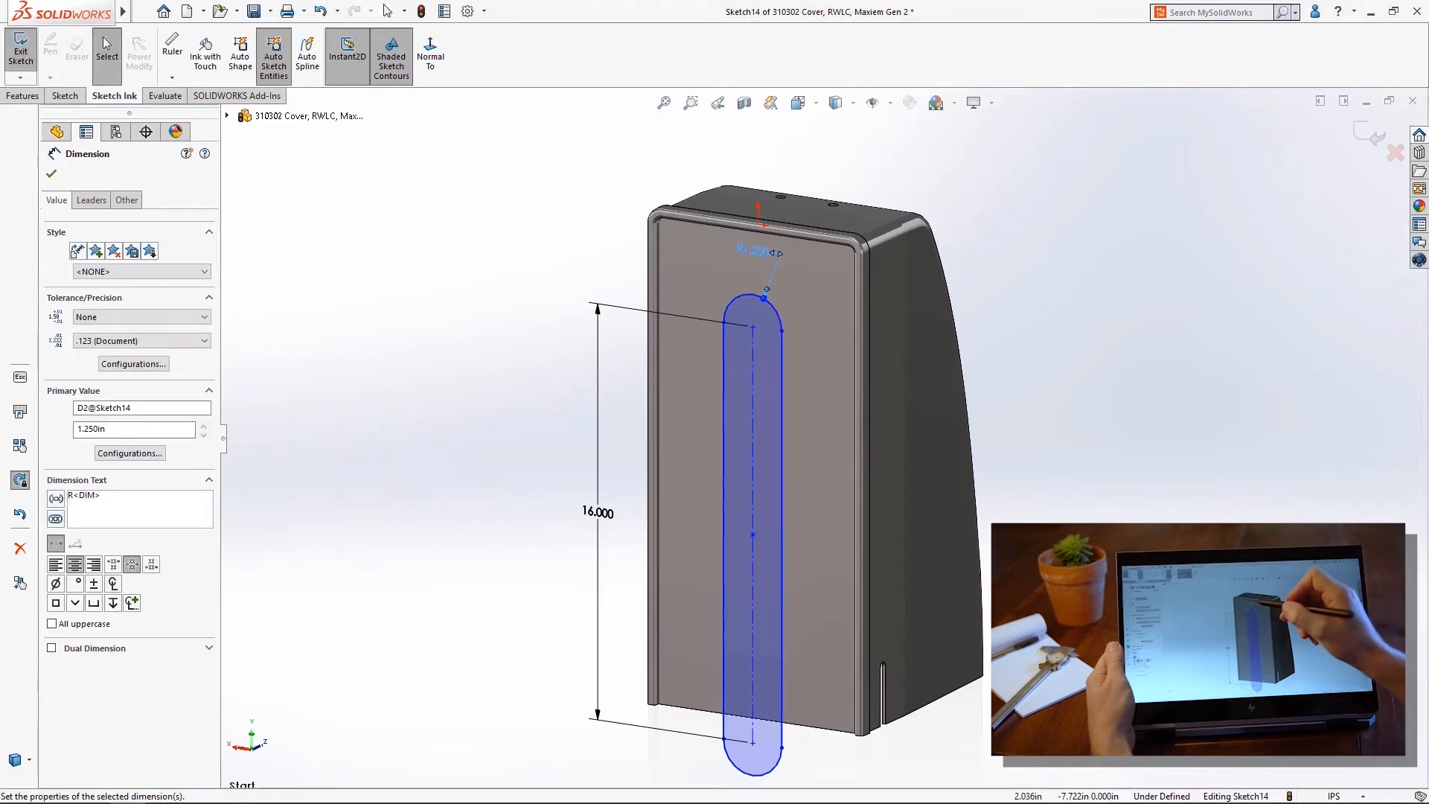
click(51, 174)
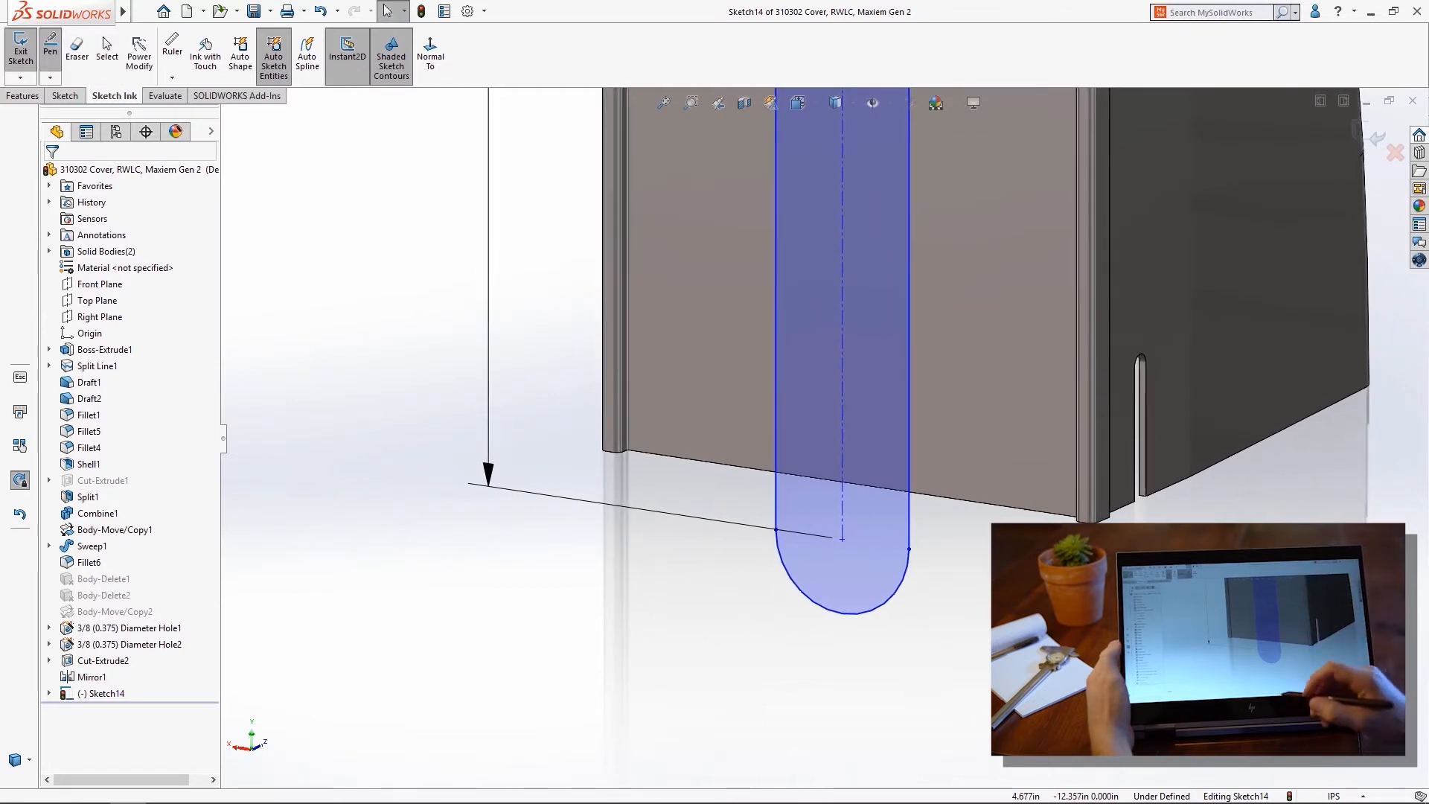
click(831, 470)
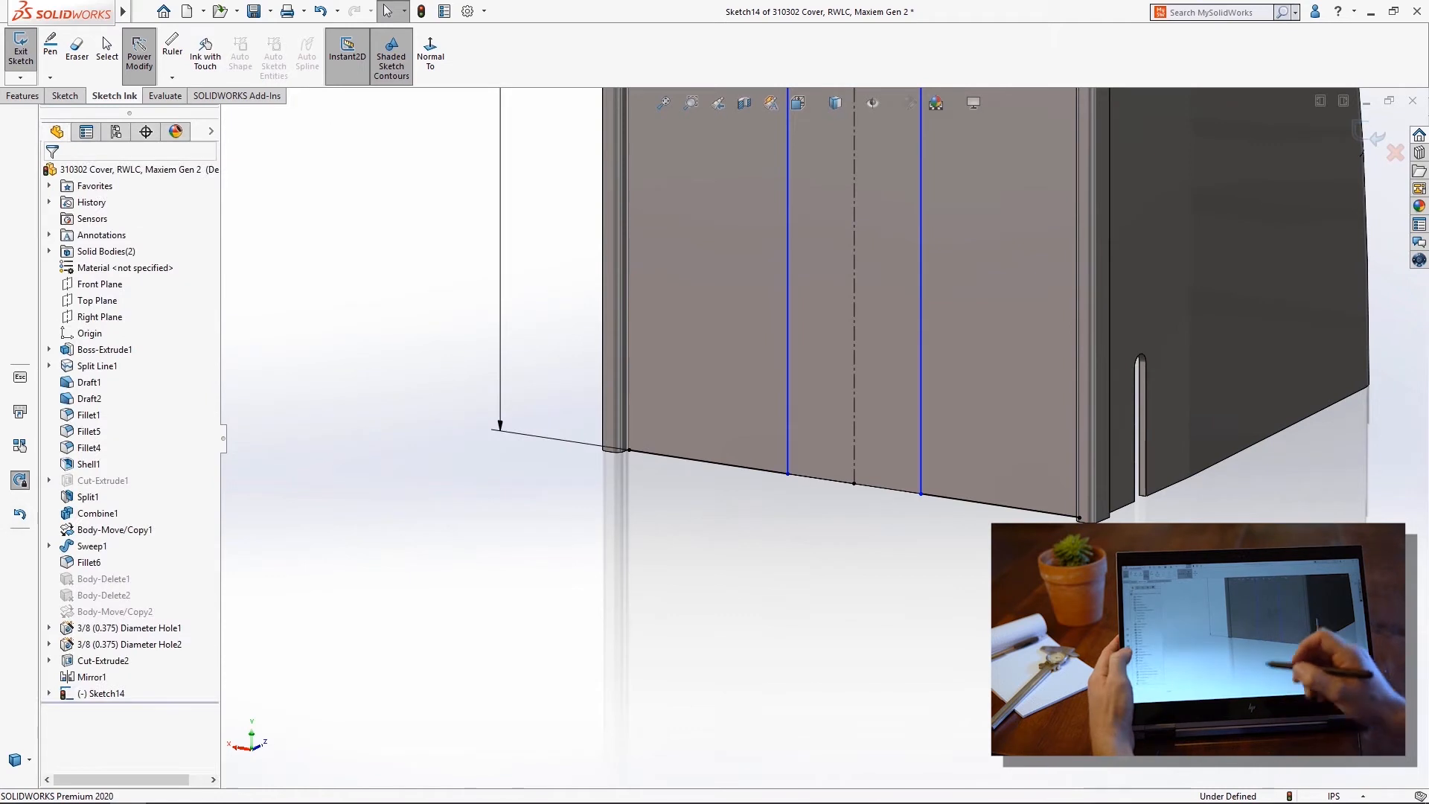
click(774, 465)
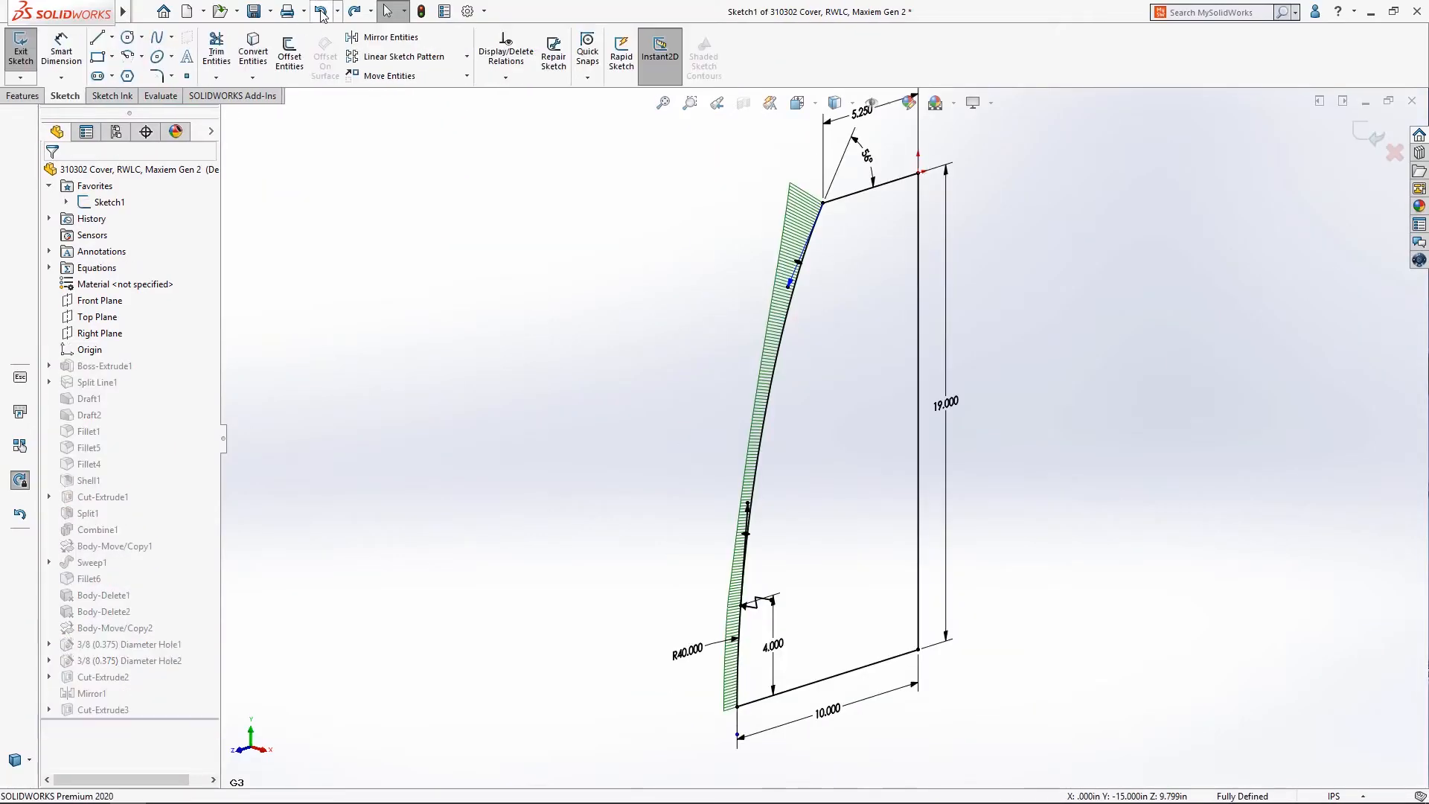
click(781, 300)
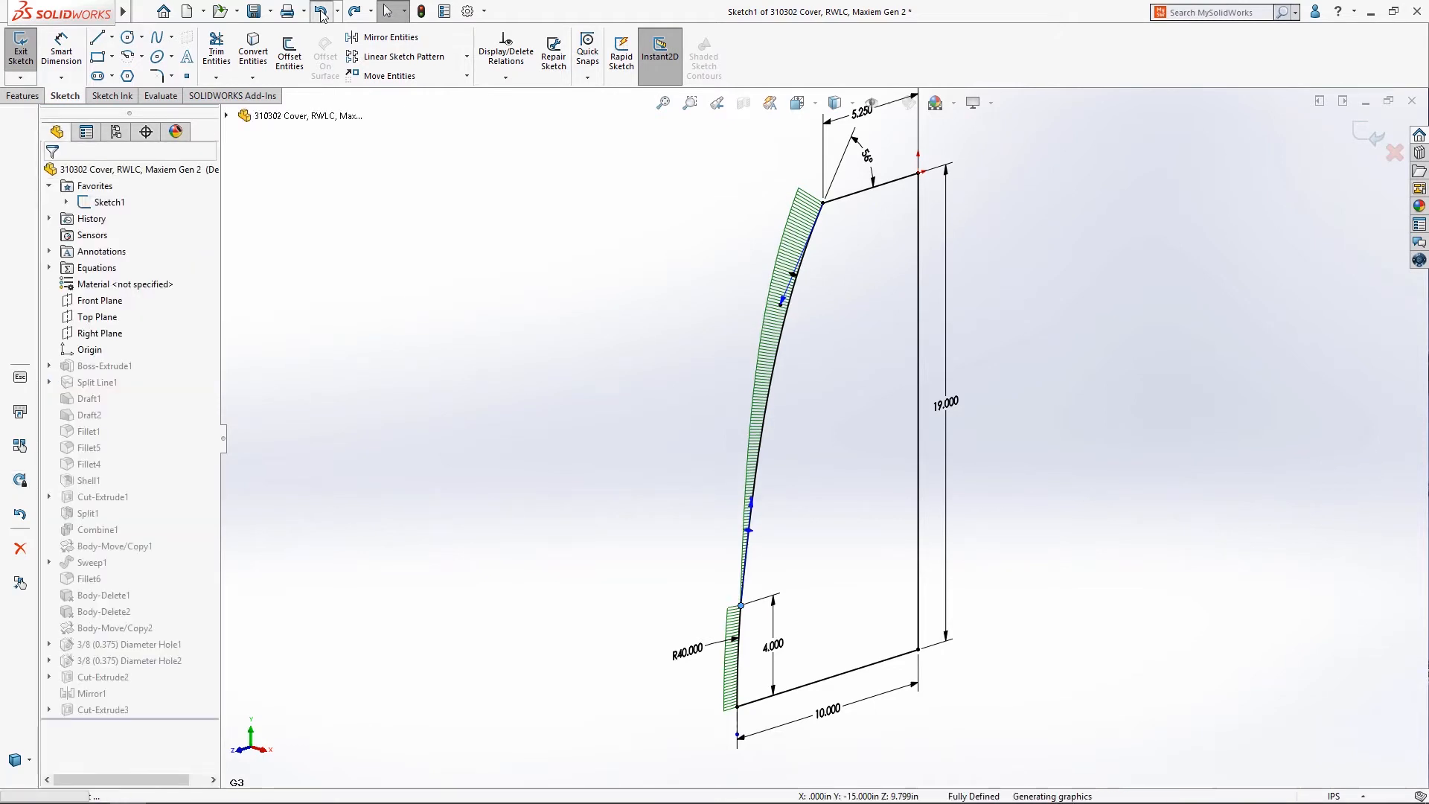
click(20, 44)
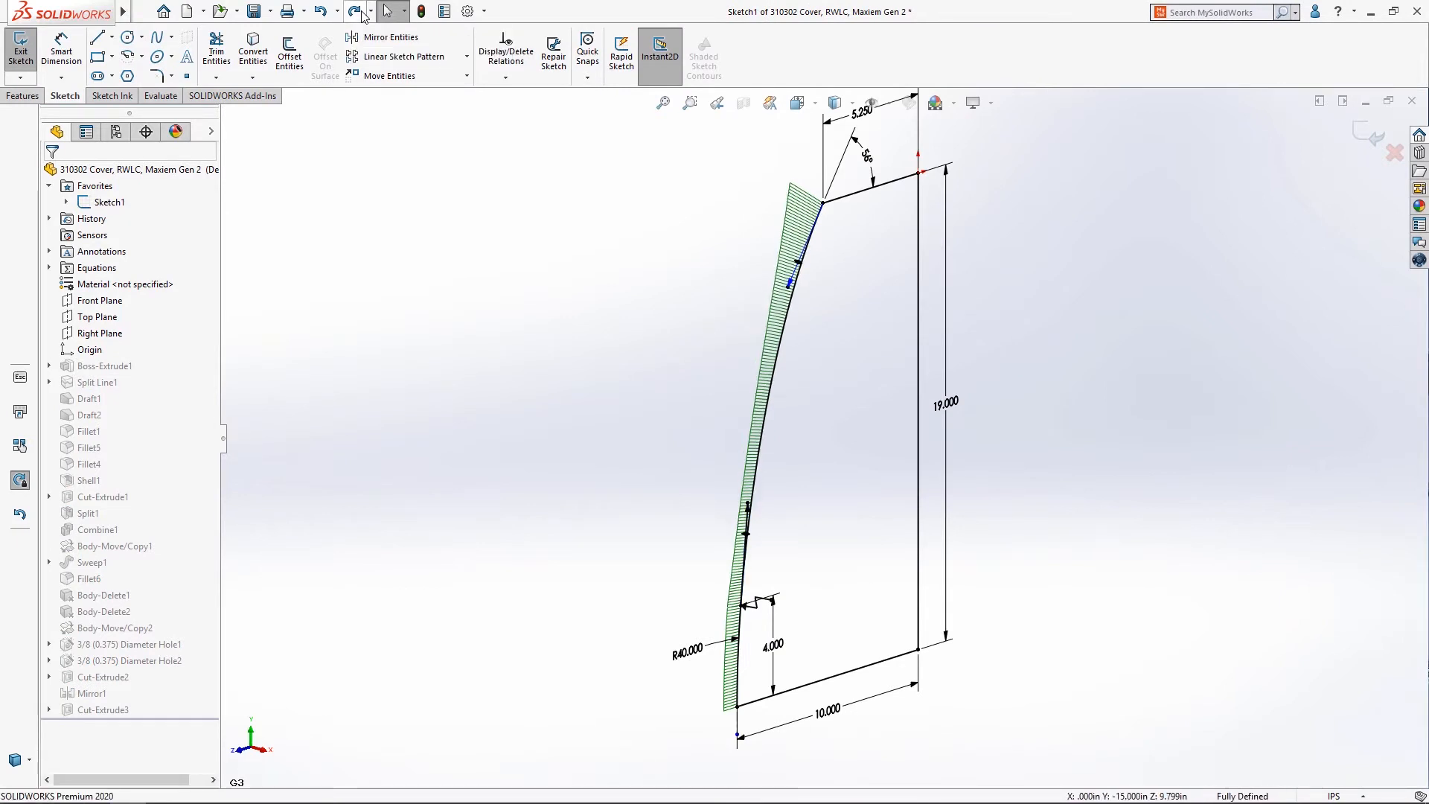
click(20, 48)
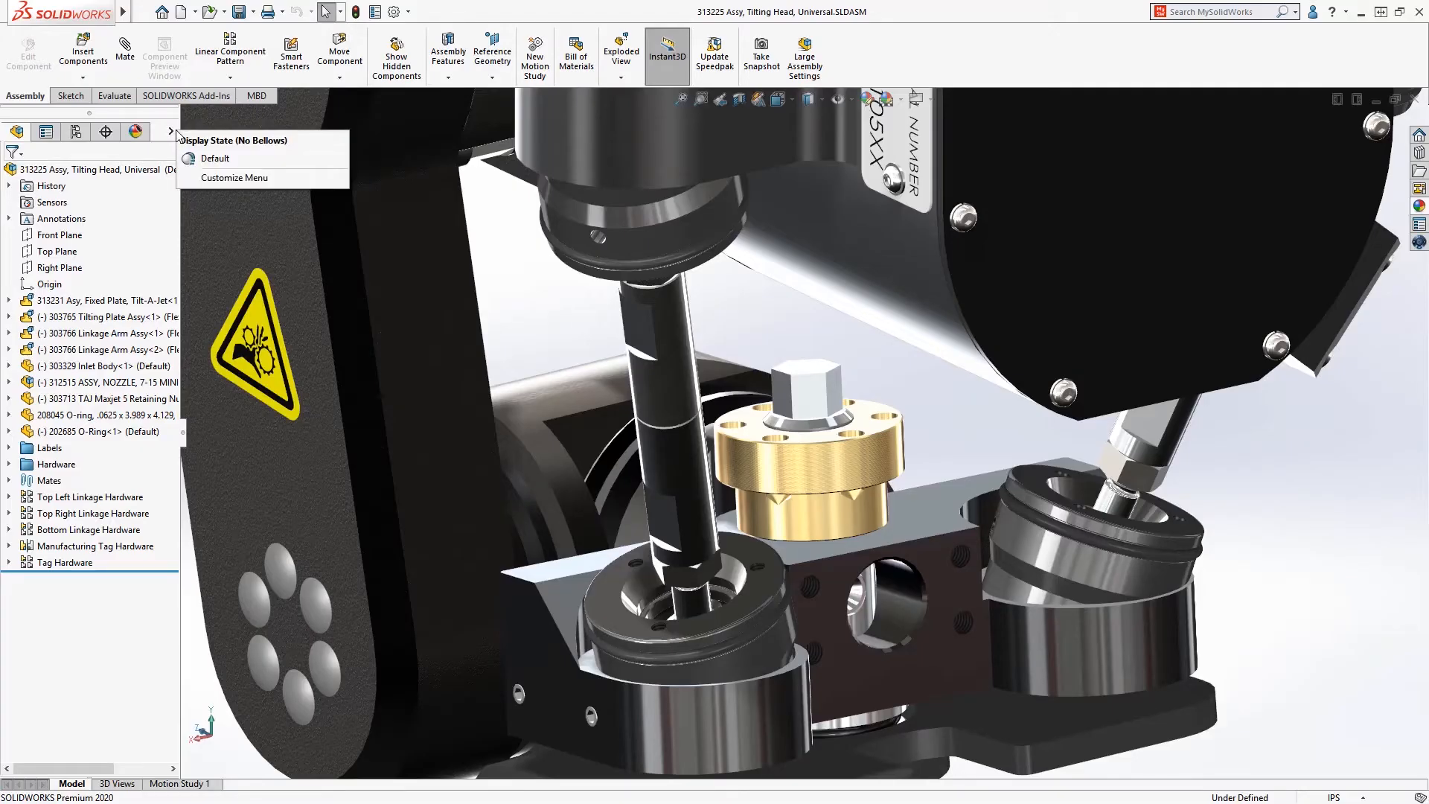
- Show the bellows via the Default display state and make them flexible, reattached to the clamp face
click(215, 158)
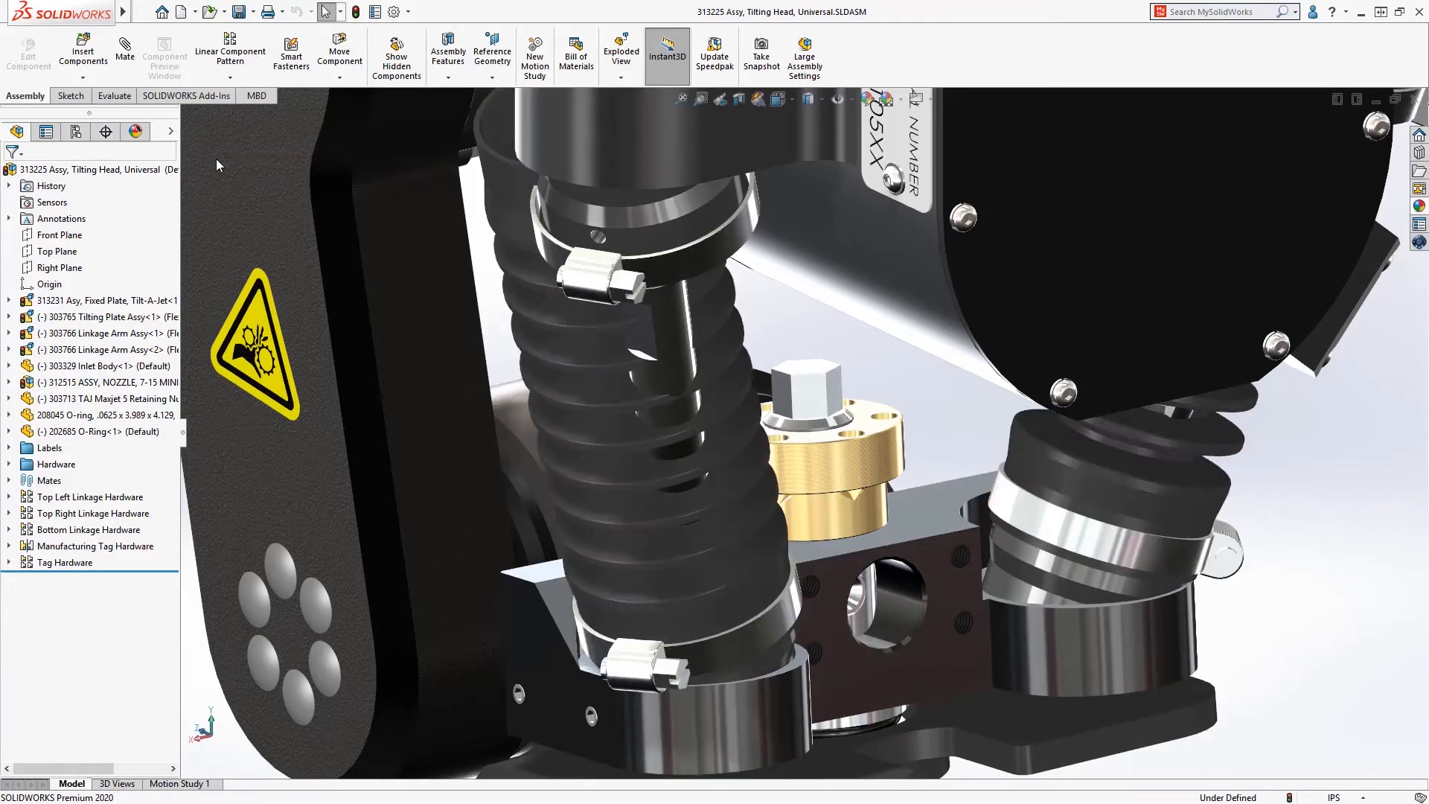
mouse_move(261, 200)
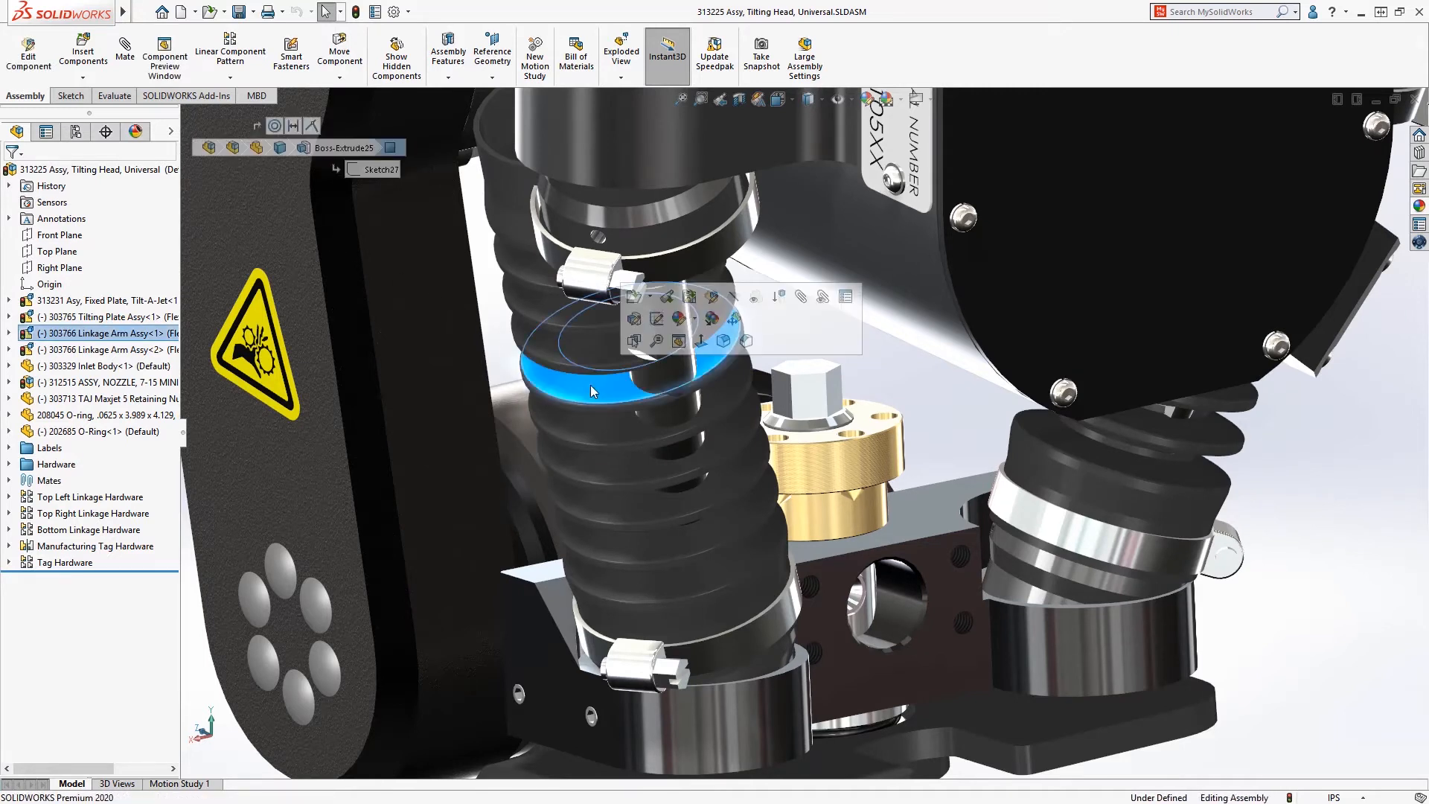
mouse_move(733, 319)
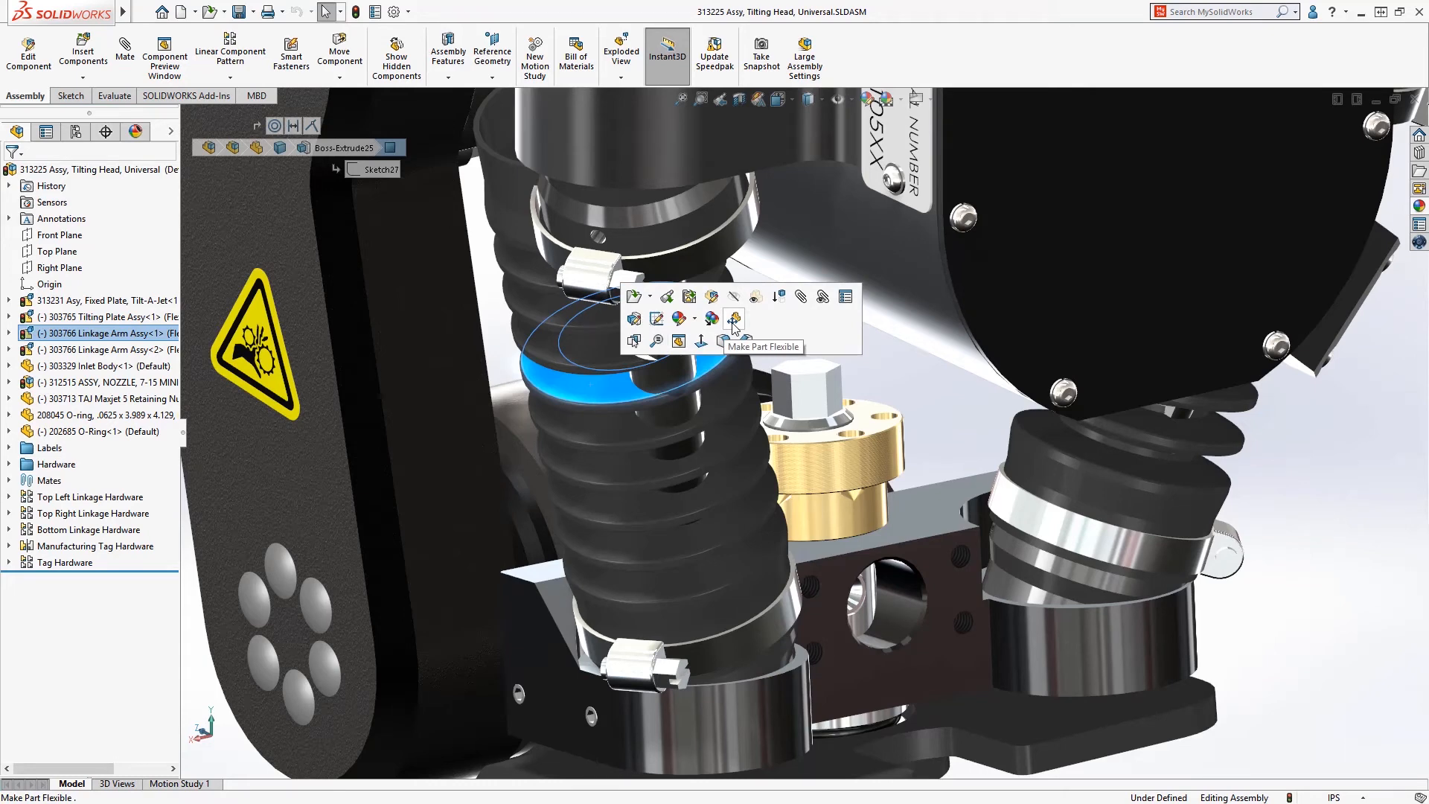
click(734, 319)
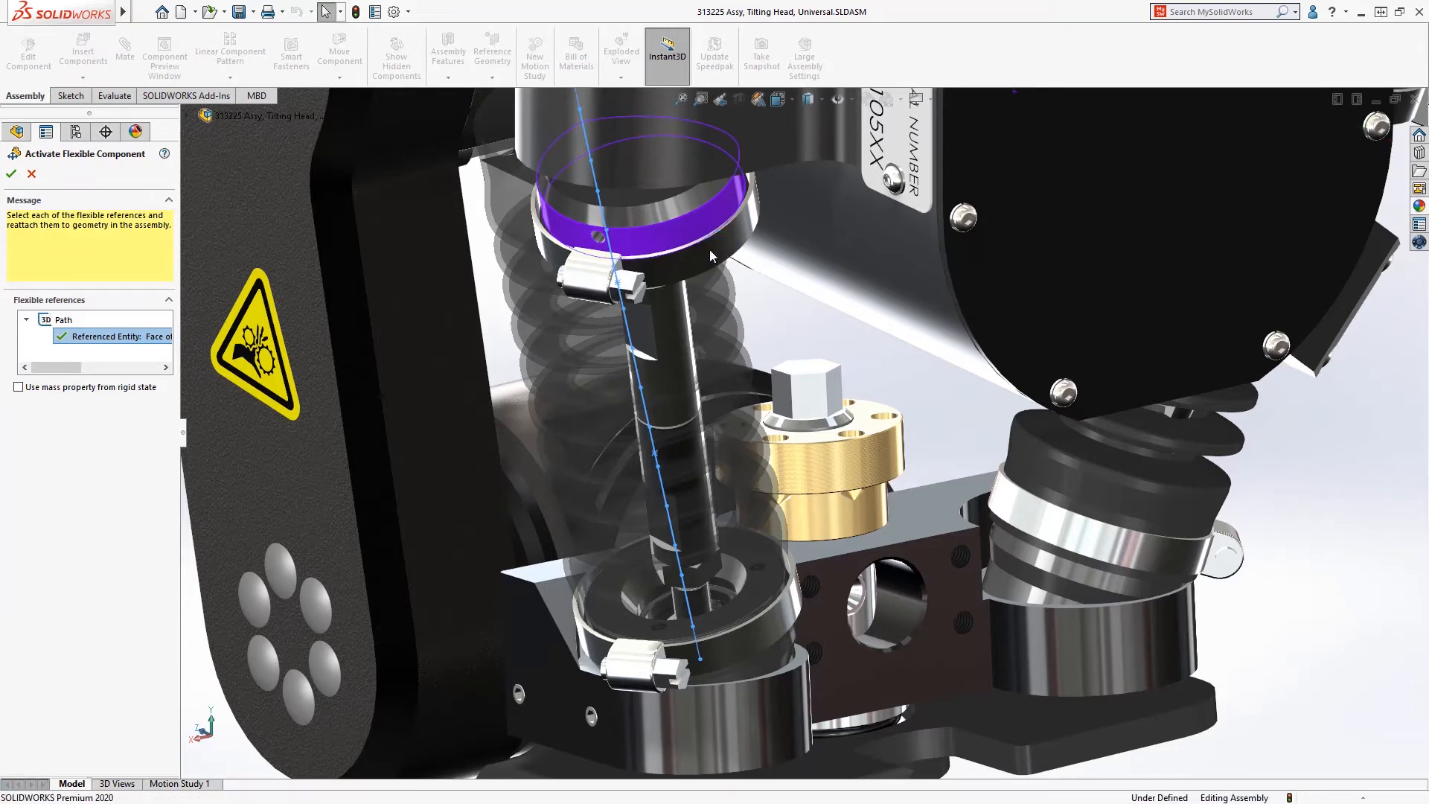
click(9, 174)
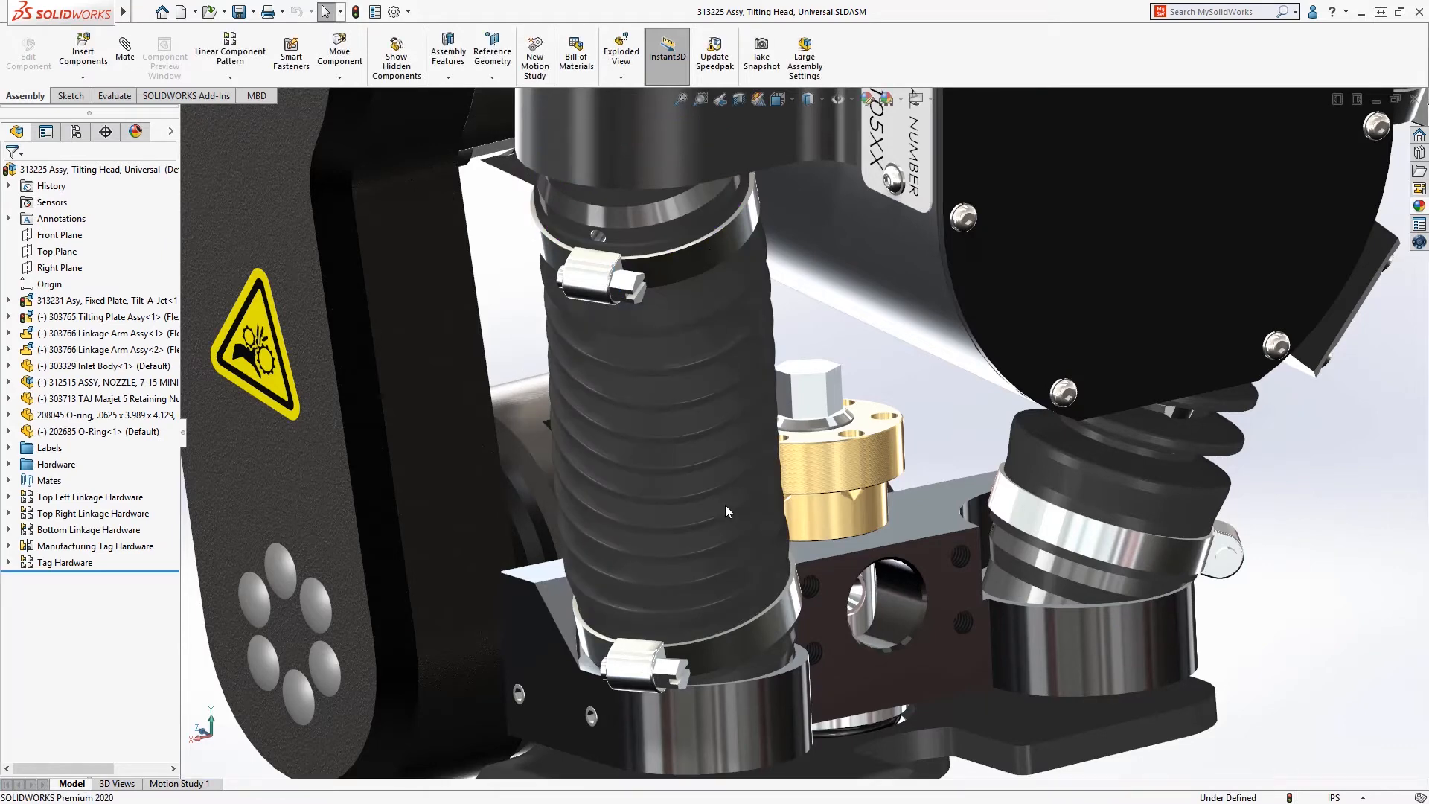
click(724, 720)
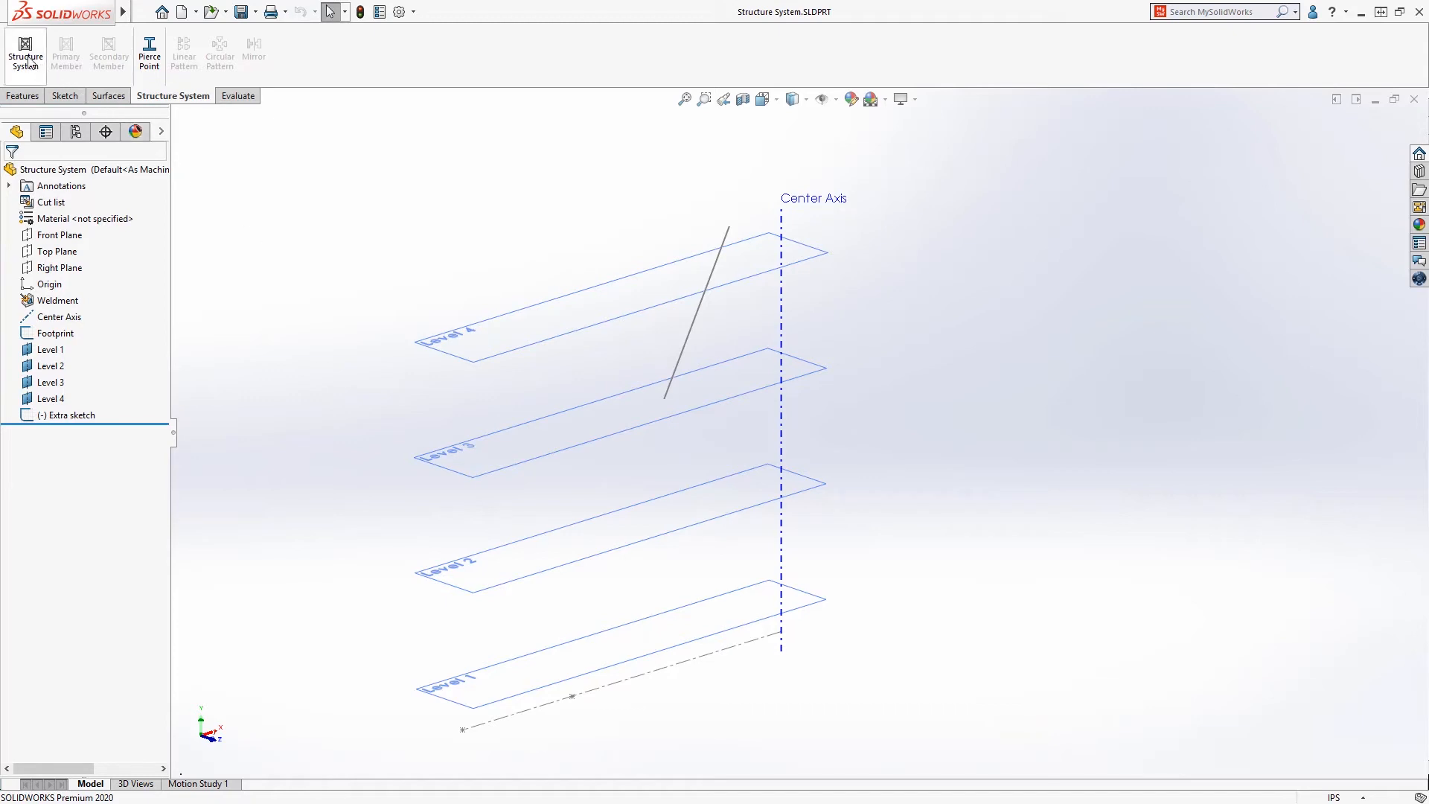
- Begin a Primary Member defined by start and end point pairs
click(64, 52)
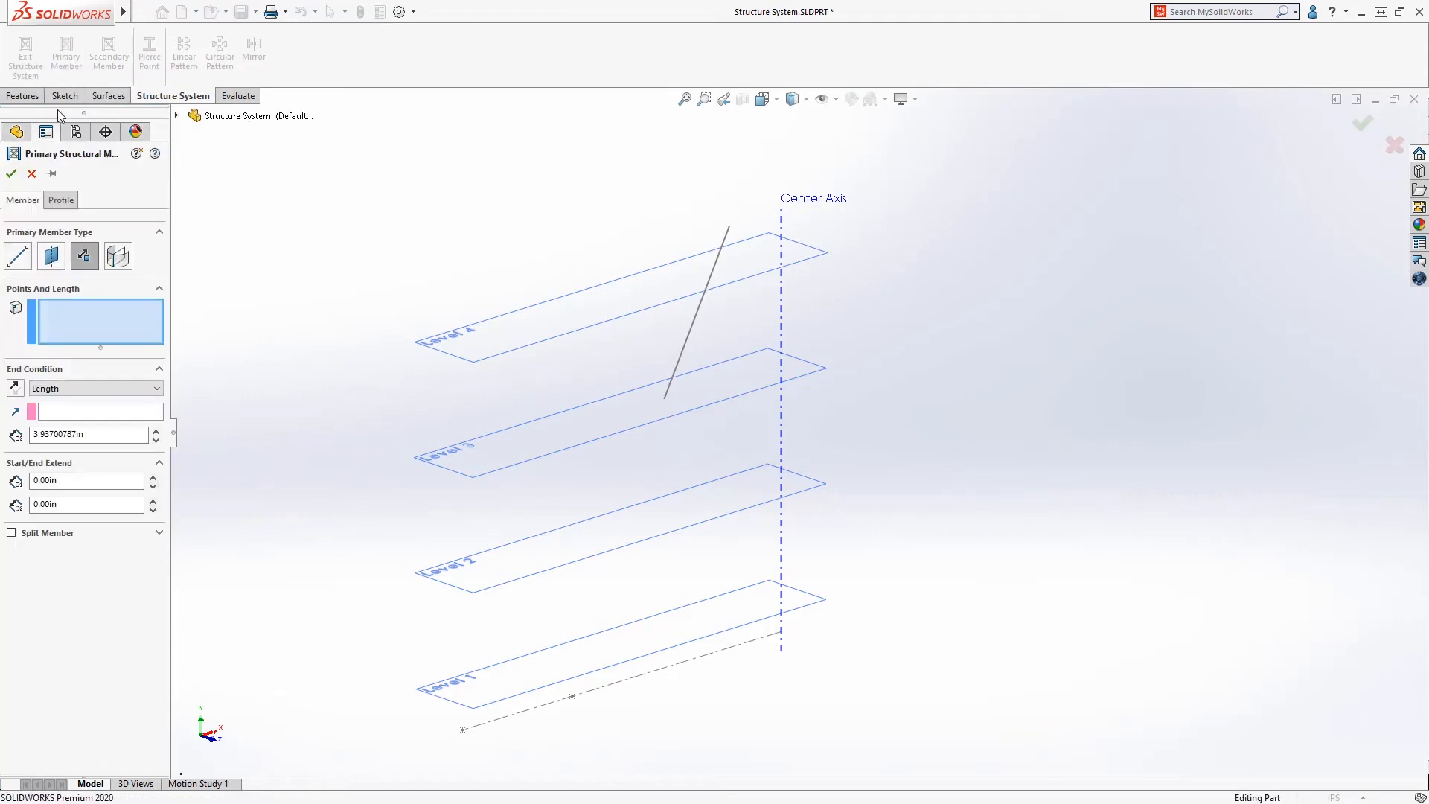
mouse_move(84, 256)
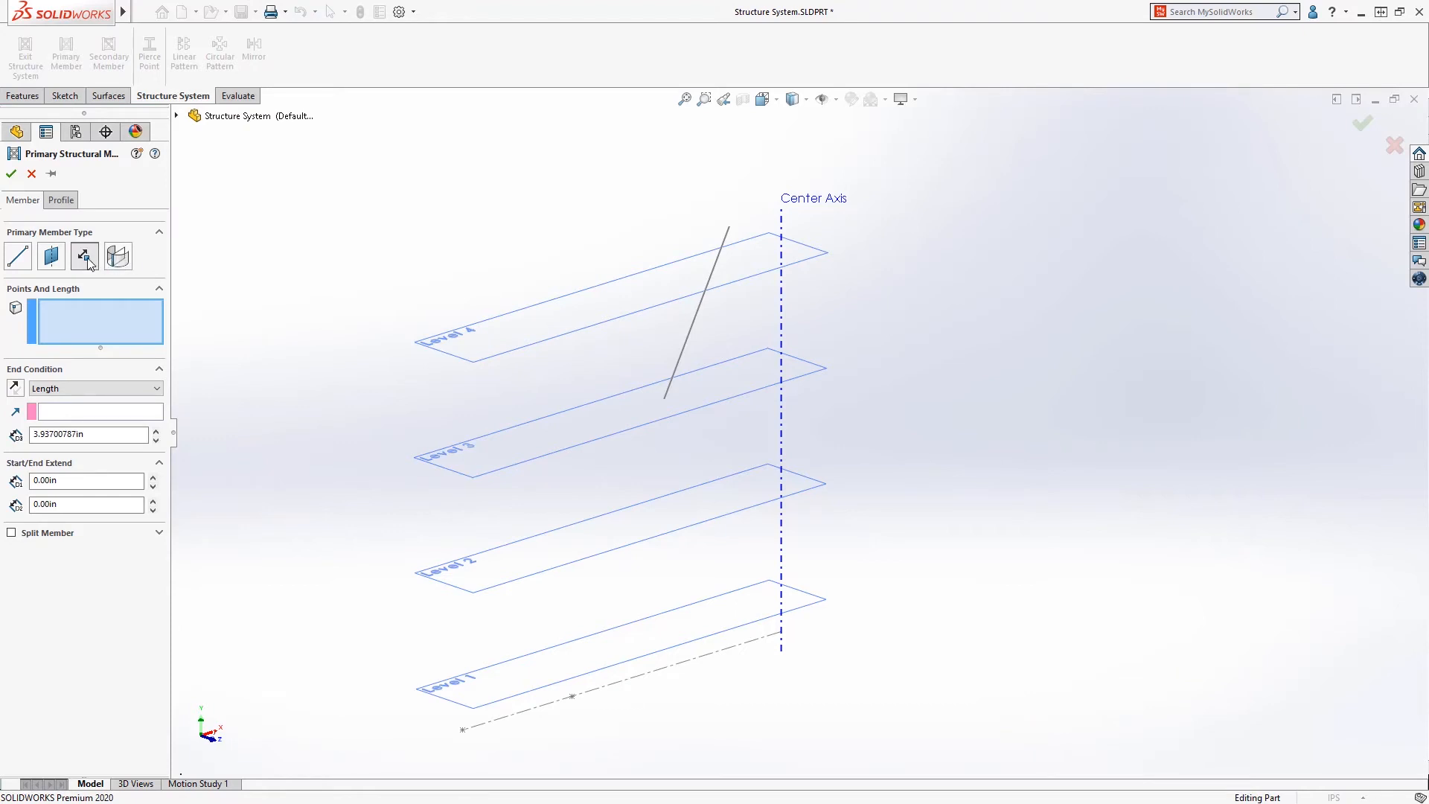
click(94, 387)
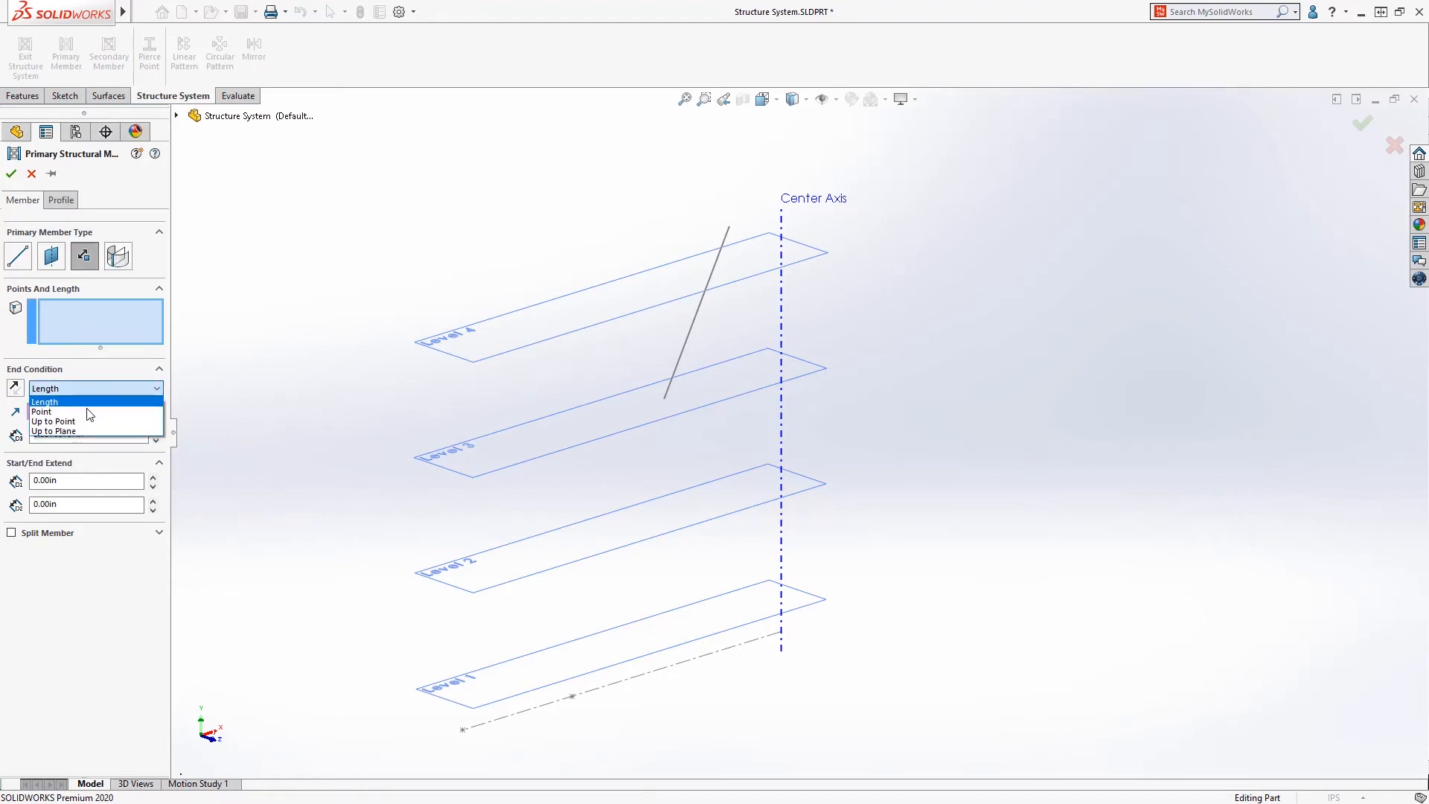
click(41, 411)
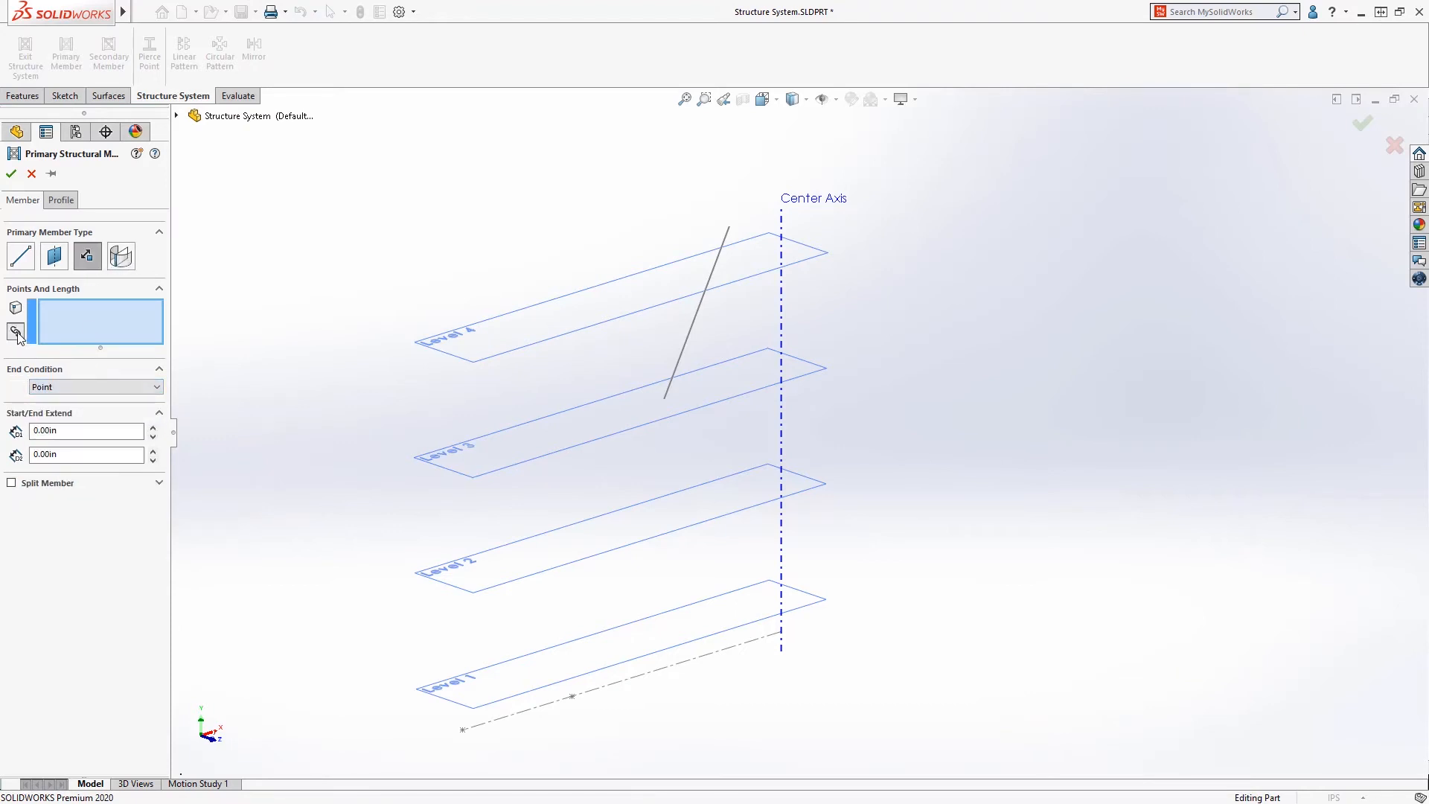
click(463, 729)
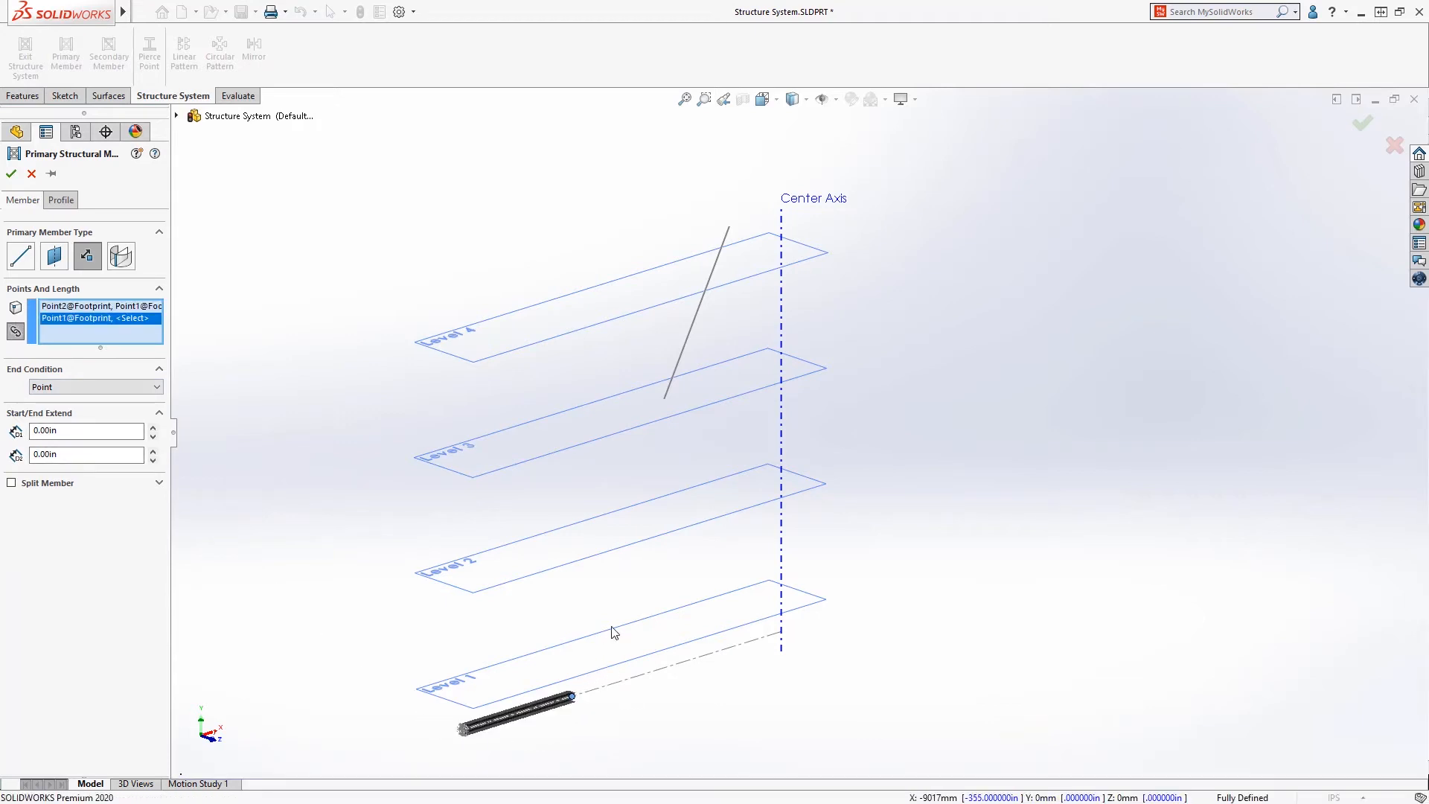
- End both footprint members Up to Plane Level 4 and delete Point7@Extra sketch
click(663, 403)
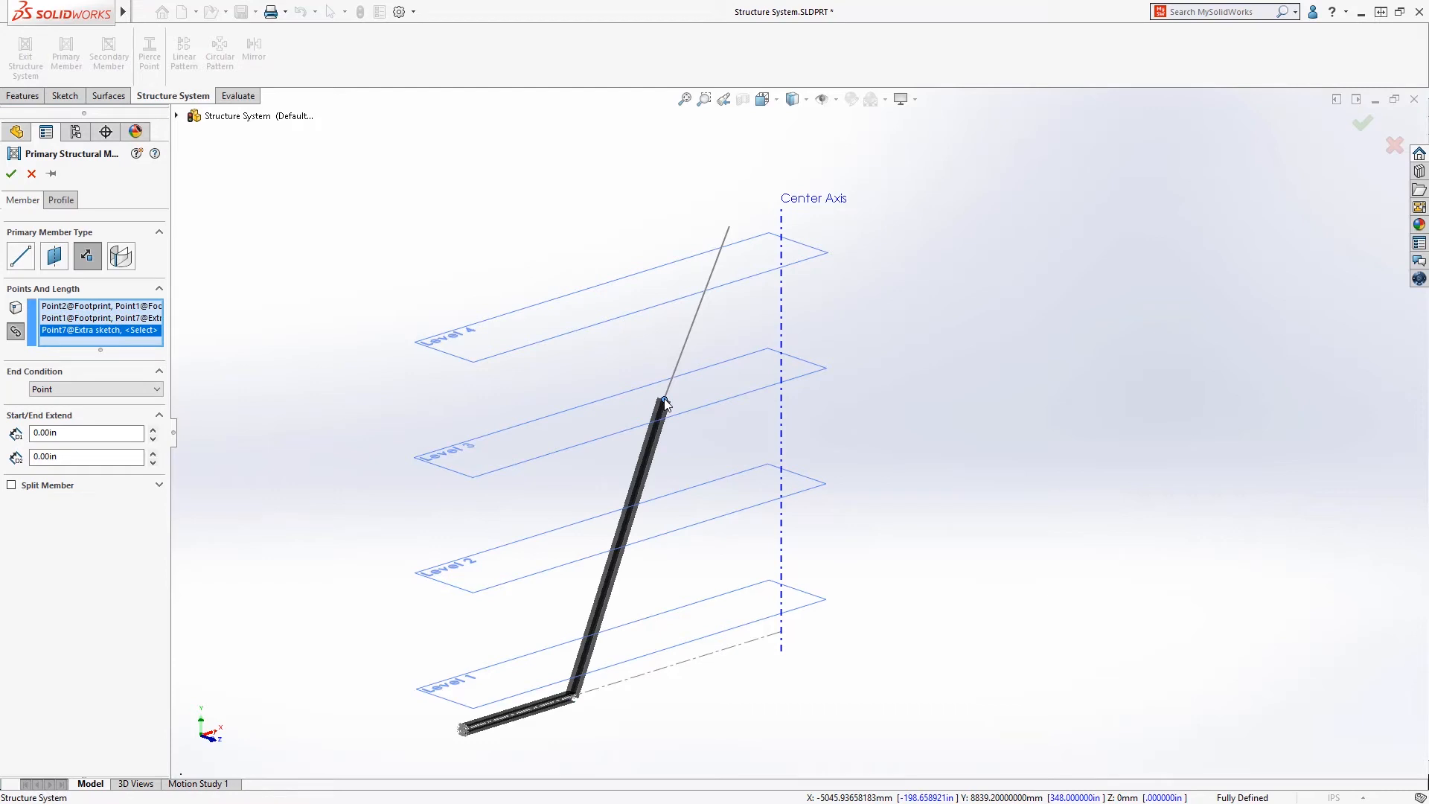
right_click(101, 330)
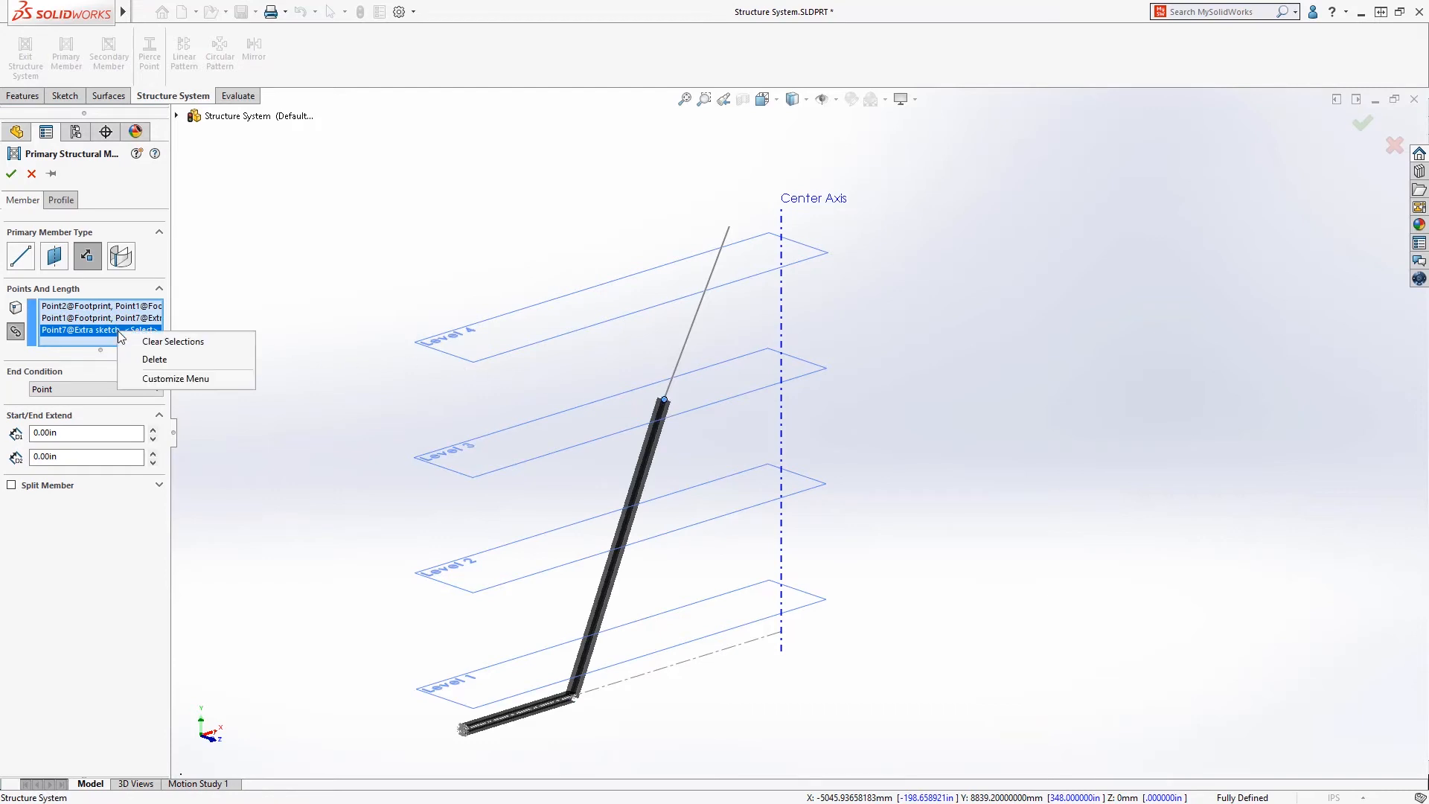
click(154, 359)
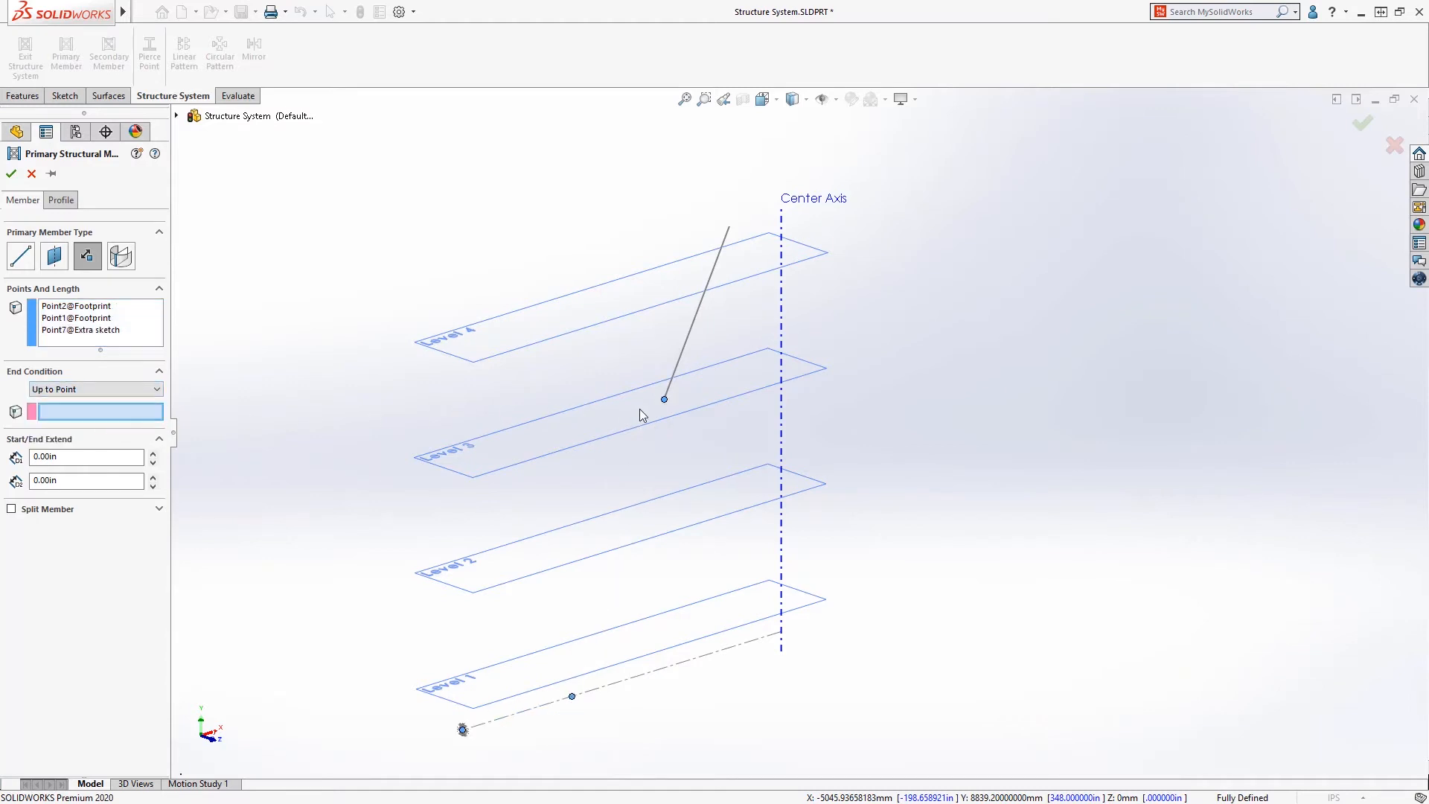
click(77, 329)
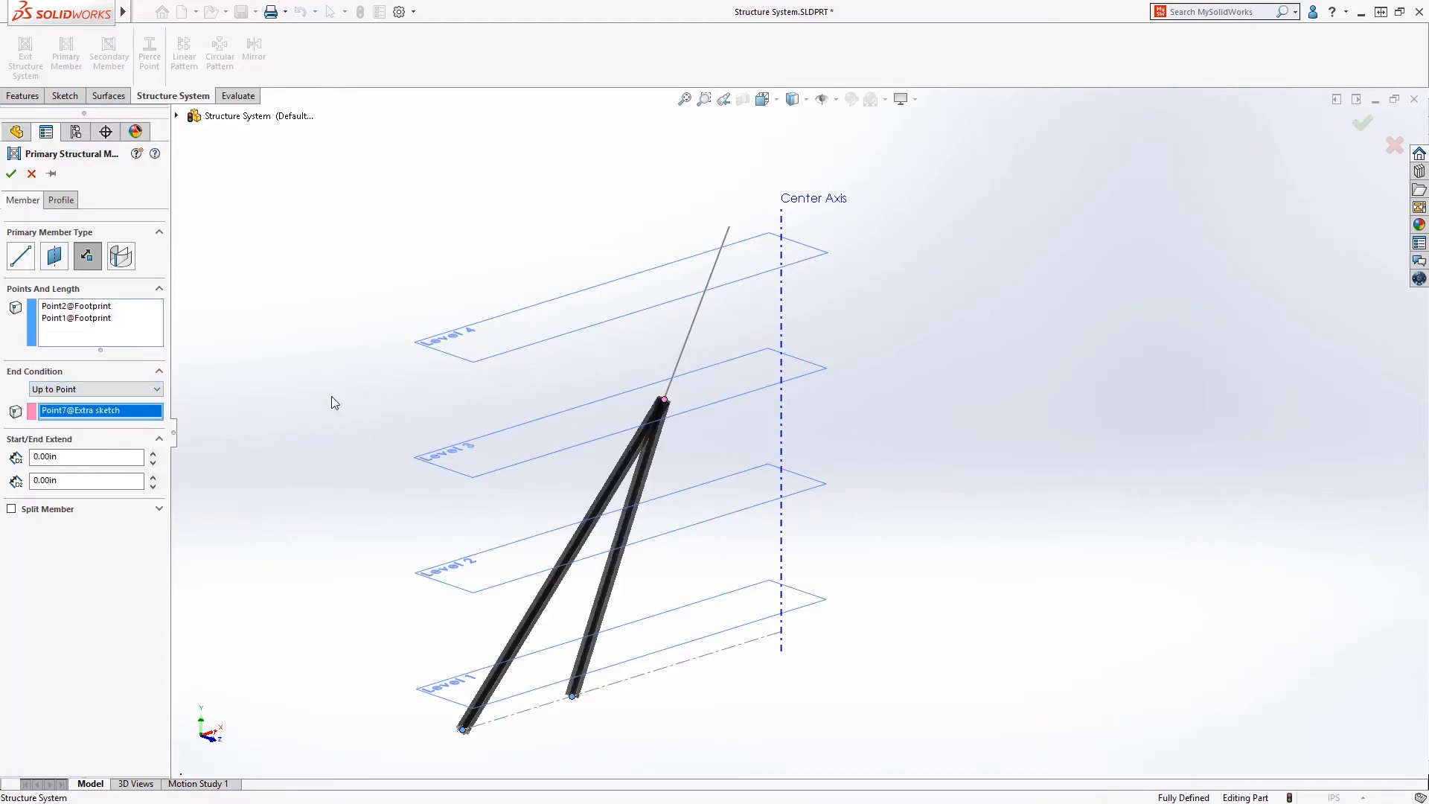
click(154, 389)
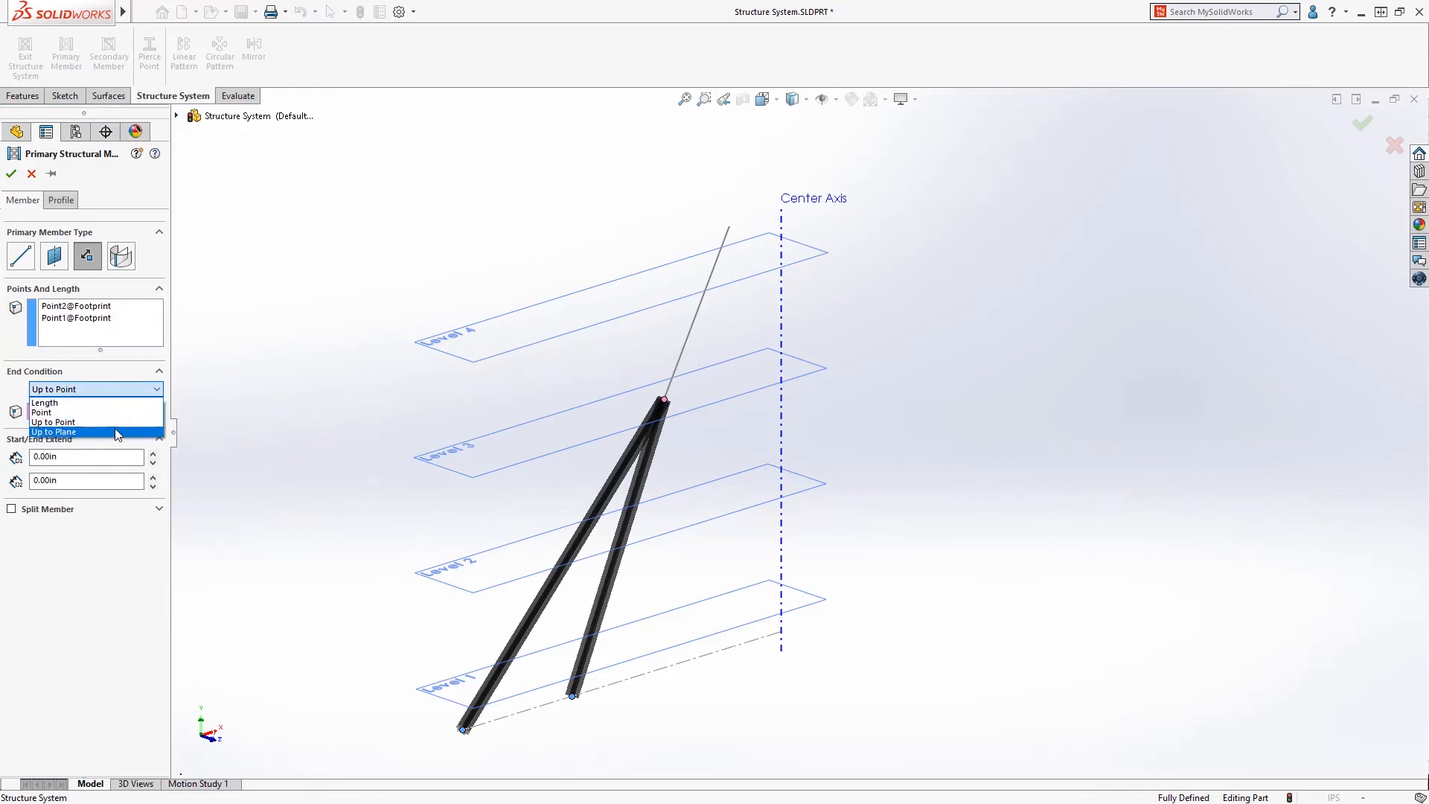
click(52, 431)
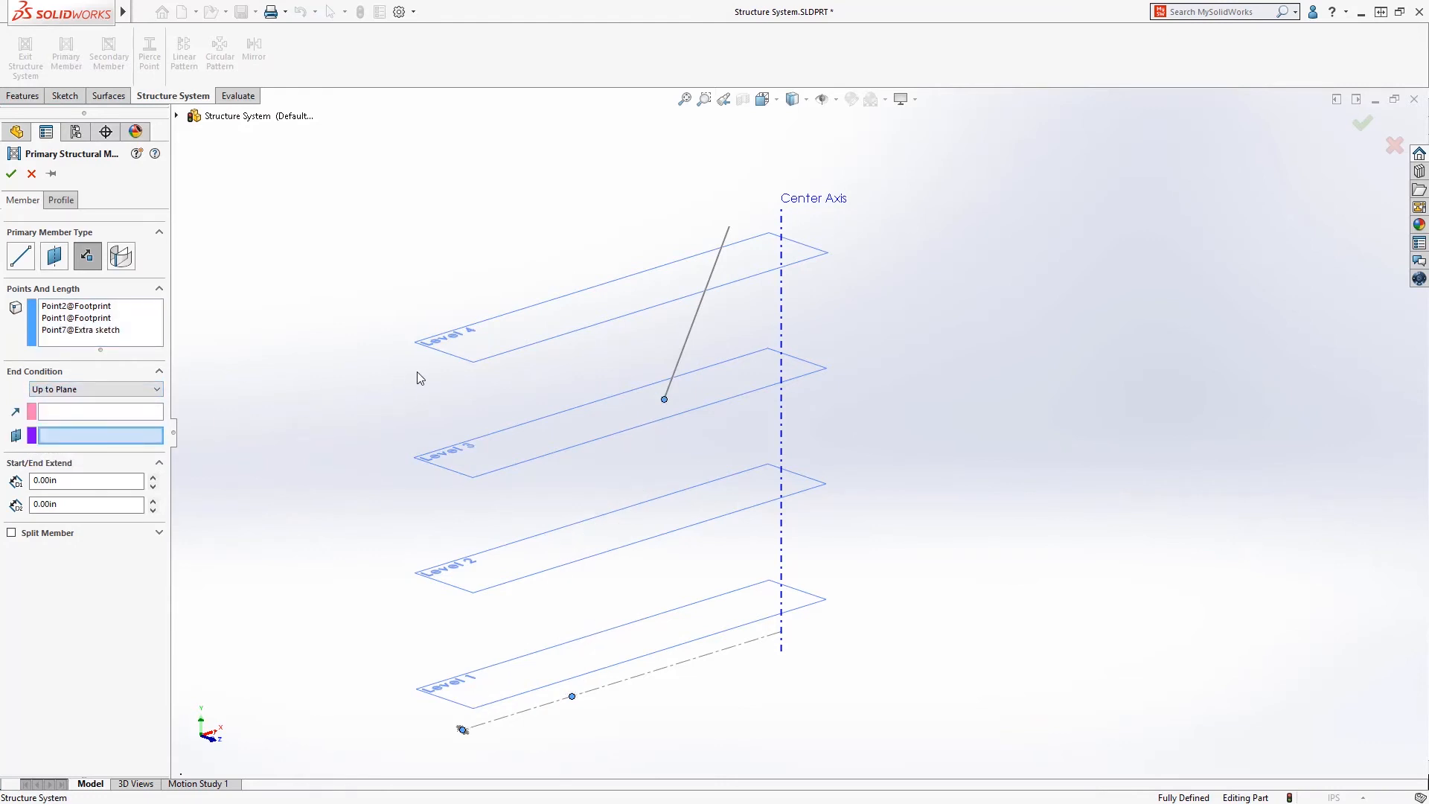
right_click(81, 329)
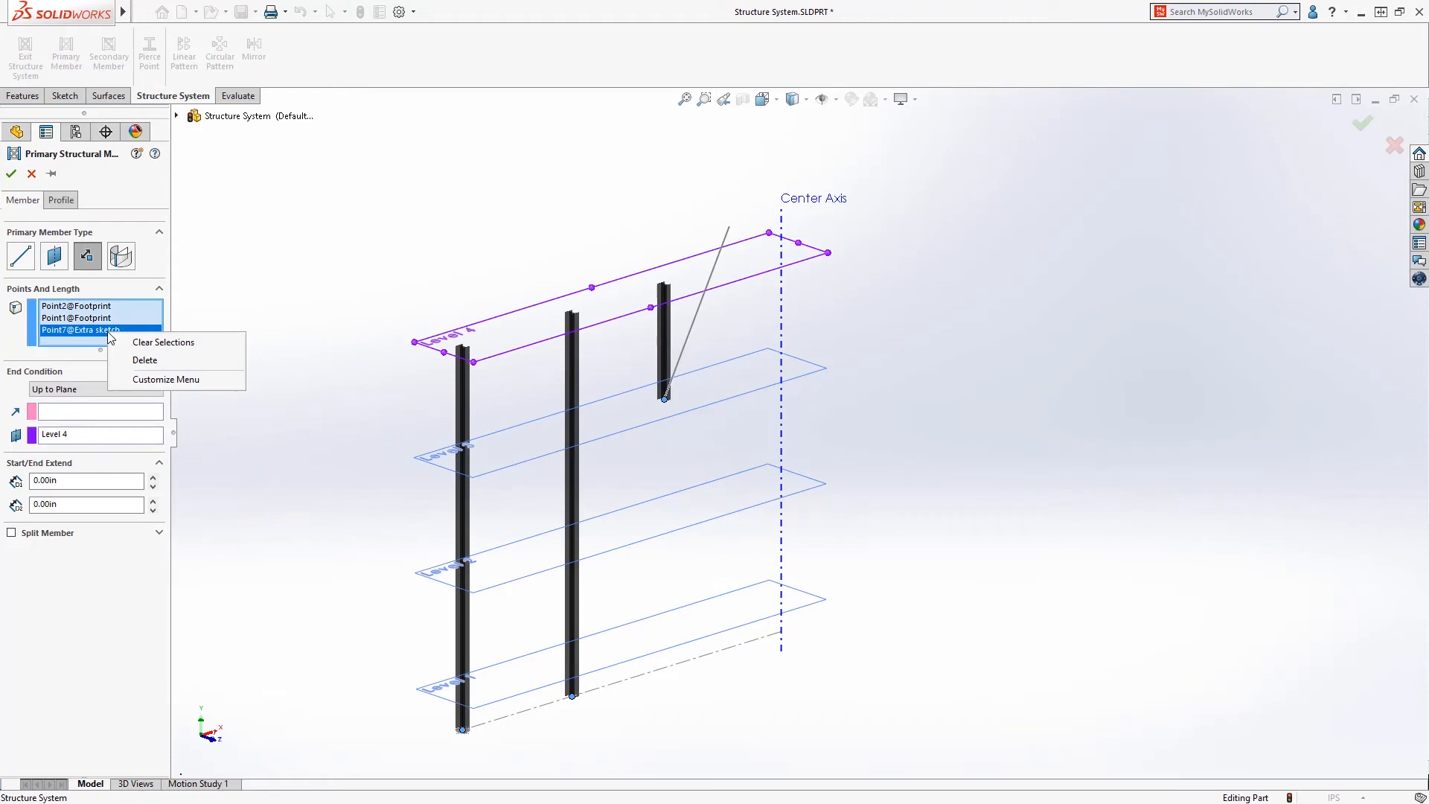
click(143, 358)
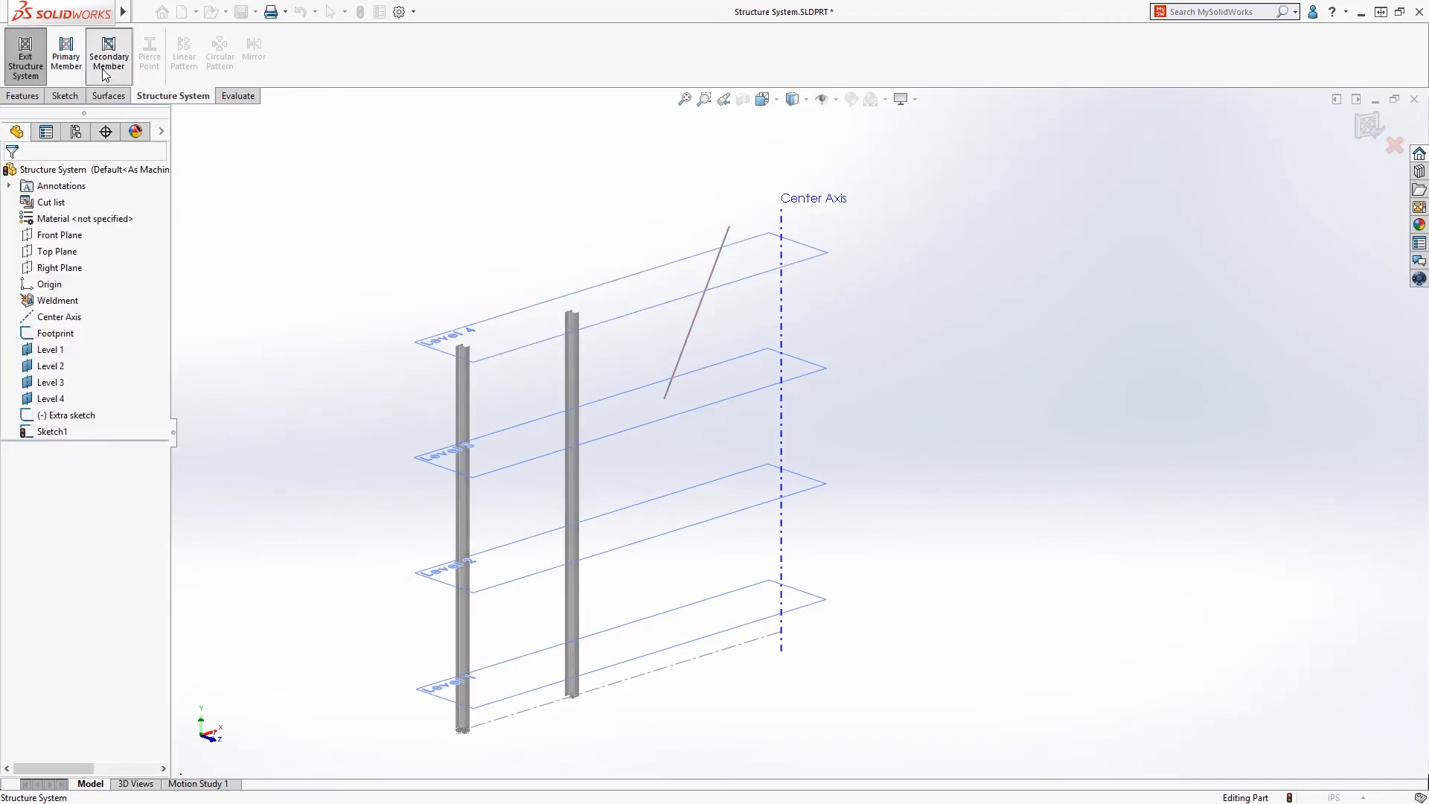
- Start a Secondary Member of the between-members type
click(109, 53)
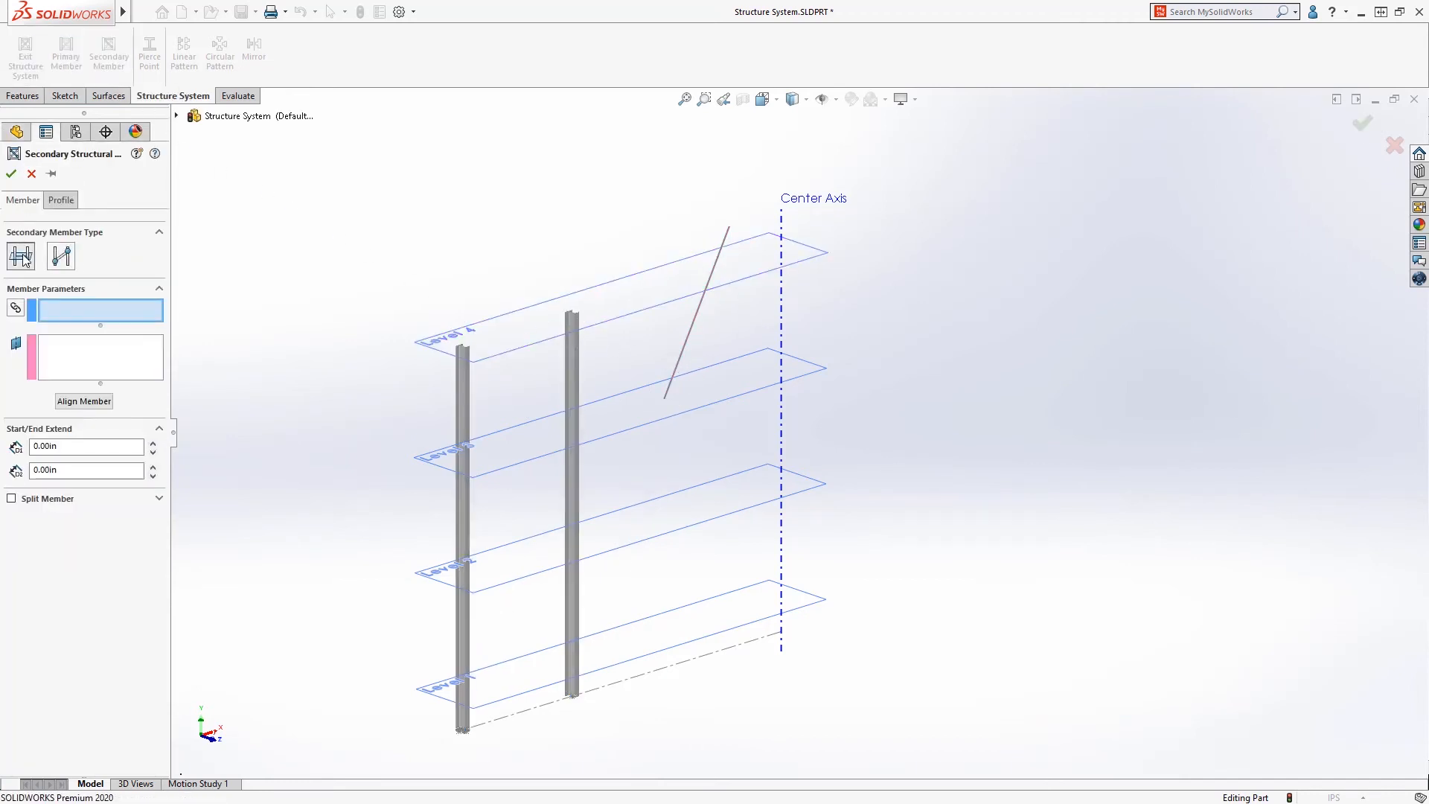
click(463, 501)
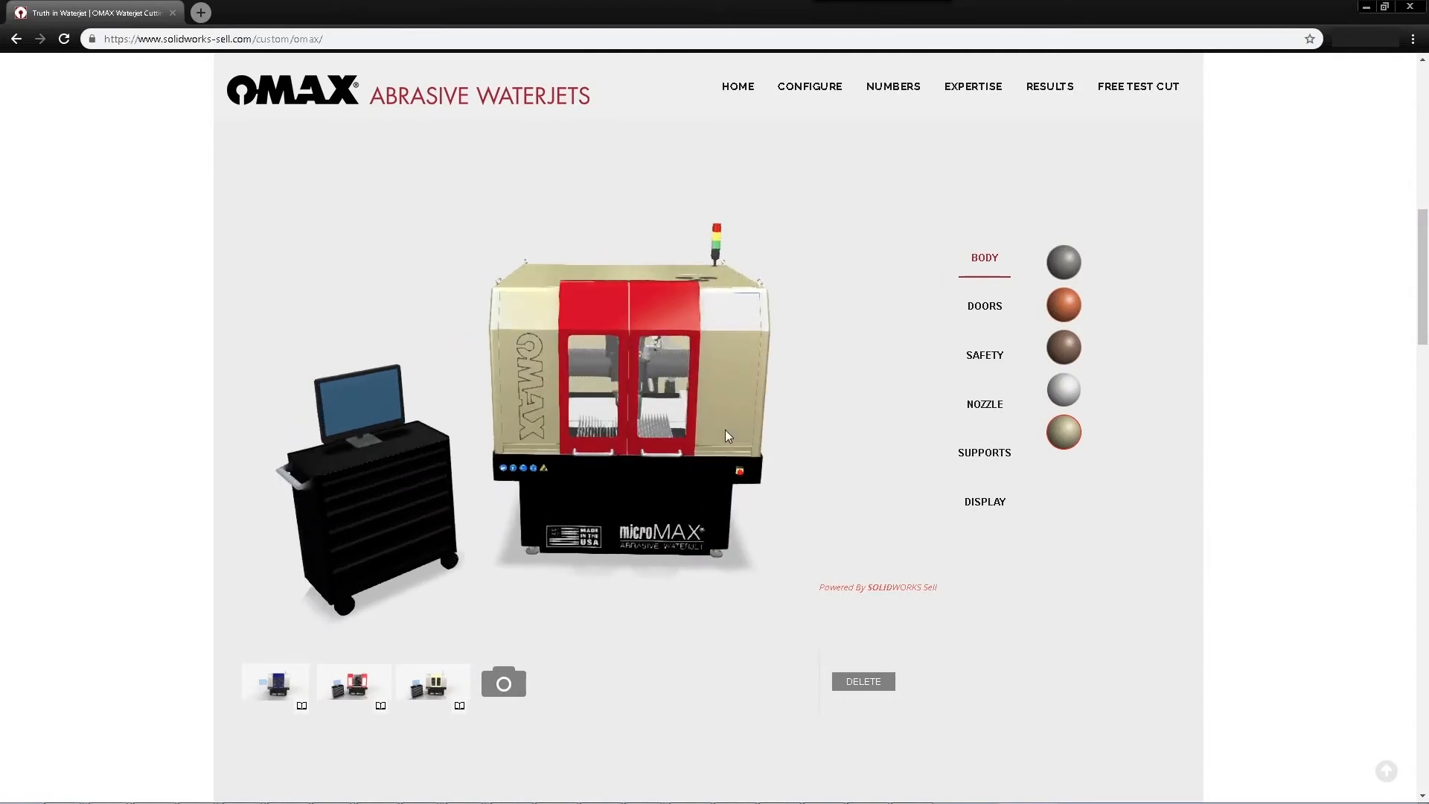
- Choose closed doors, foot pedal safety and the standard nozzle in the OMAX configurator
click(983, 305)
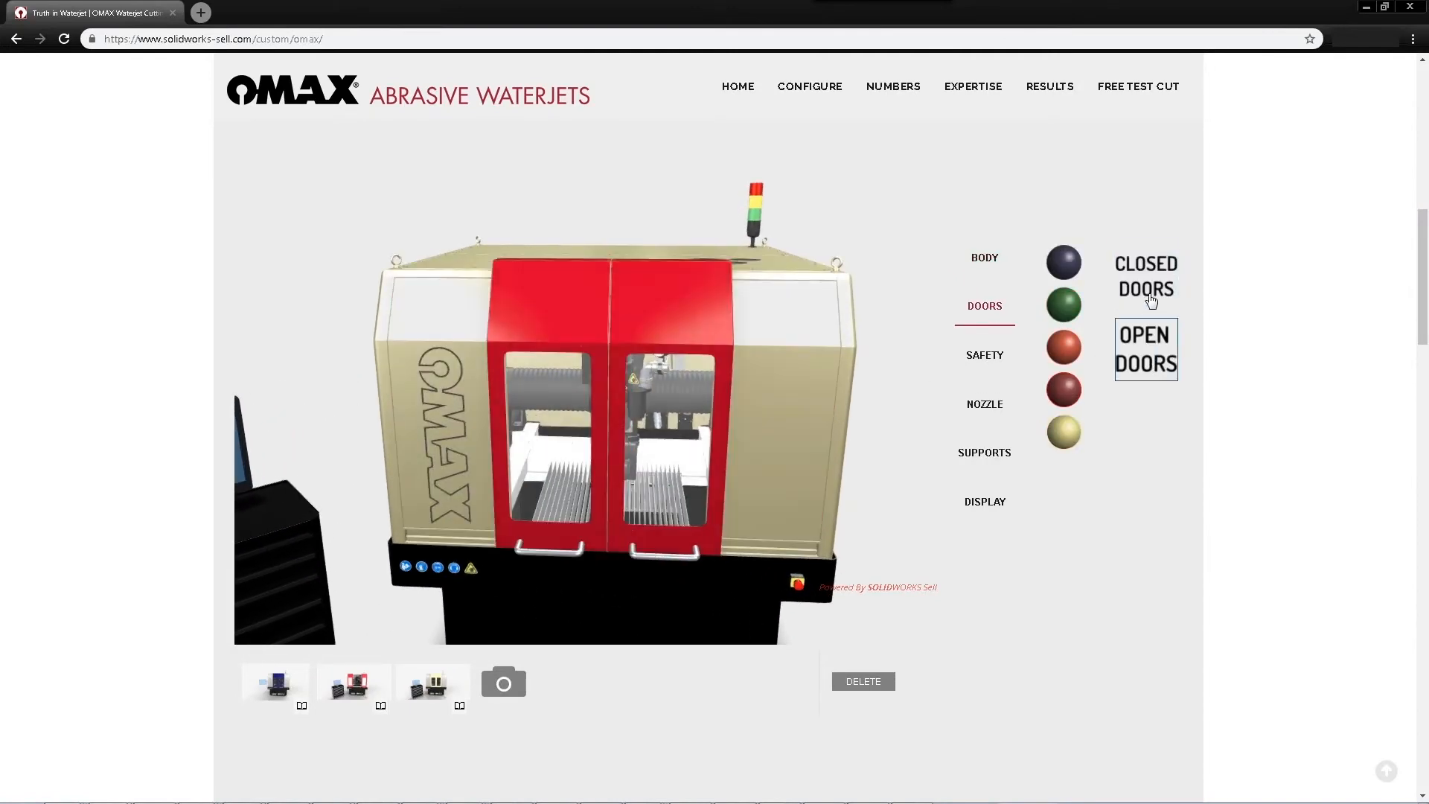
click(983, 354)
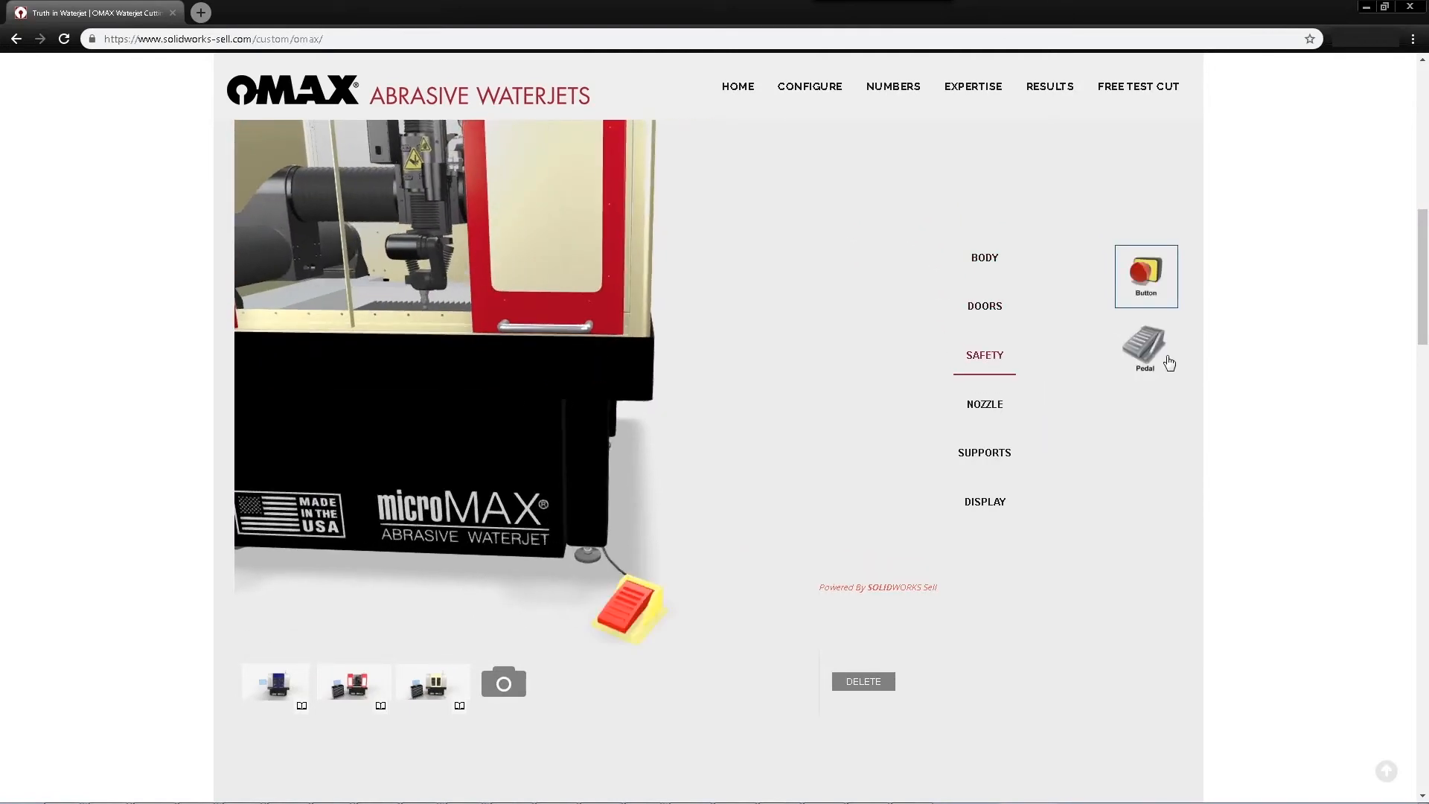
click(984, 404)
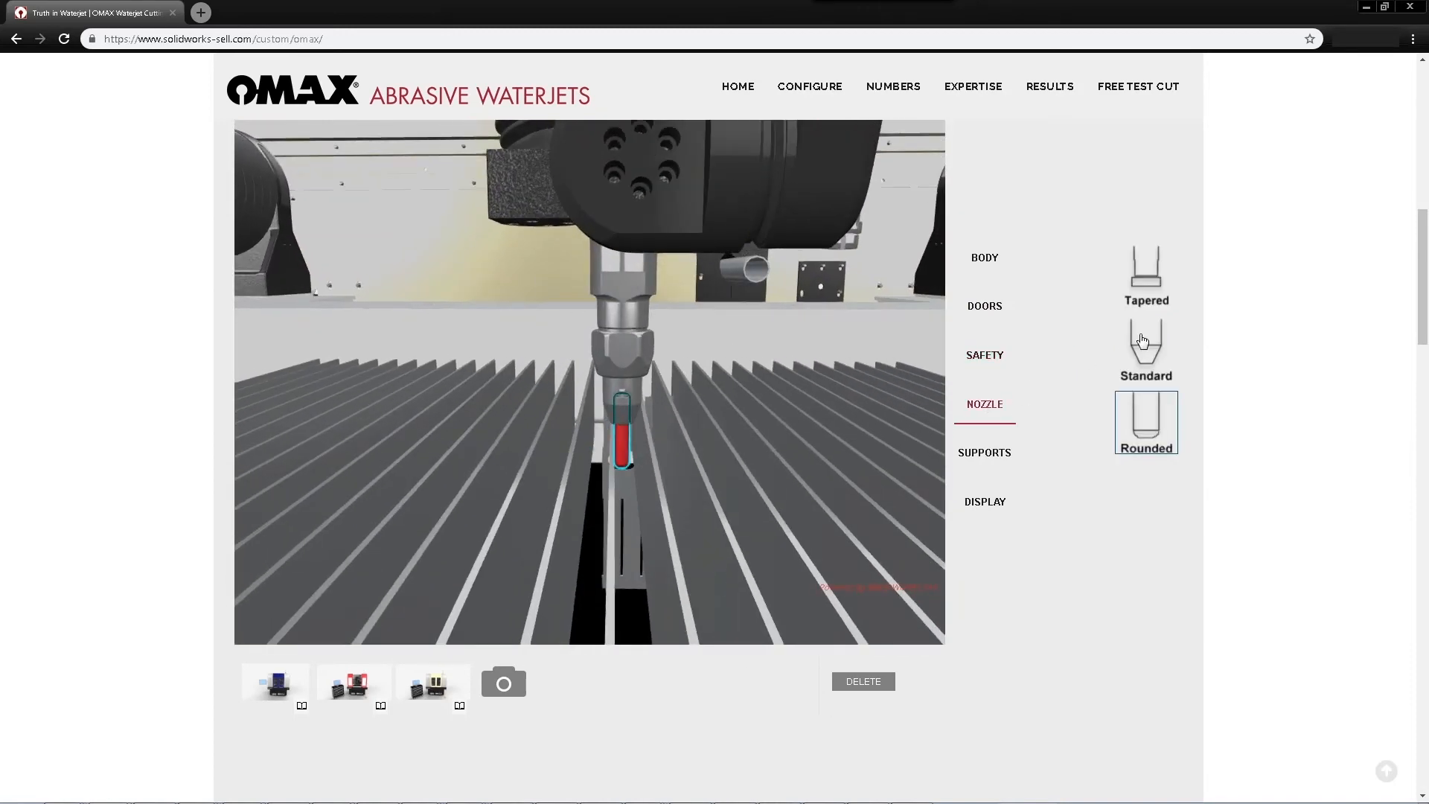
click(984, 452)
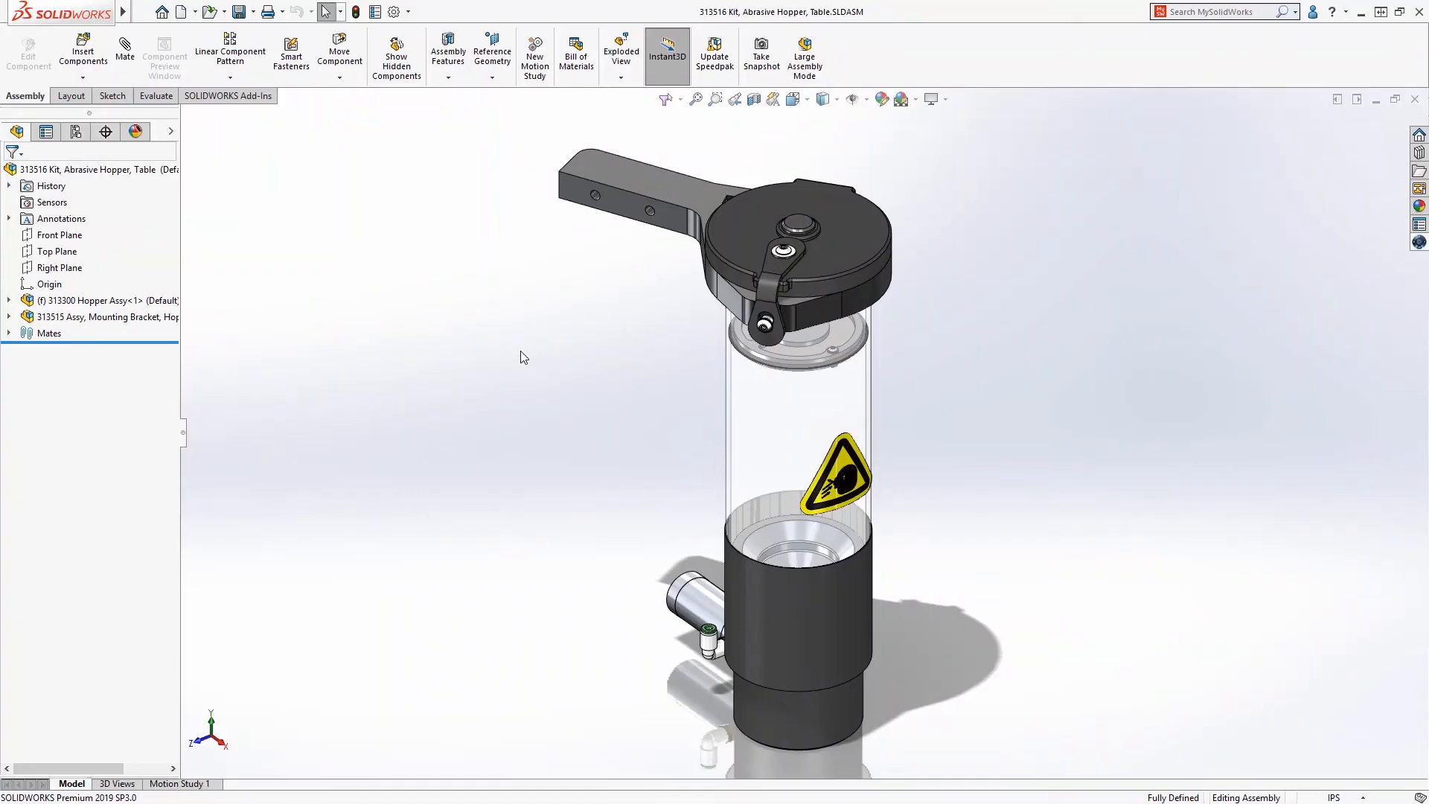
- Select and open the 313515 mounting bracket sub-assembly from the FeatureManager tree
click(103, 317)
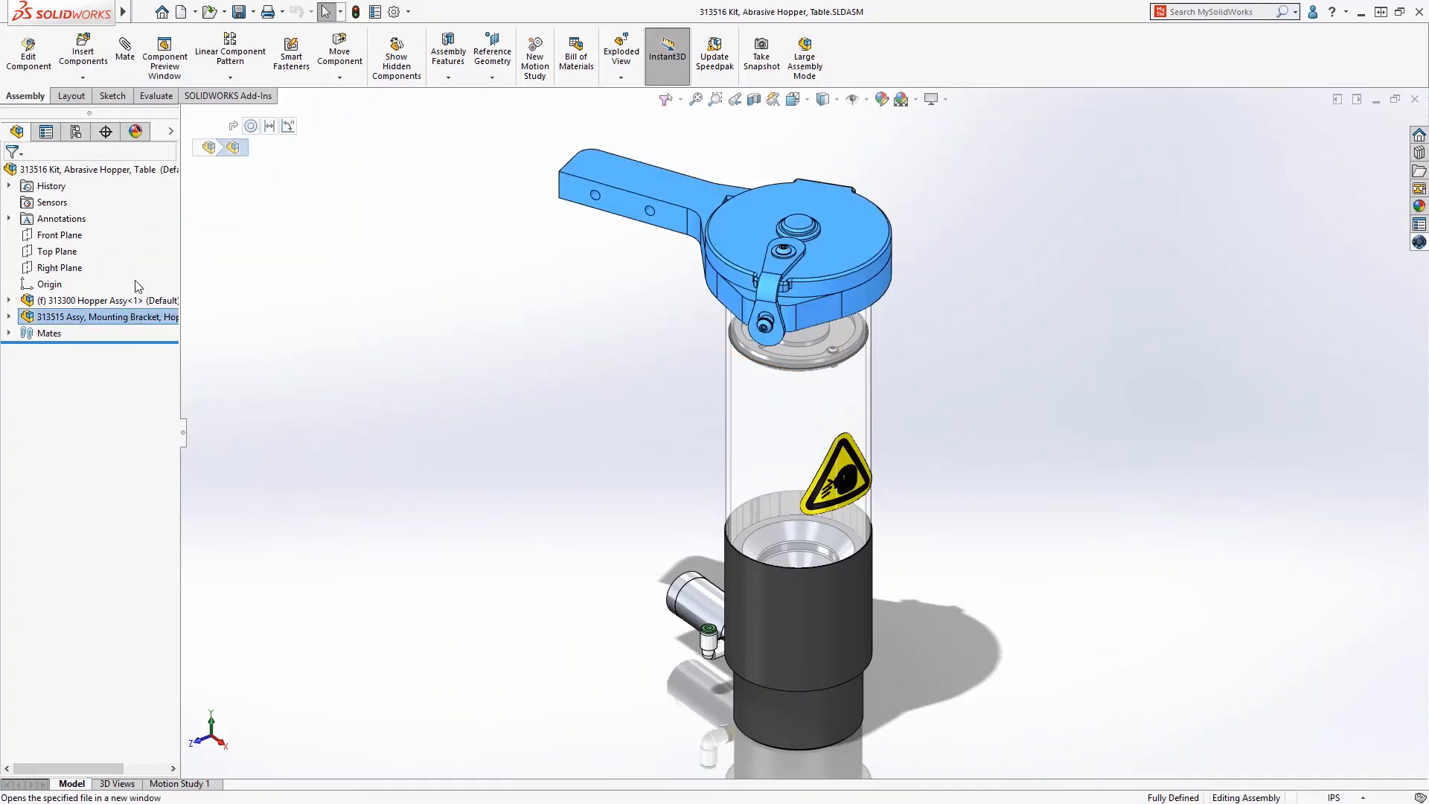
double_click(102, 316)
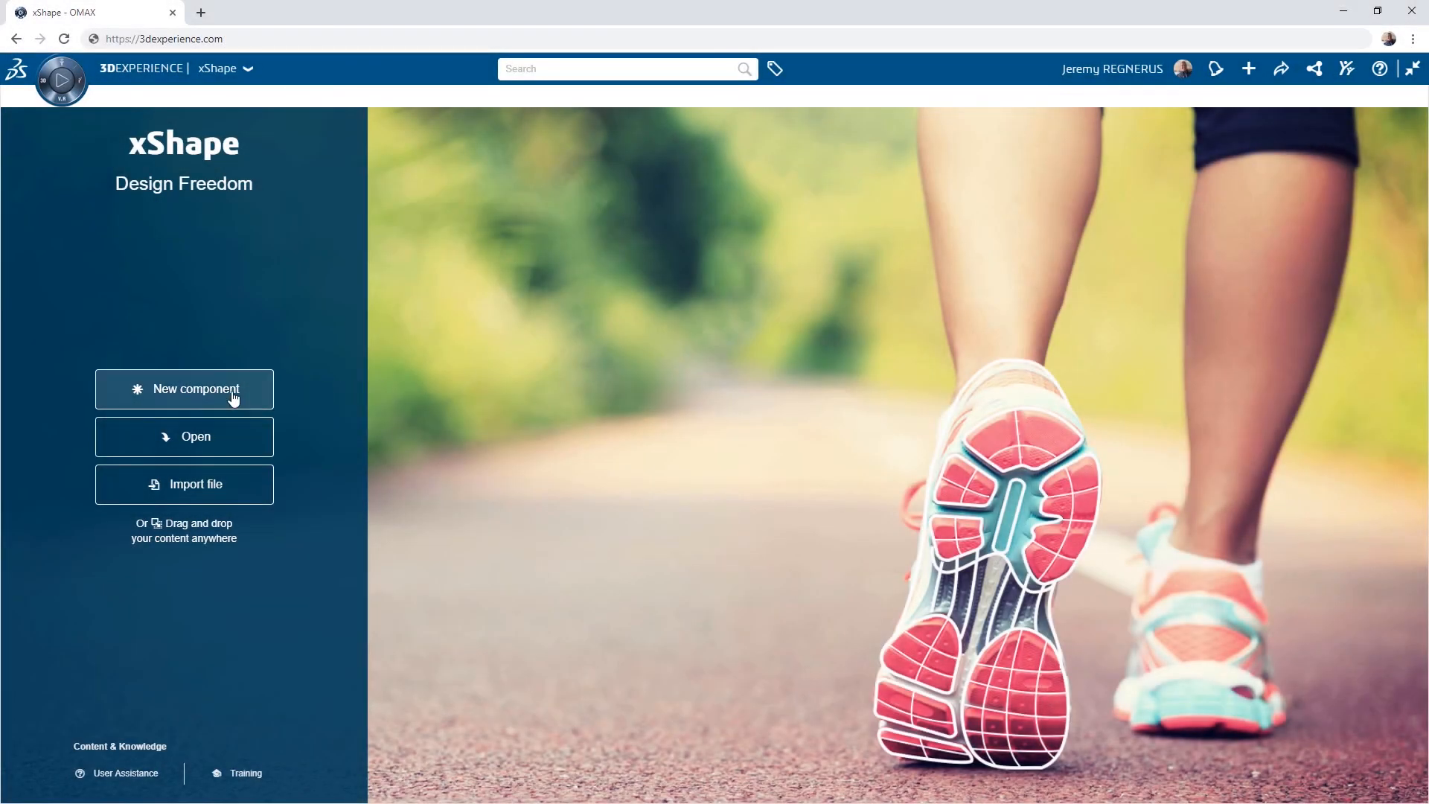
- Create a new component and place 313515 Assy, Mounting Bracket from My Content into it
click(184, 389)
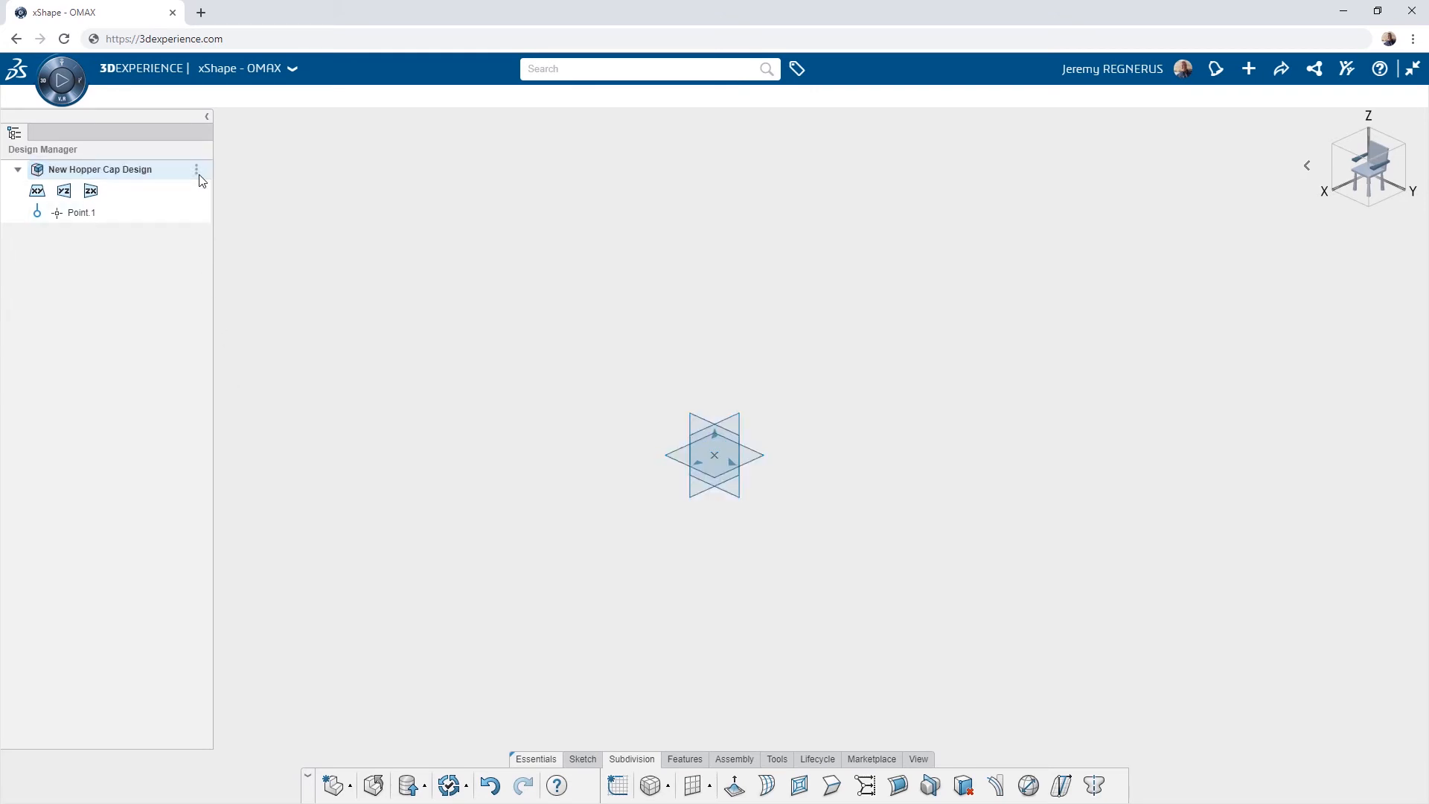
click(642, 69)
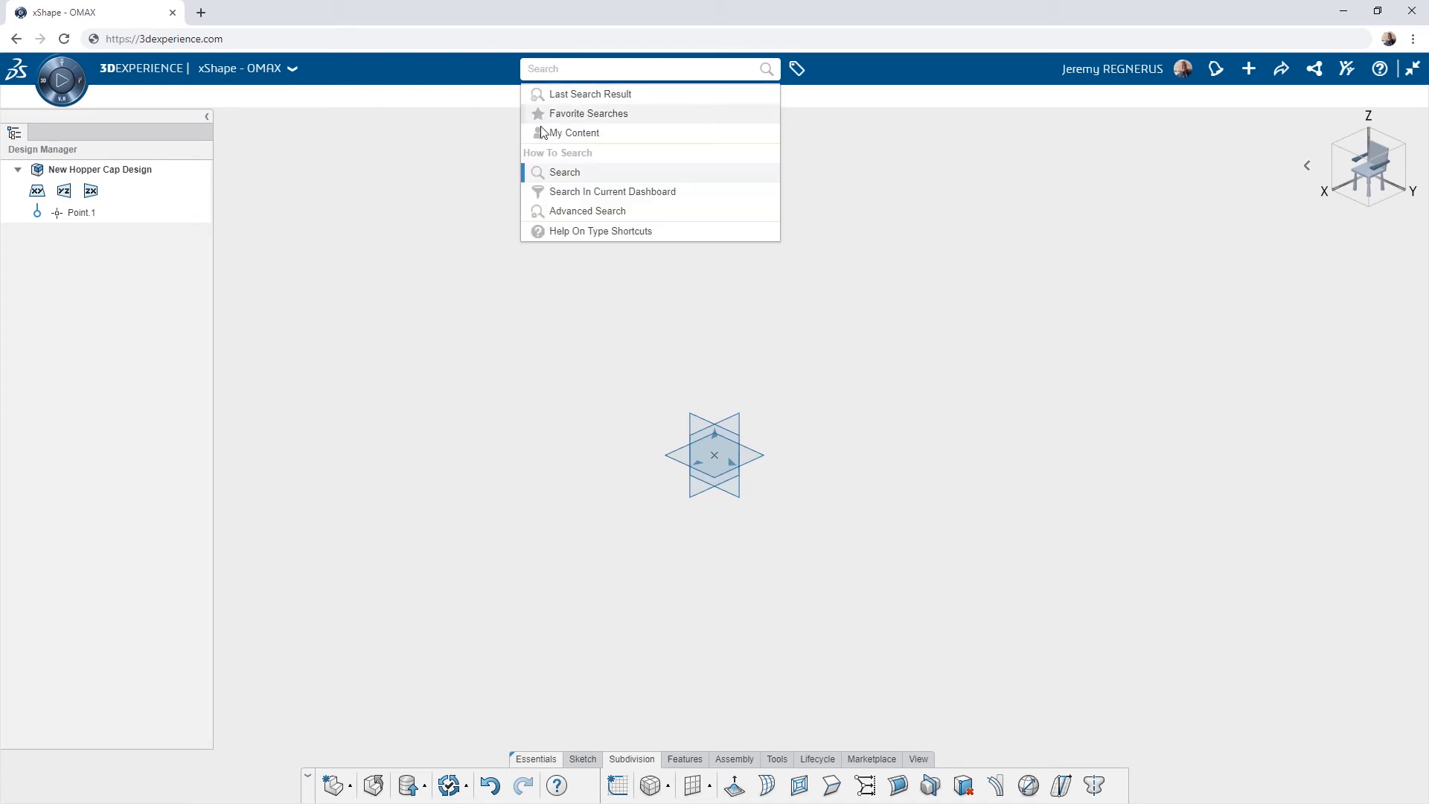
click(575, 133)
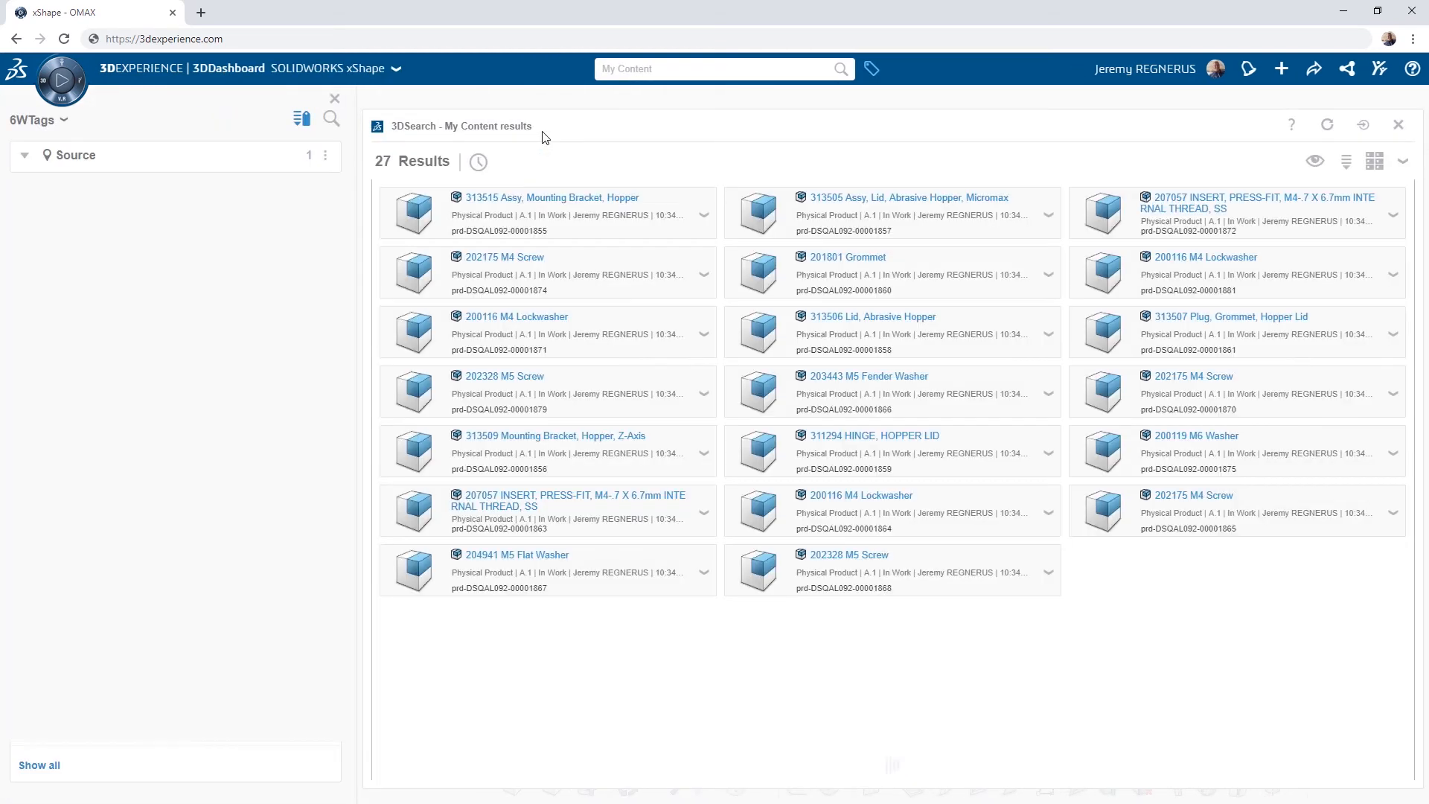
click(413, 212)
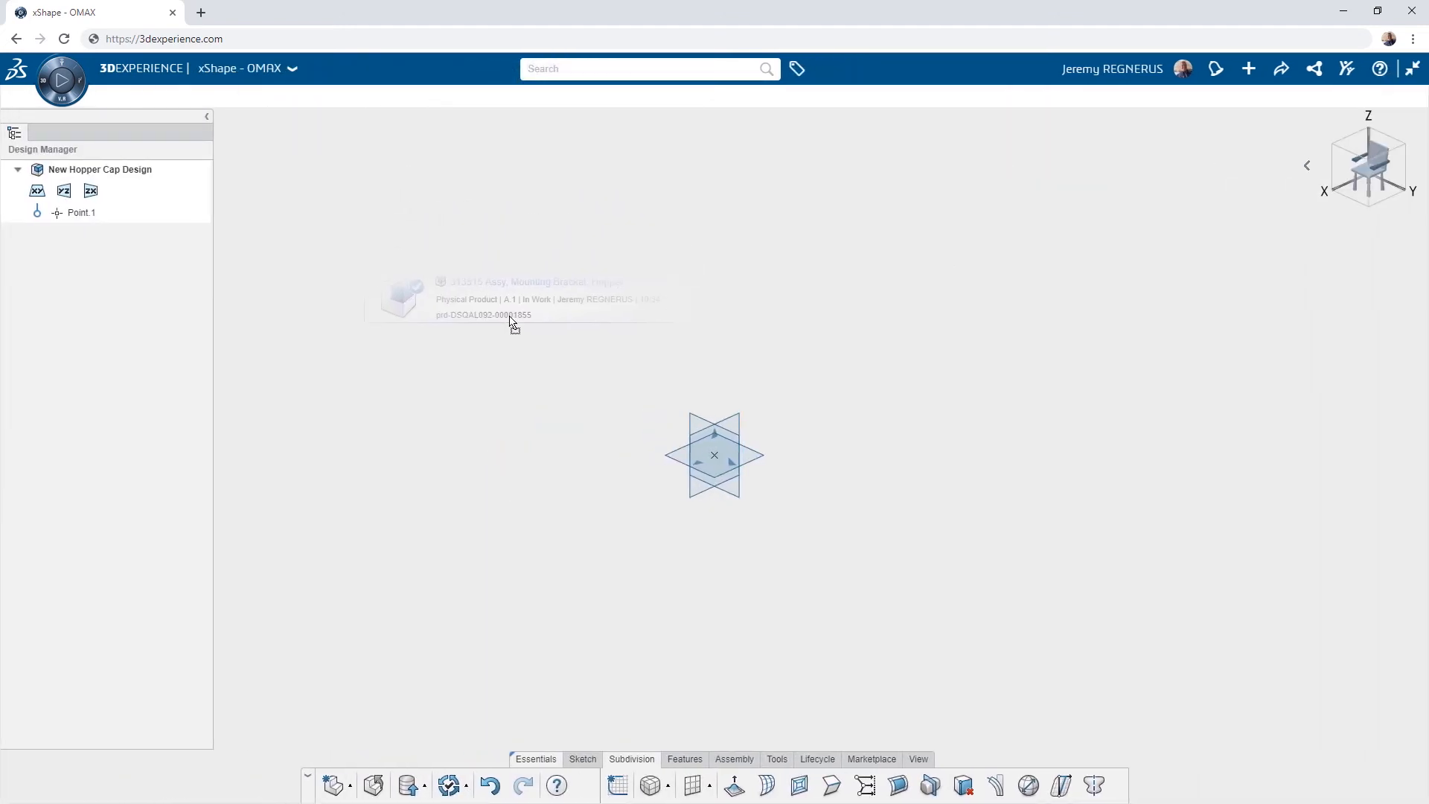
click(506, 299)
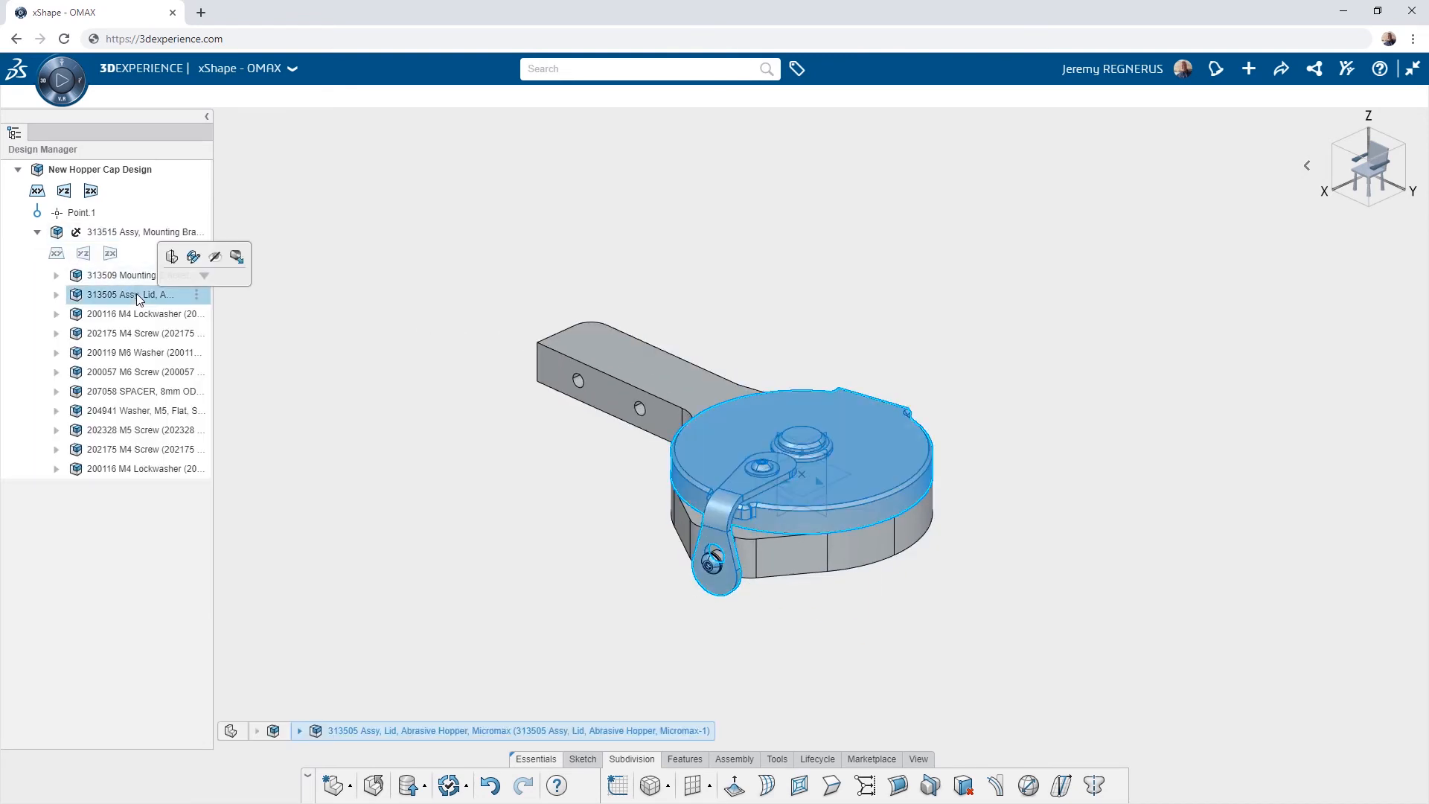
- Hide the original lid assembly and reshape the subdivision cylinder into a dome
click(172, 256)
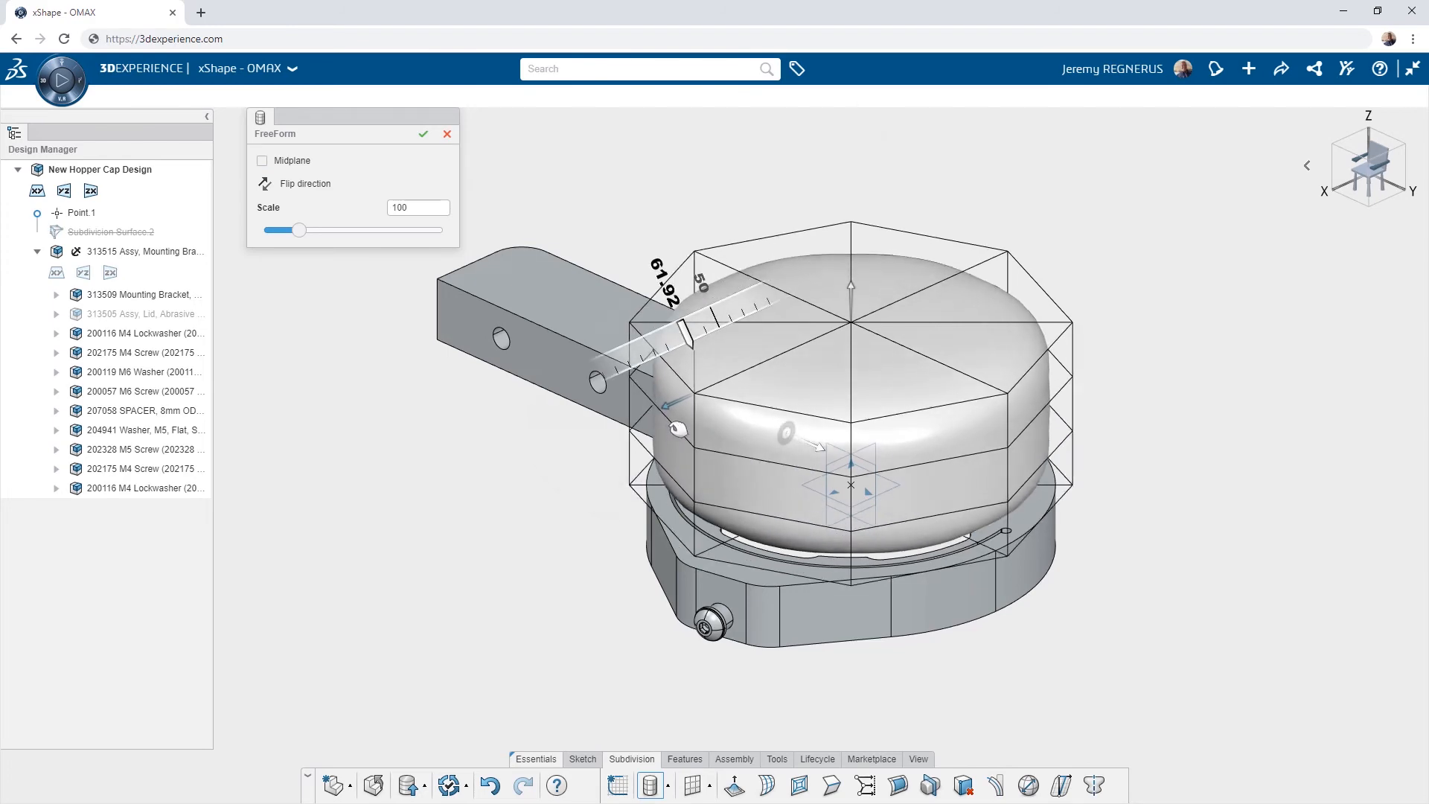
click(423, 134)
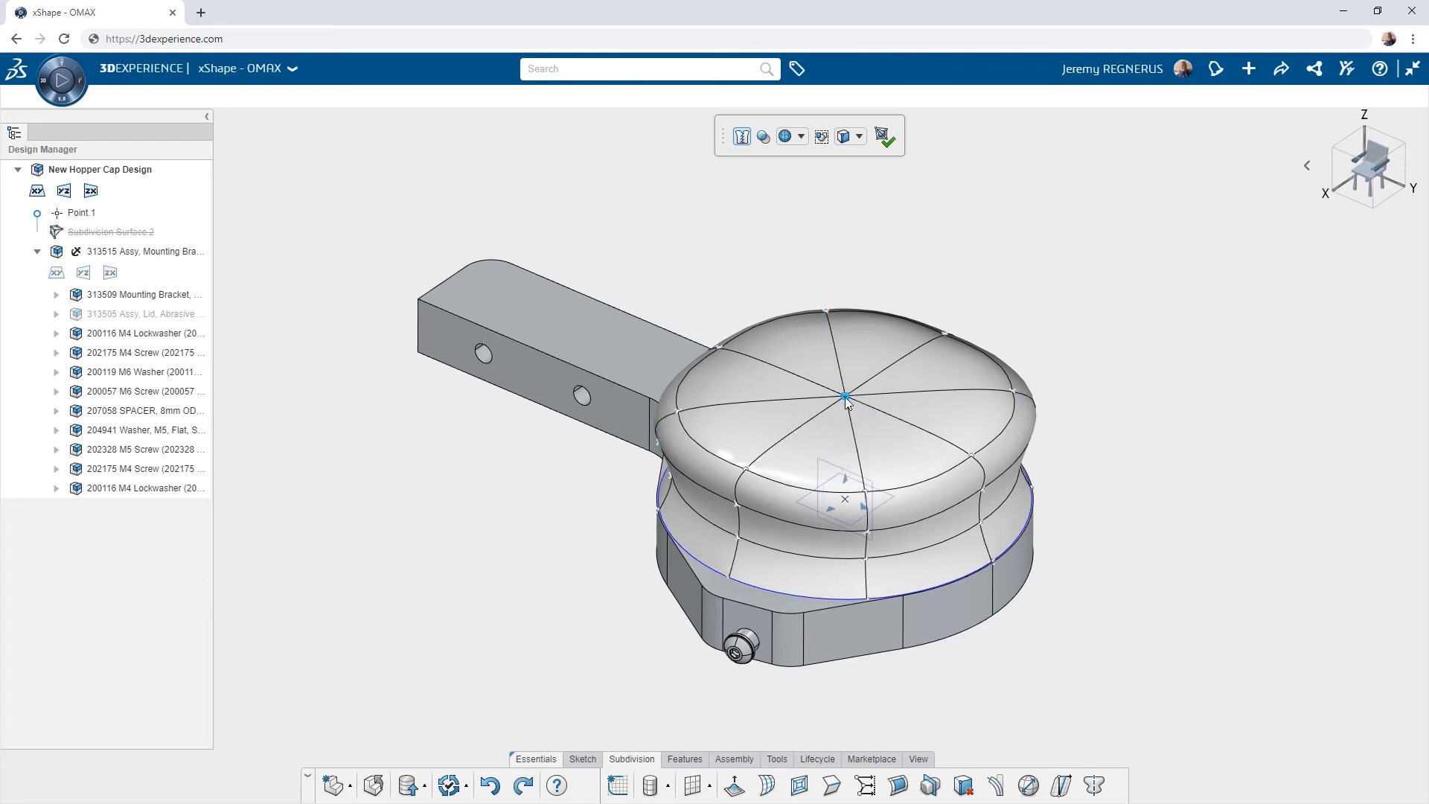
- Place a subdivision sphere knob on the cap with YZ plane symmetry
click(846, 399)
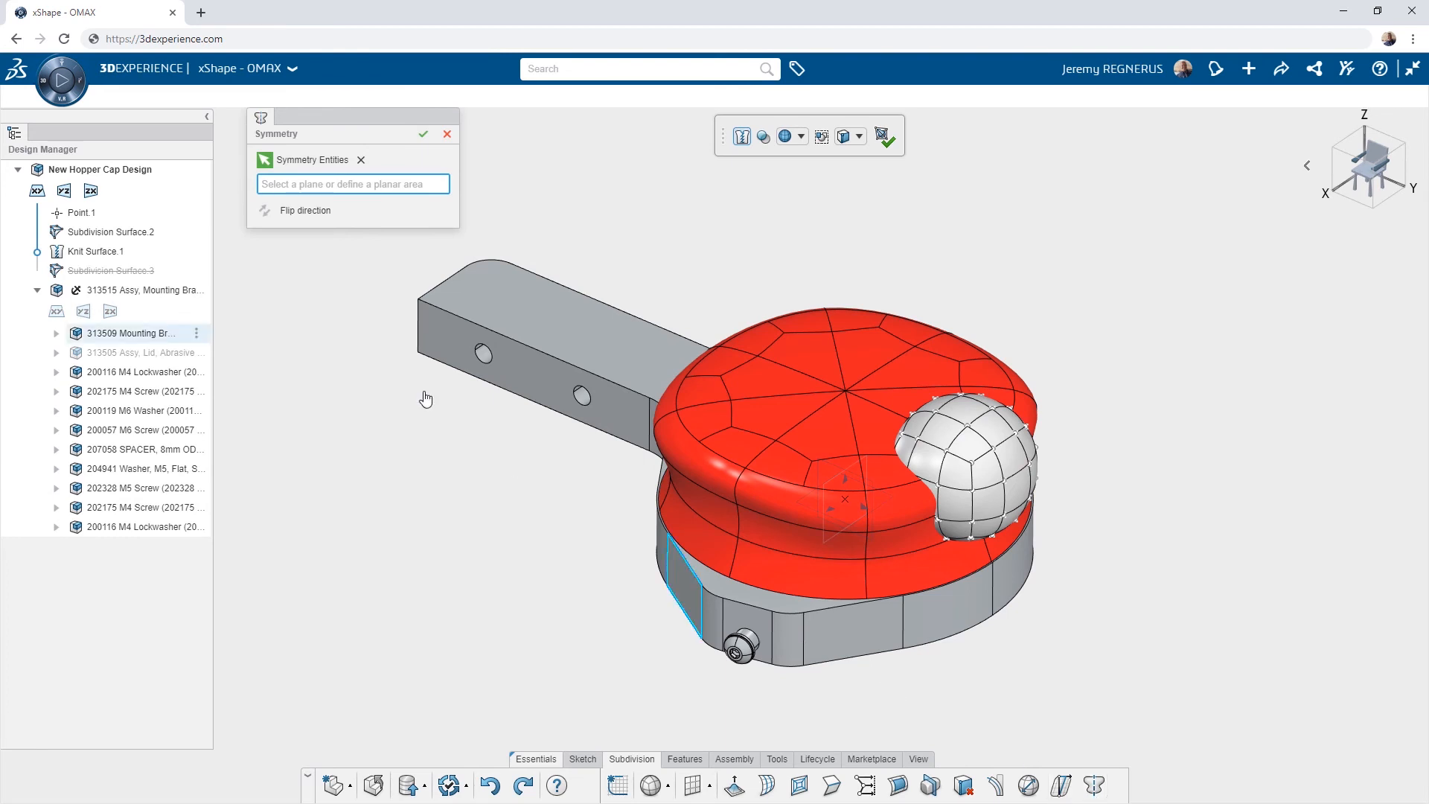
click(63, 191)
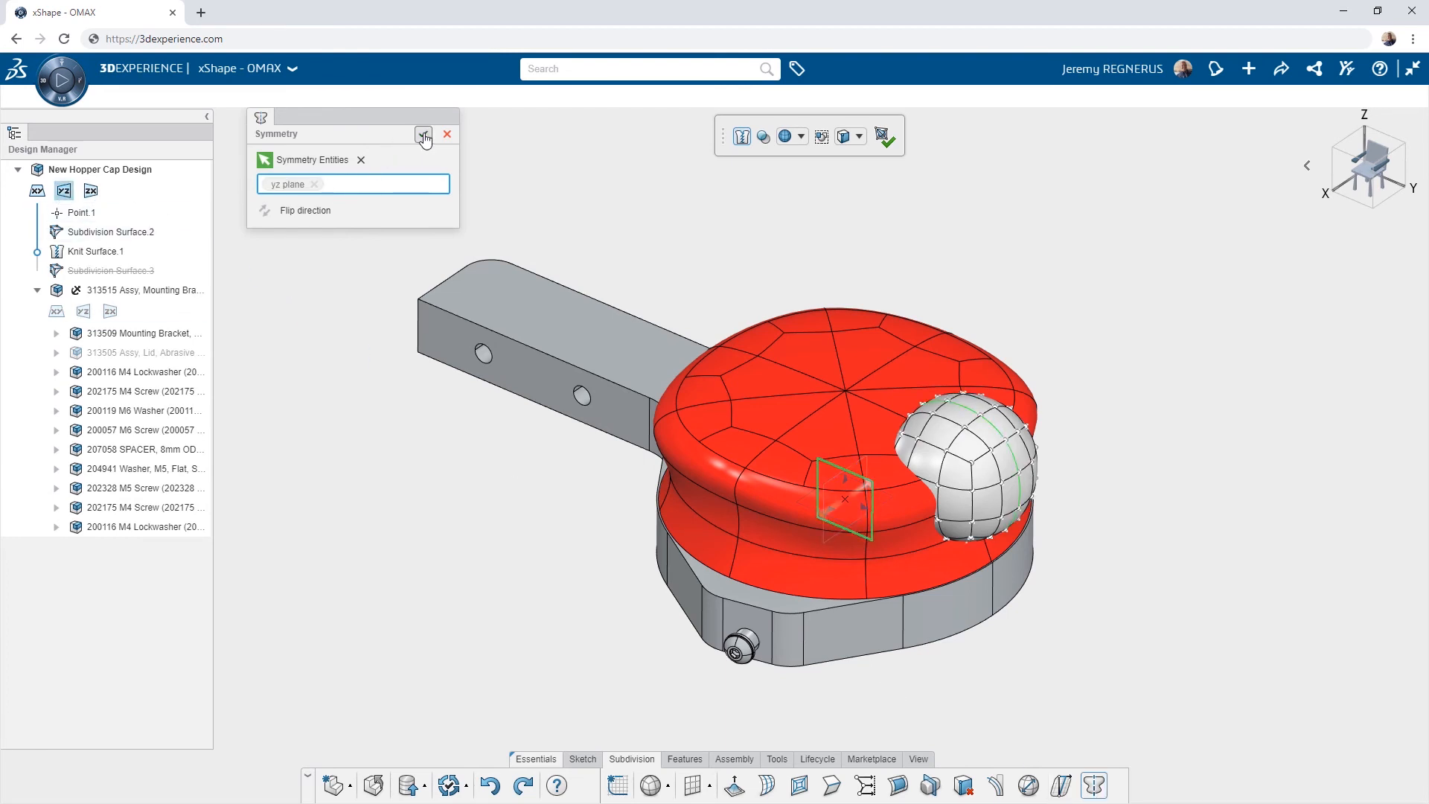
click(861, 135)
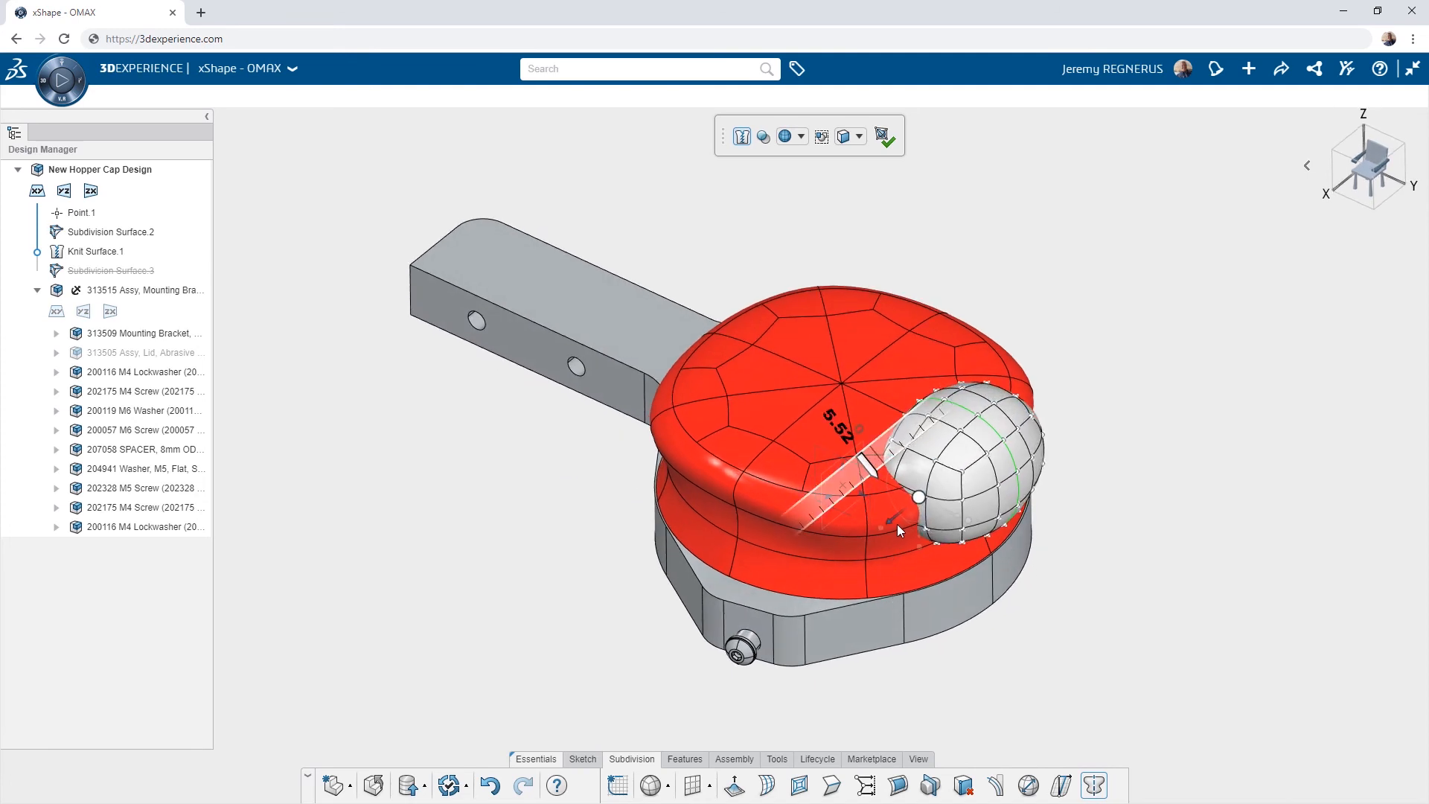
- Knit the knob's base faces into the cap surface as Knit Surface.2
click(898, 532)
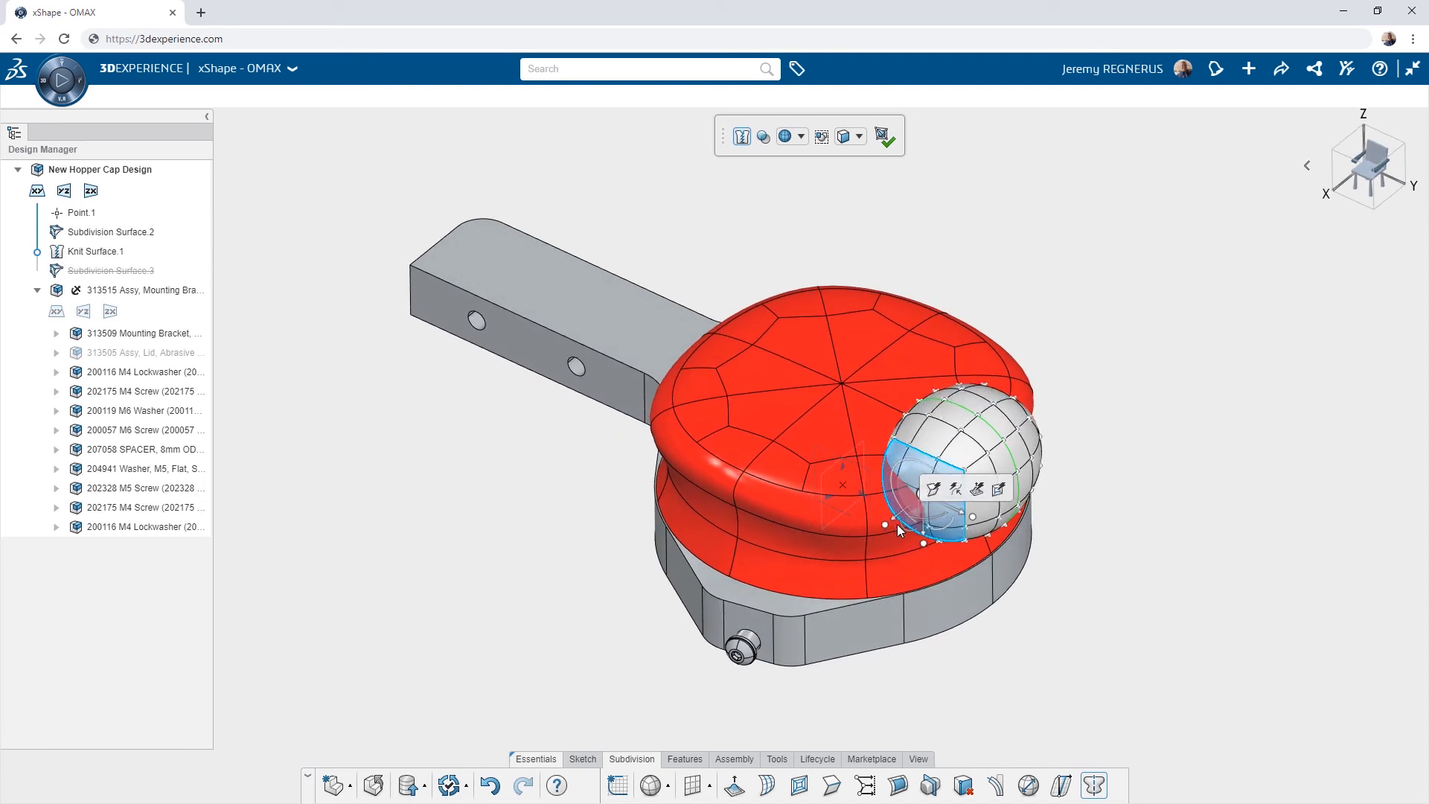
click(884, 135)
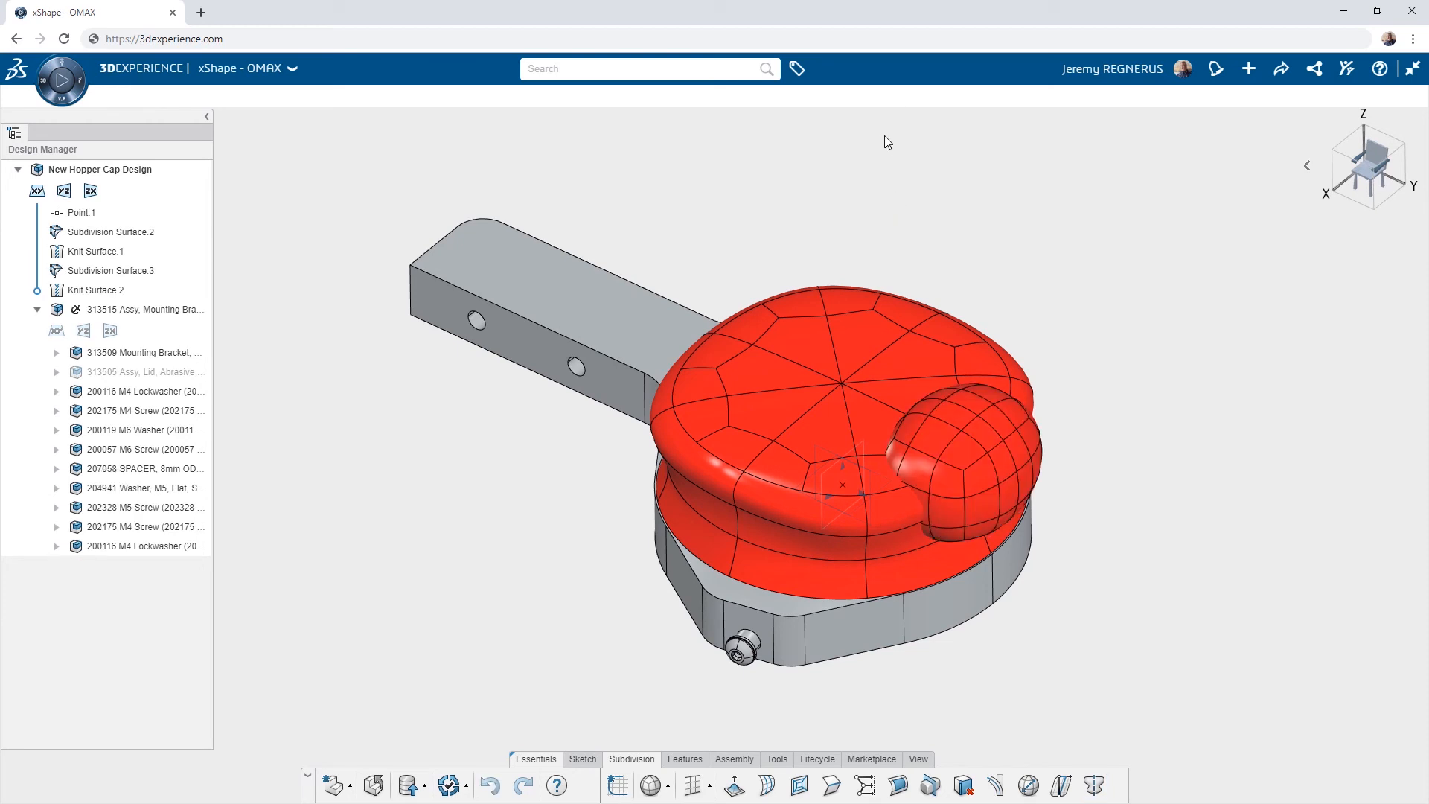
mouse_move(529, 135)
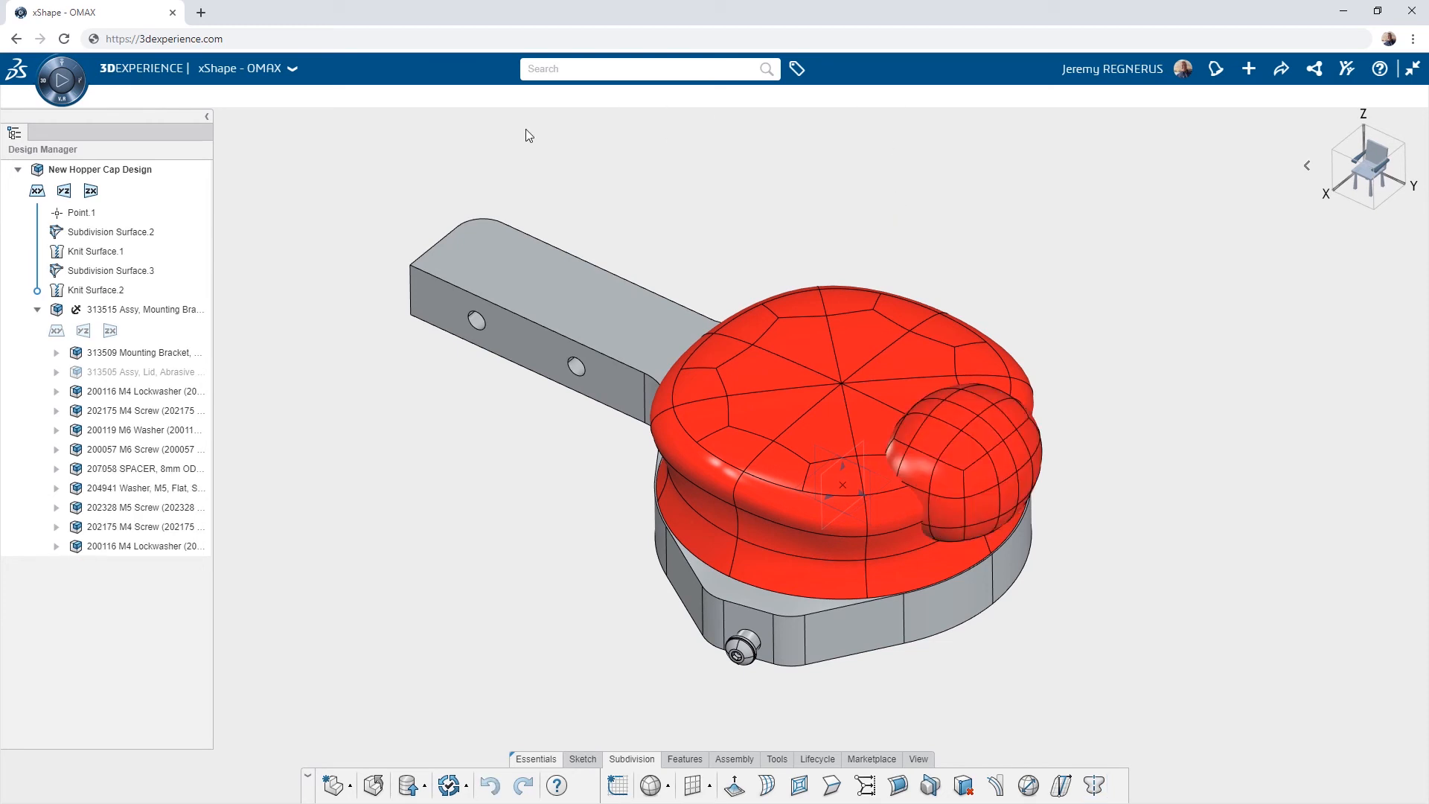
click(61, 80)
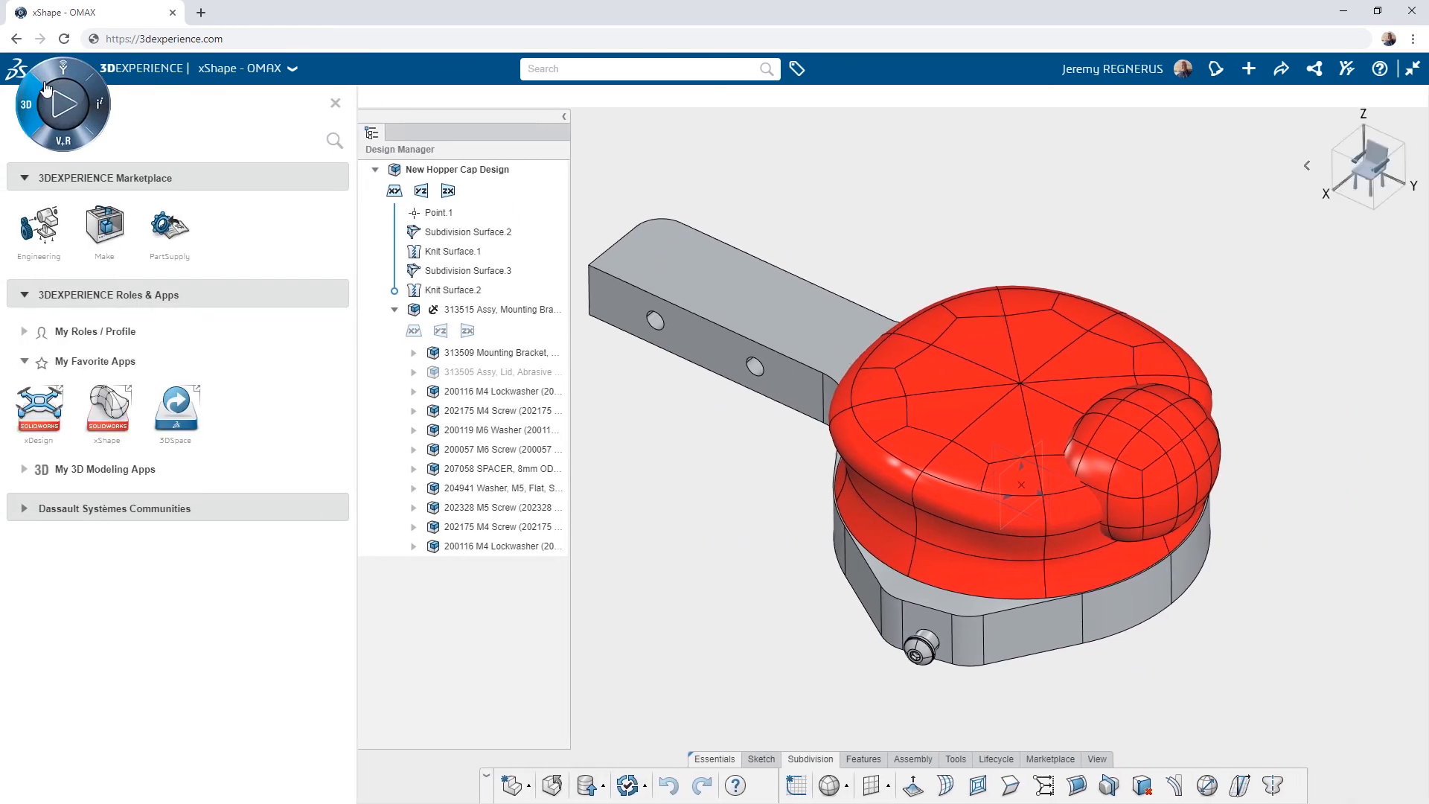